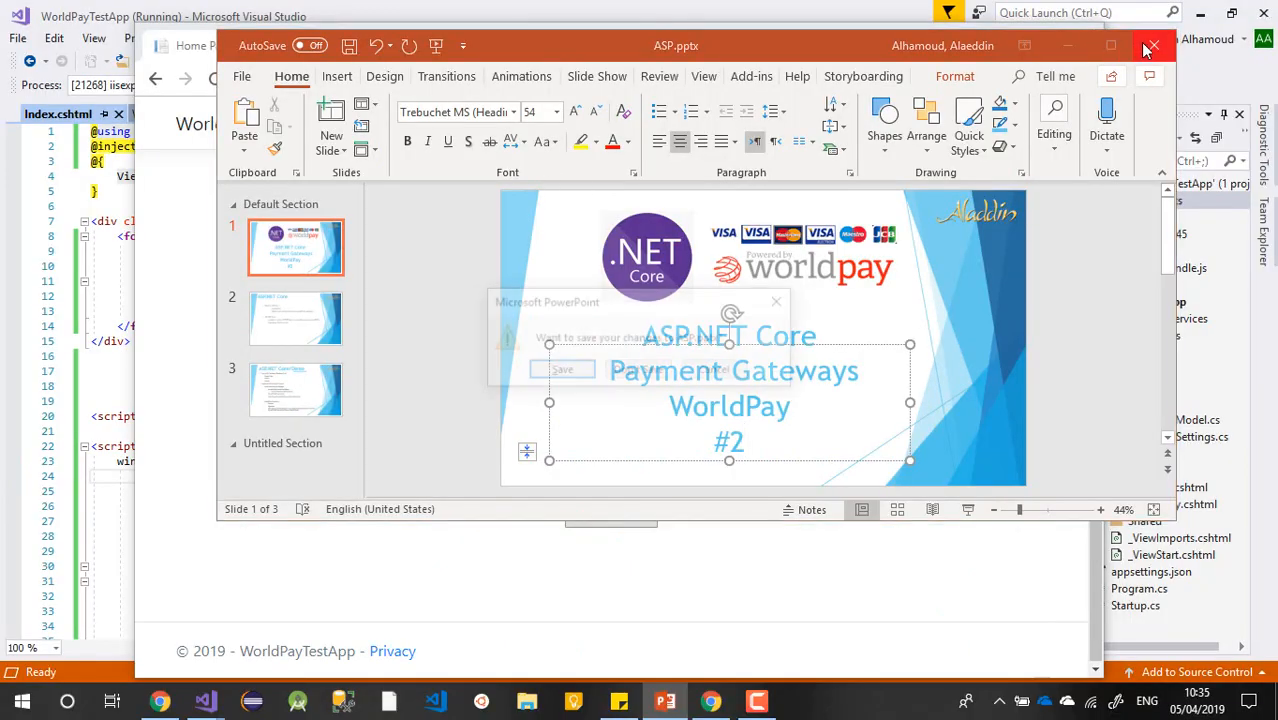
Close the slide presentation and stop debugging to return to Index.cshtml's form code
left_click(1152, 44)
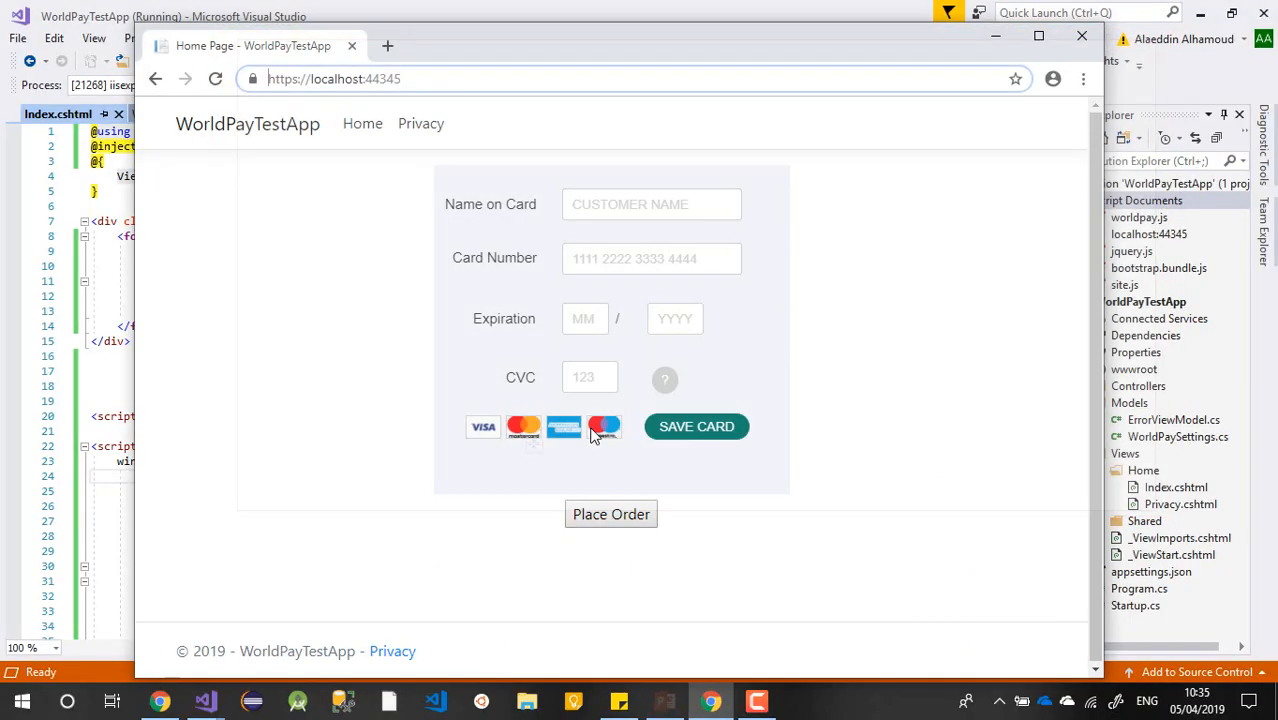
mouse_move(880, 252)
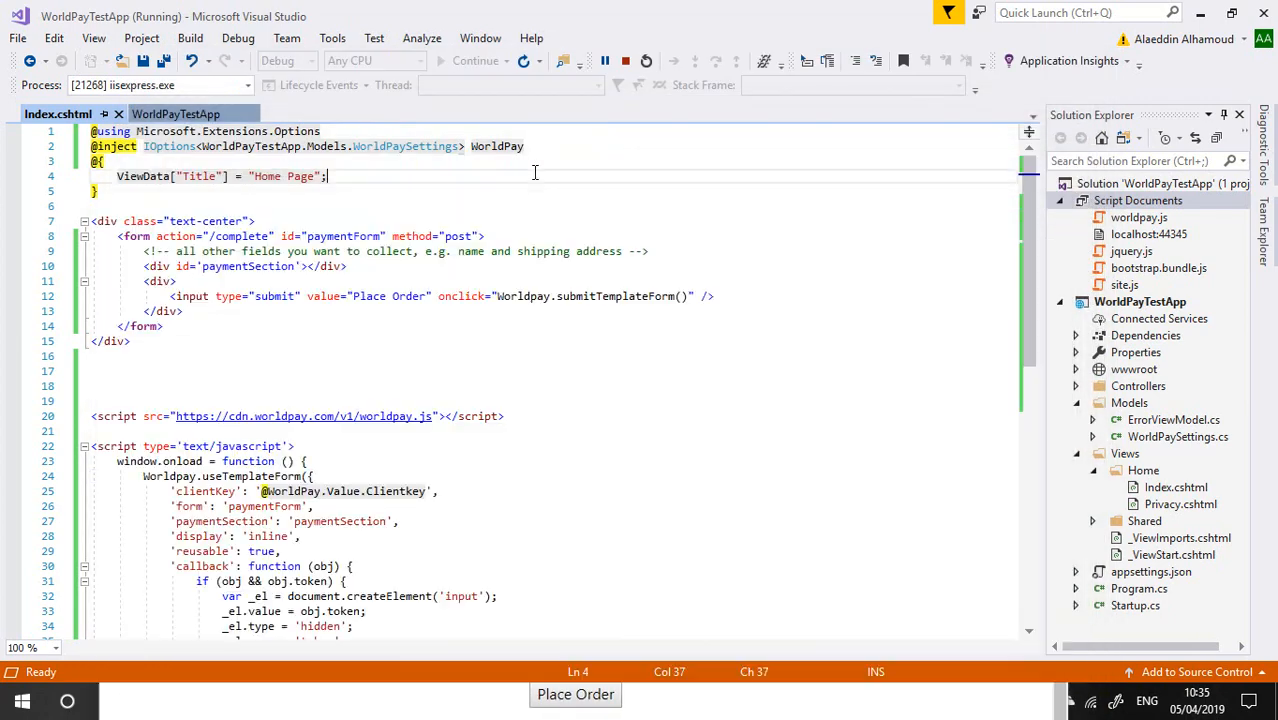
scroll("down", 3)
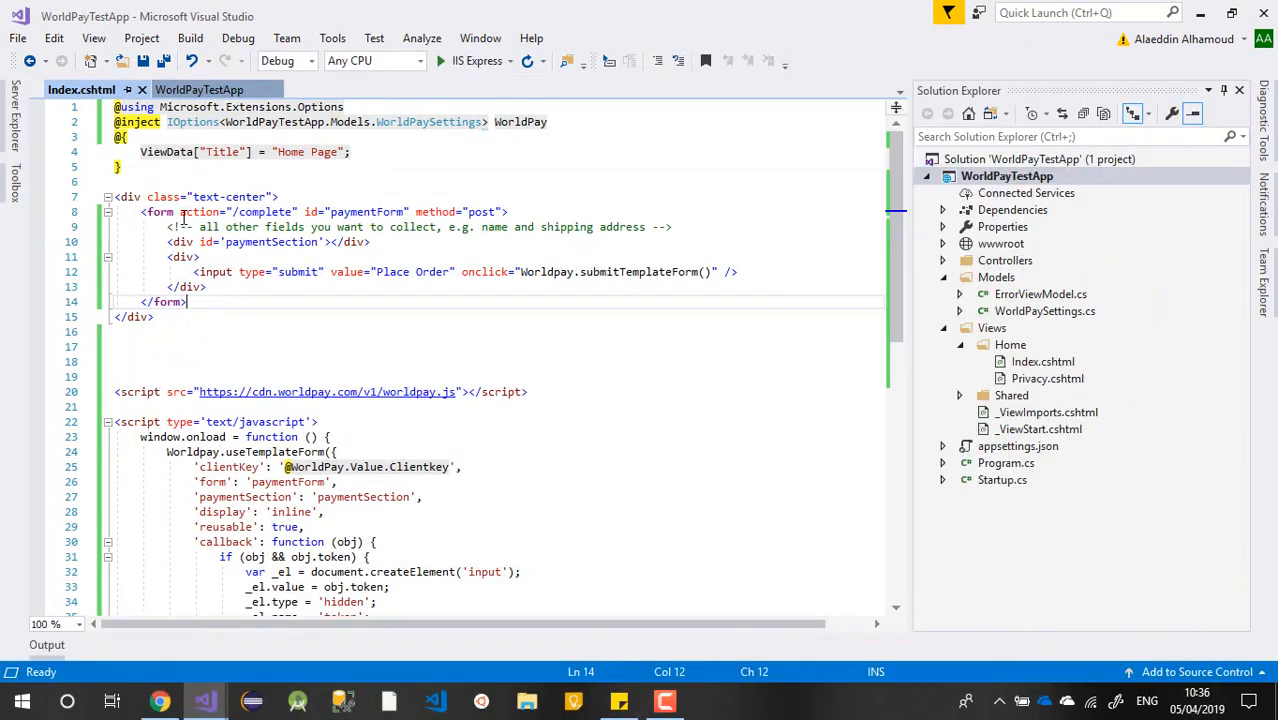
Replace action="/complete" with asp-action="Complete" asp-controller="Home" on the form and save
double_click(200, 212)
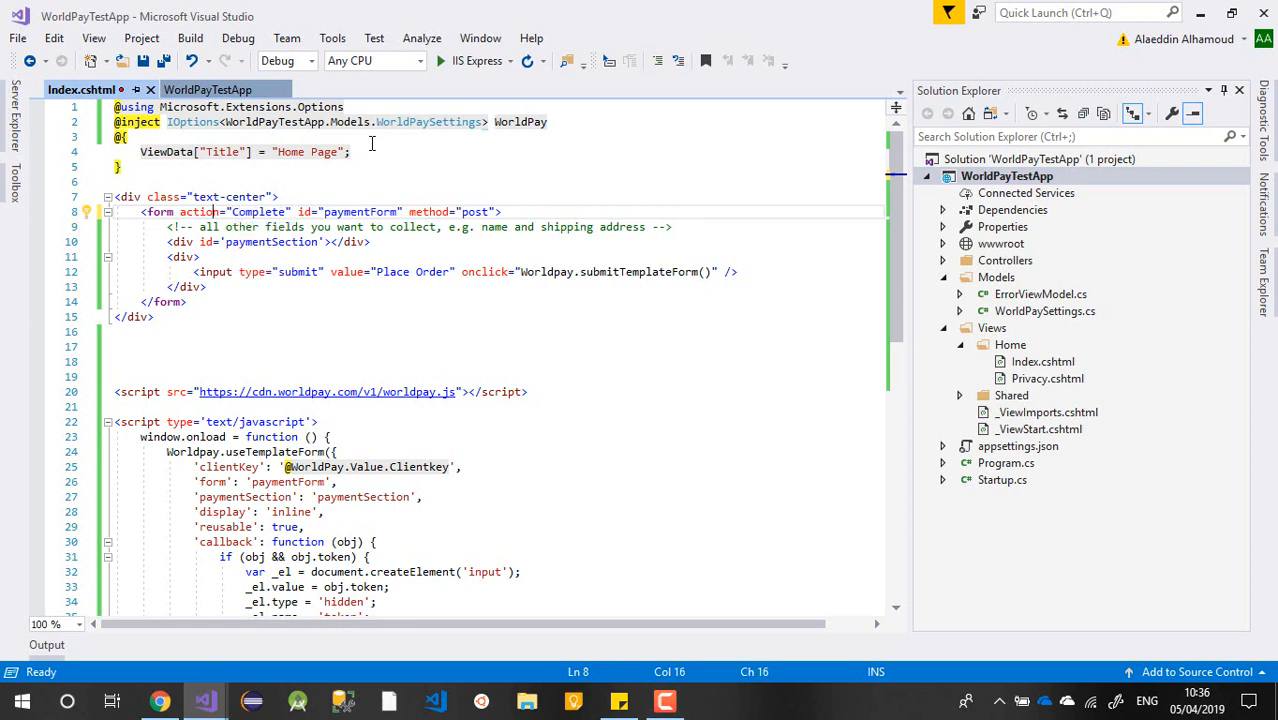
type("-")
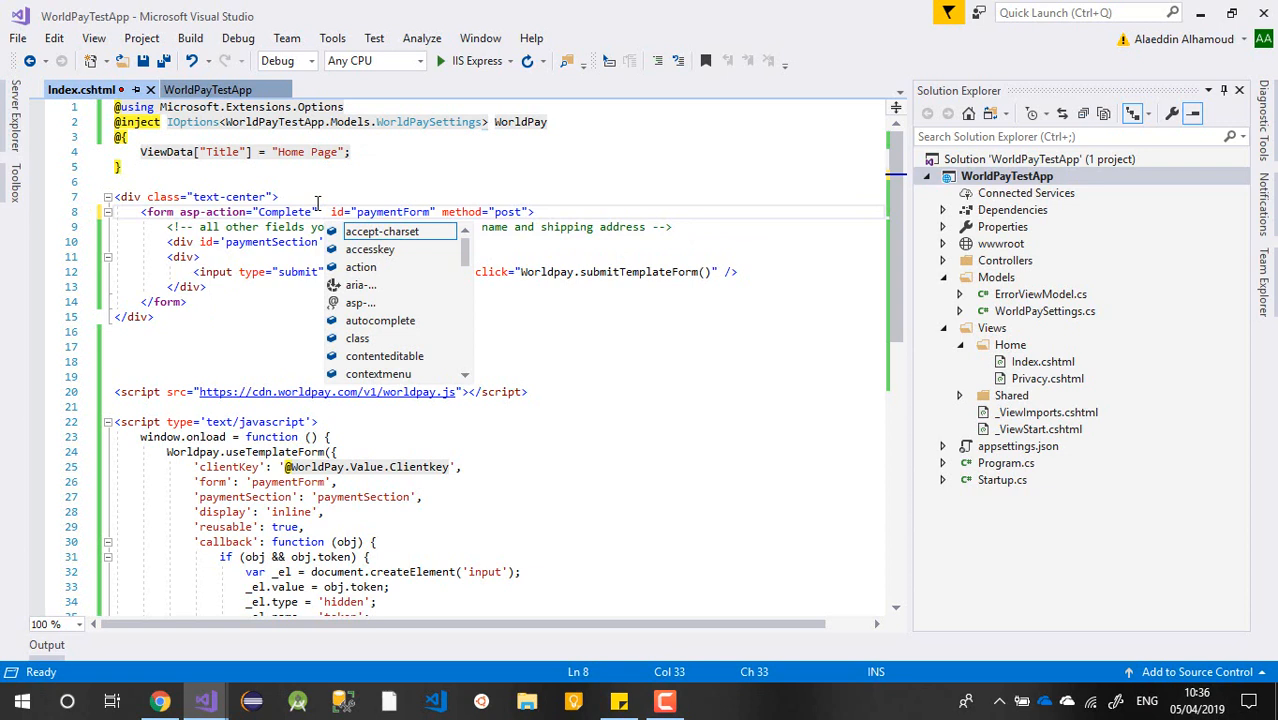
type("a")
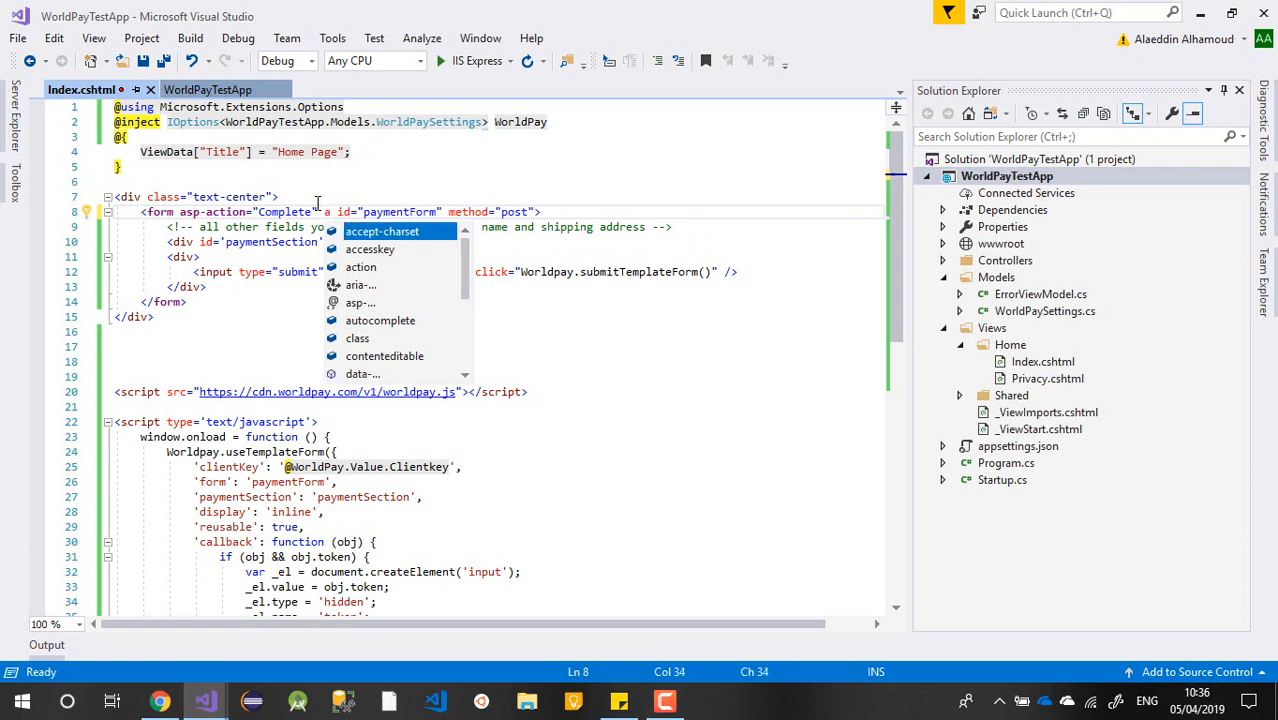
type("asp-")
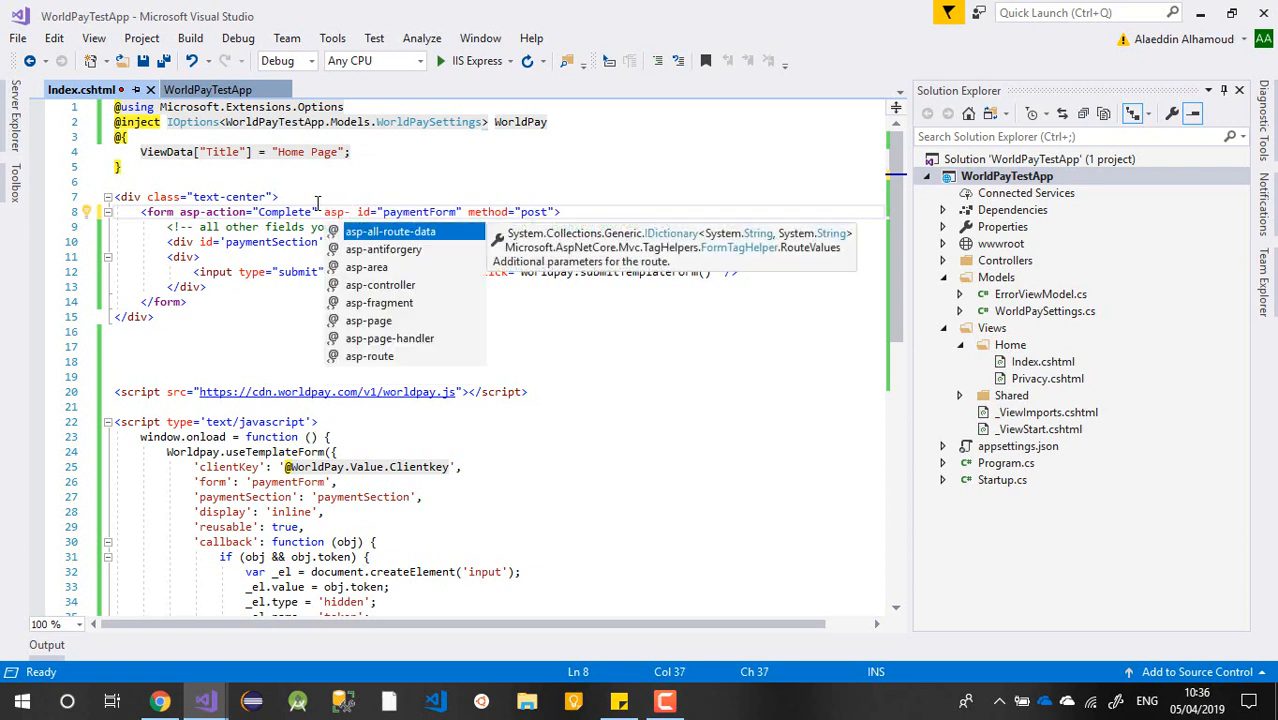
type("a")
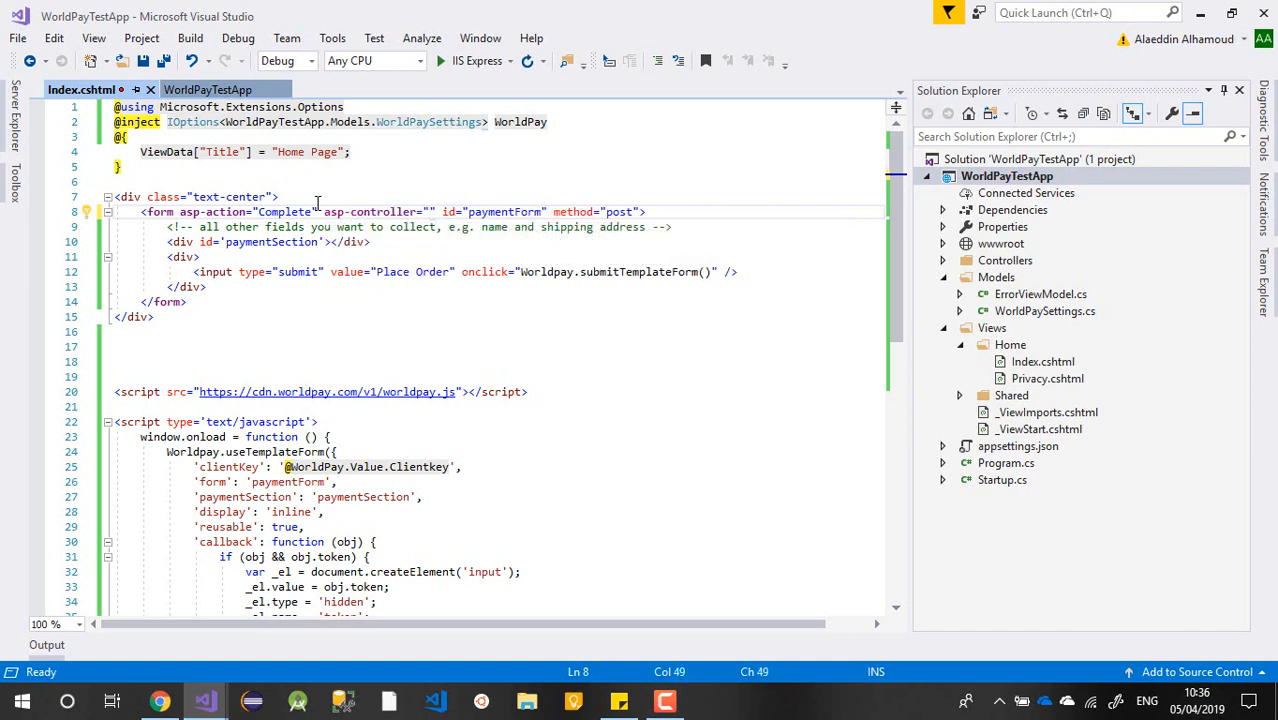
type("Home")
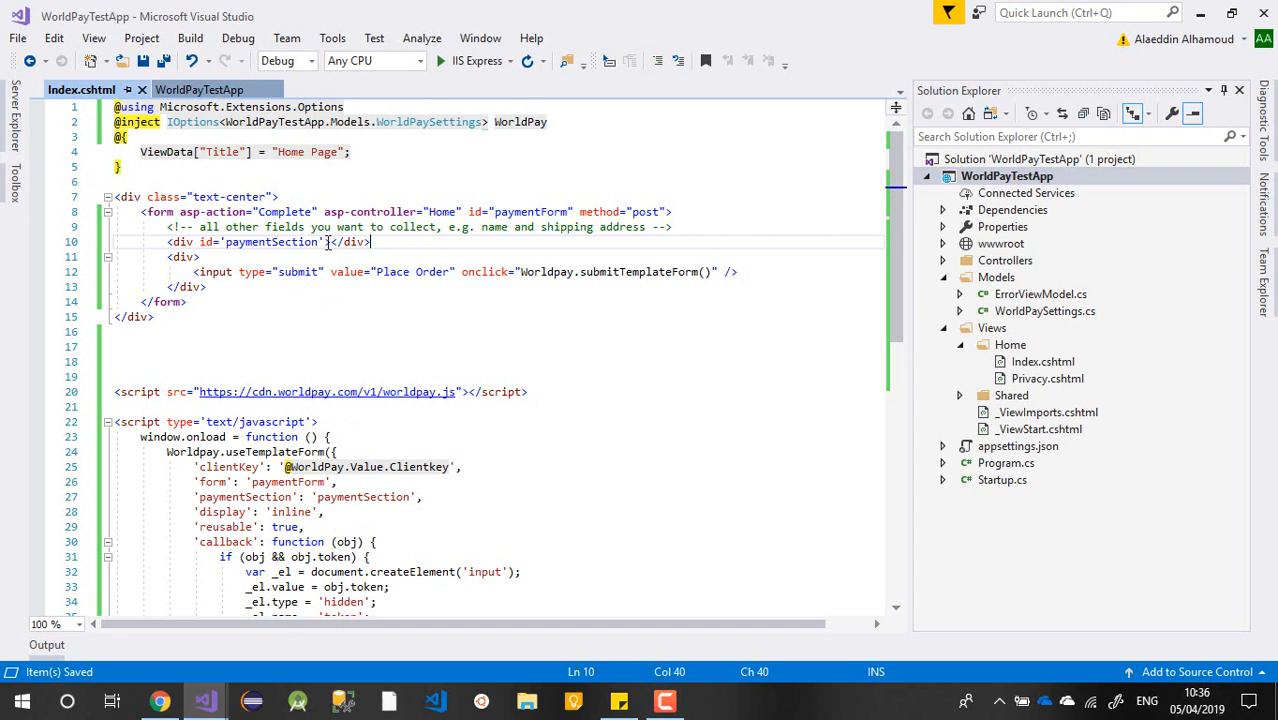
mouse_move(332, 256)
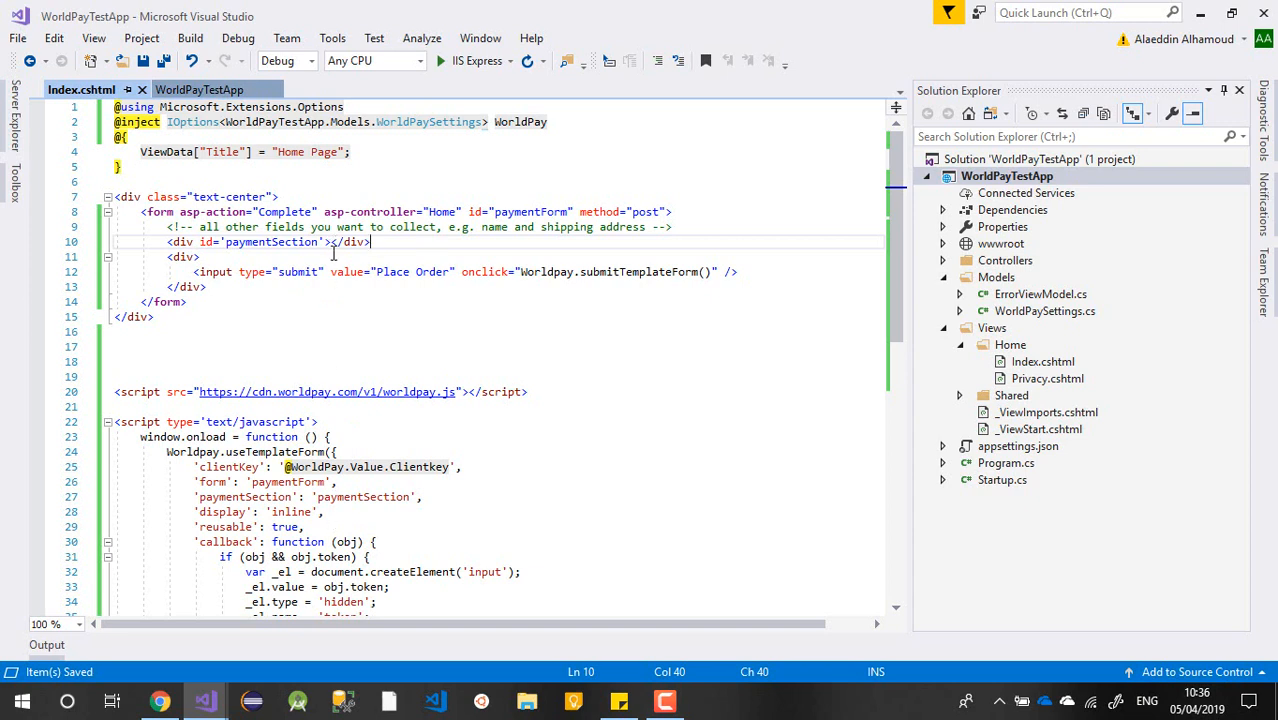
mouse_move(380, 256)
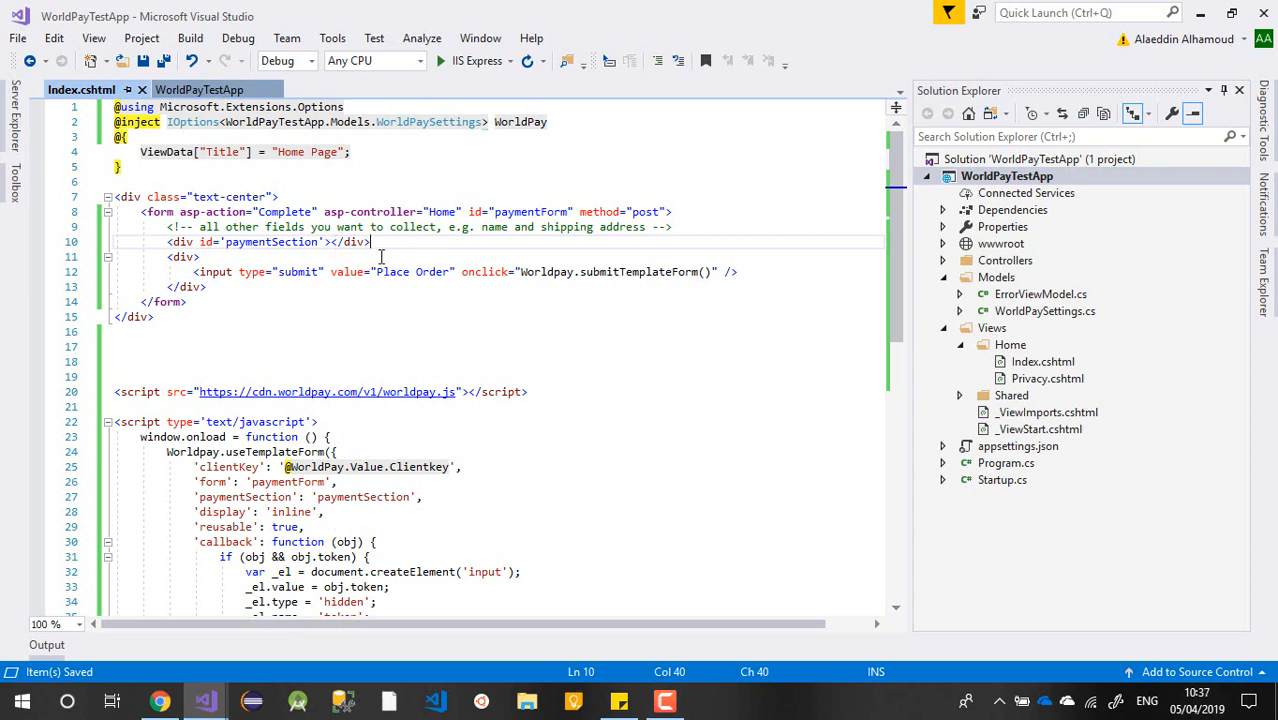
Add a new class named PayModelView under the Models folder
left_click(996, 276)
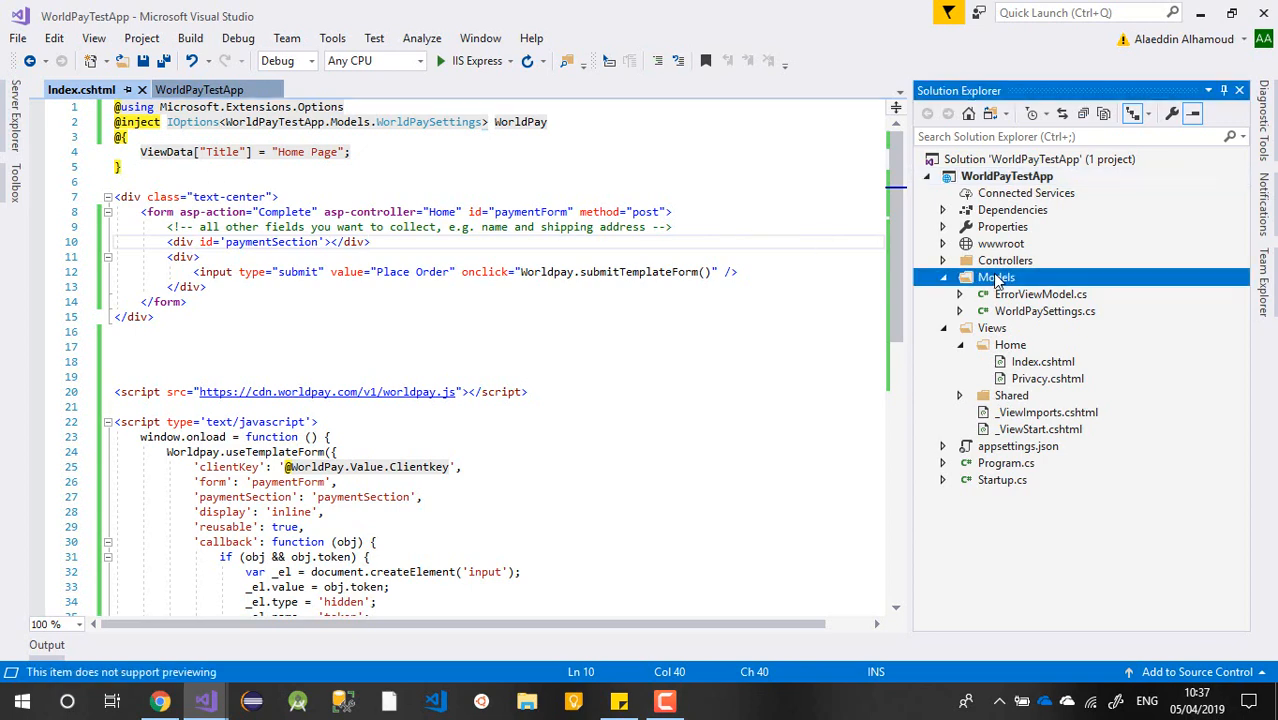
right_click(996, 276)
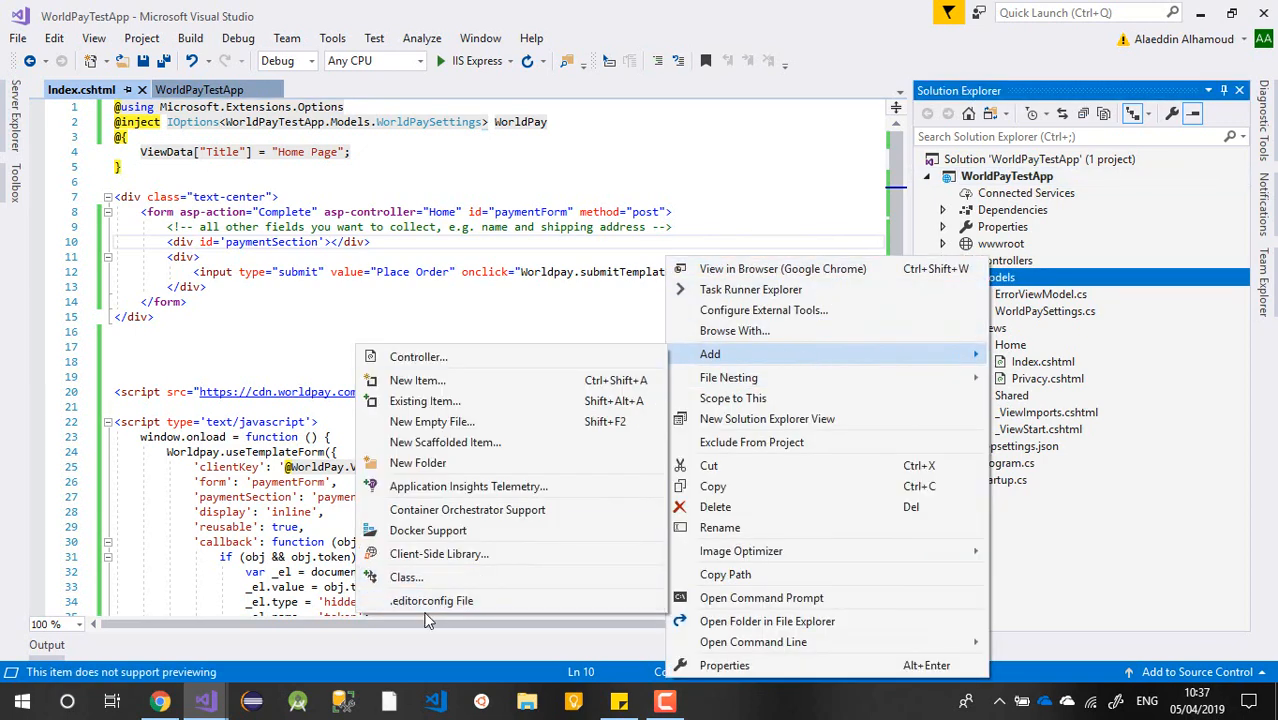
left_click(406, 576)
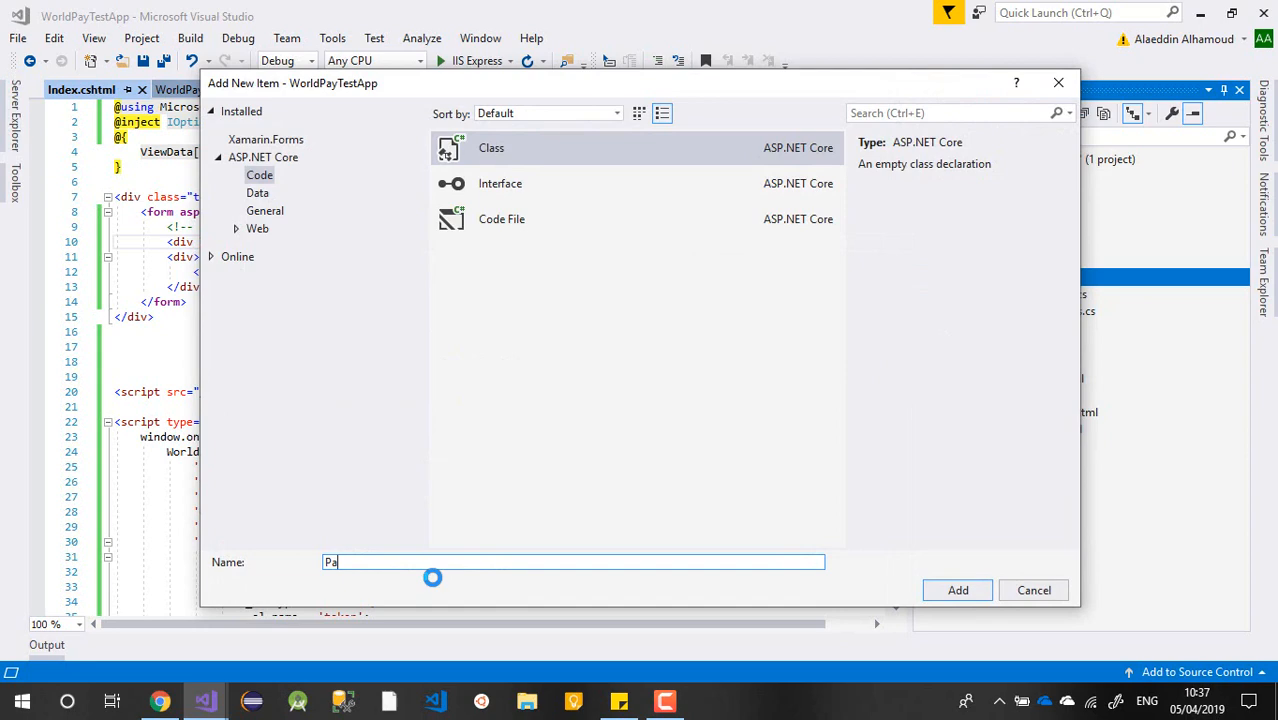
type("y")
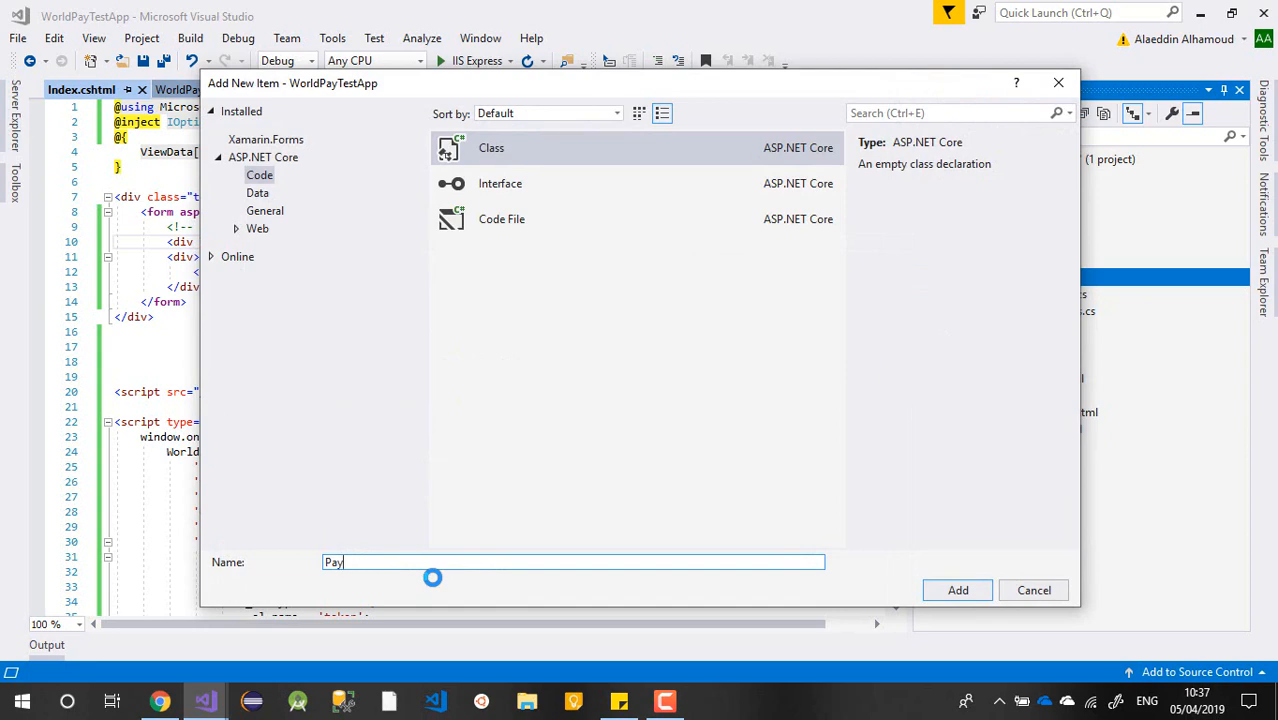
type("ModelVie")
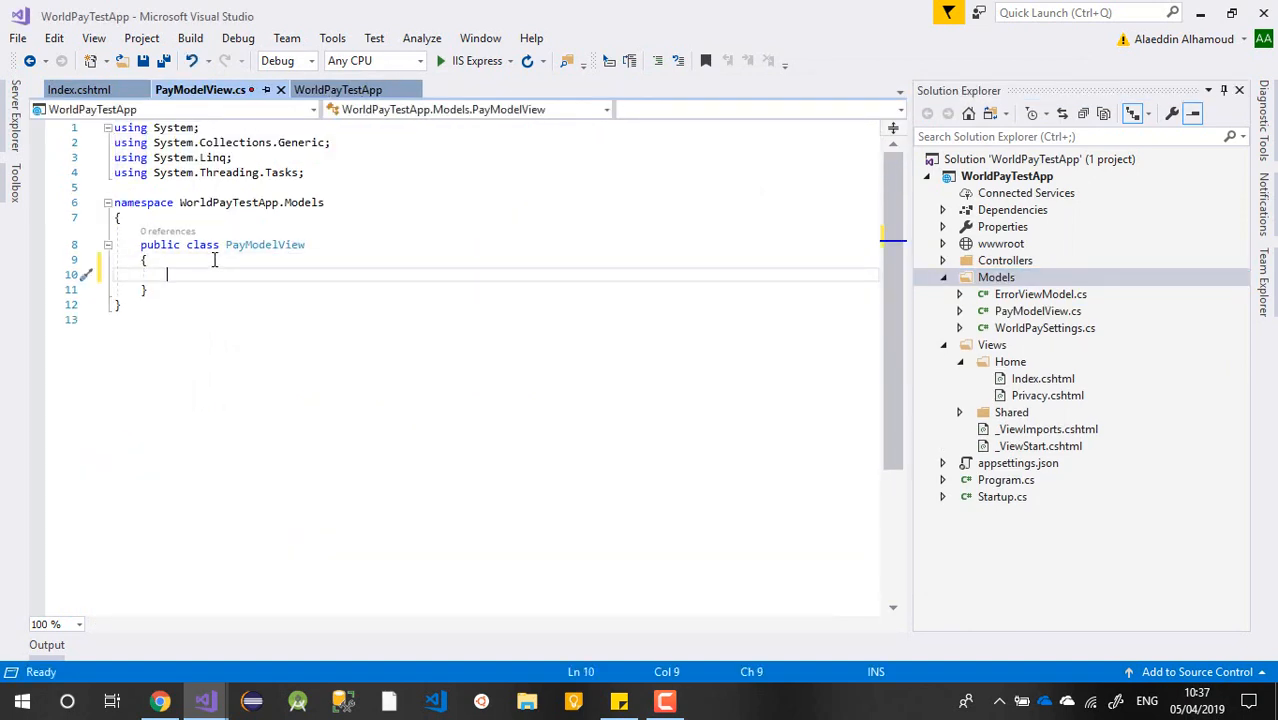
Declare string Token, string Email and double Total auto-properties in PayModelView
type("public str MyProperty { get; set; }")
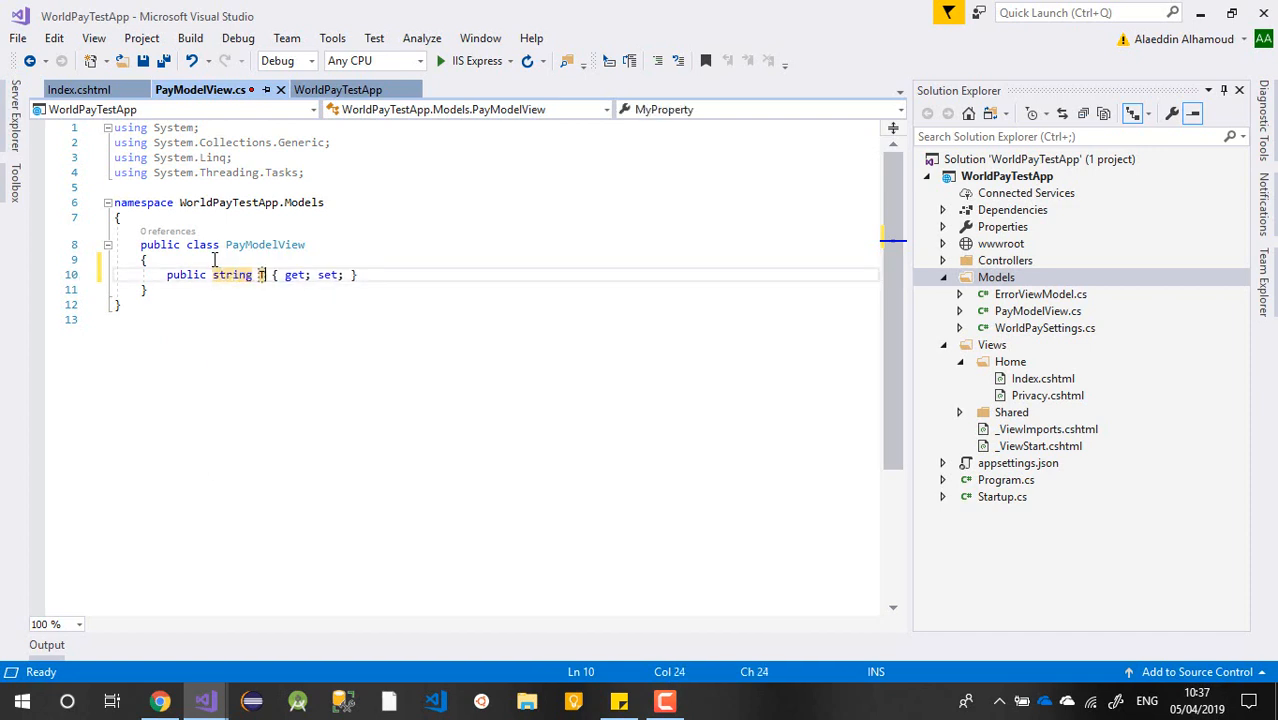
type("Token")
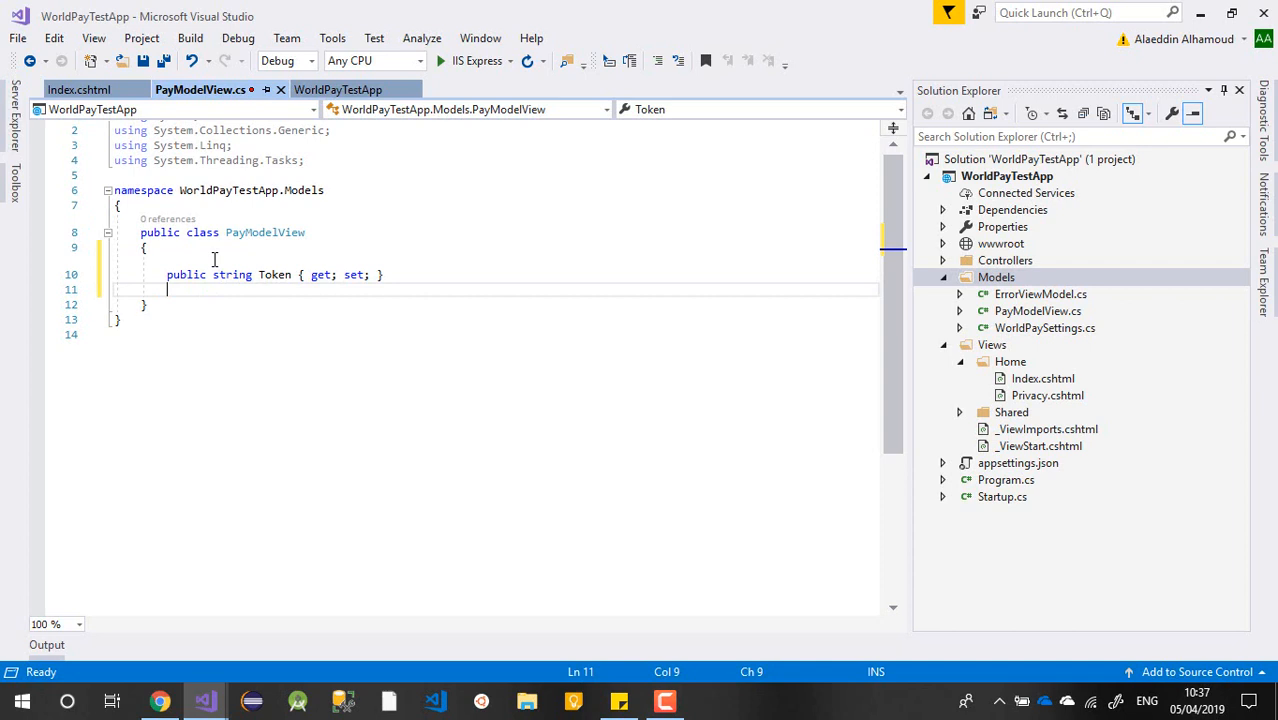
type("public")
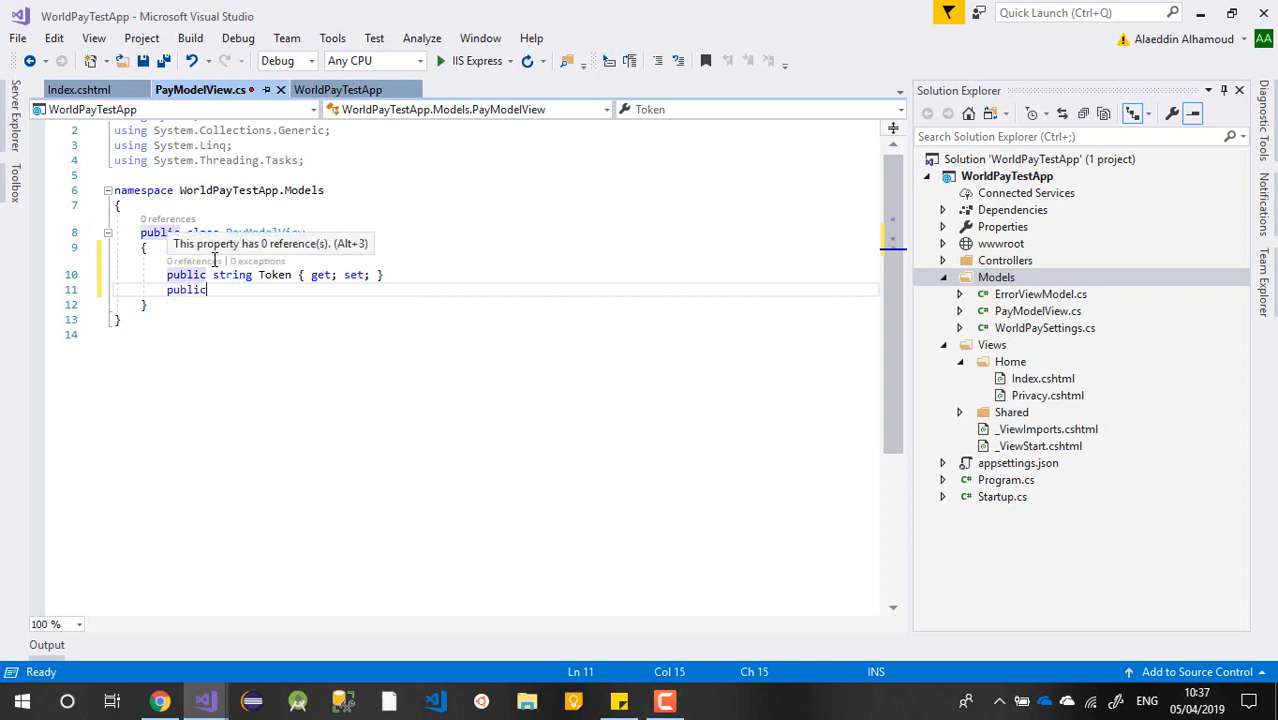
type("string Email { get;set")
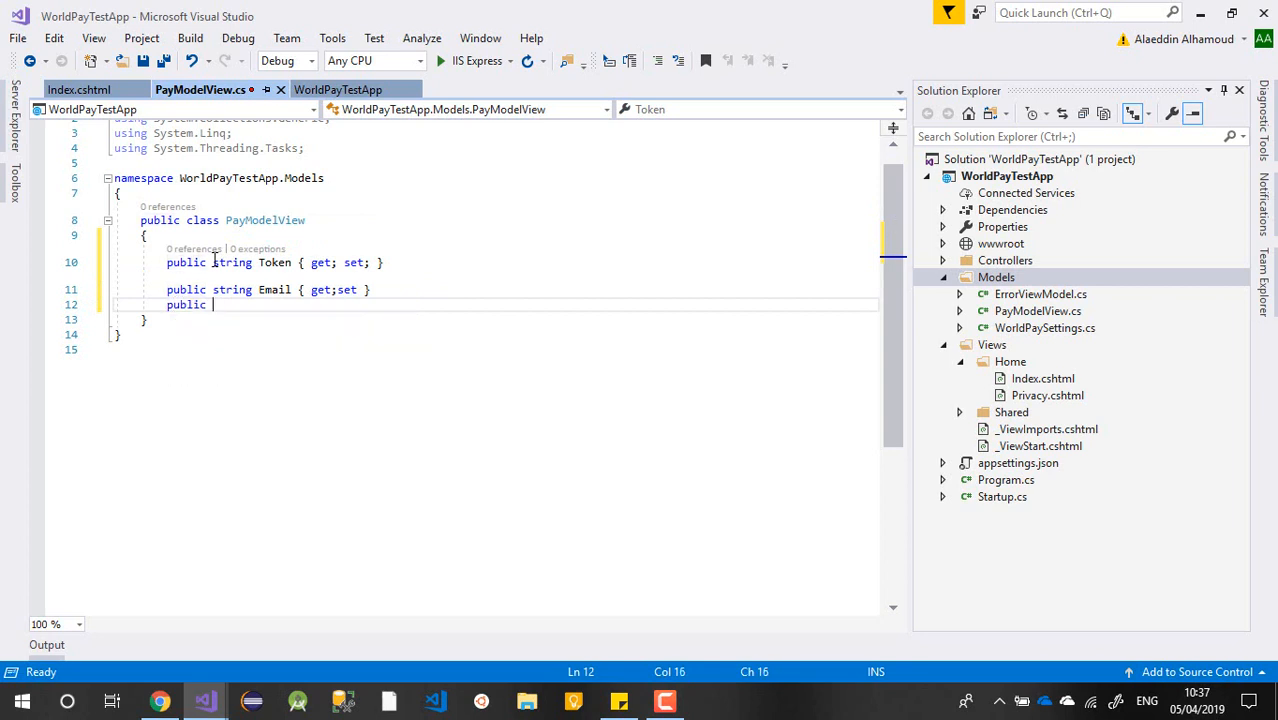
type("double Total { get; set;")
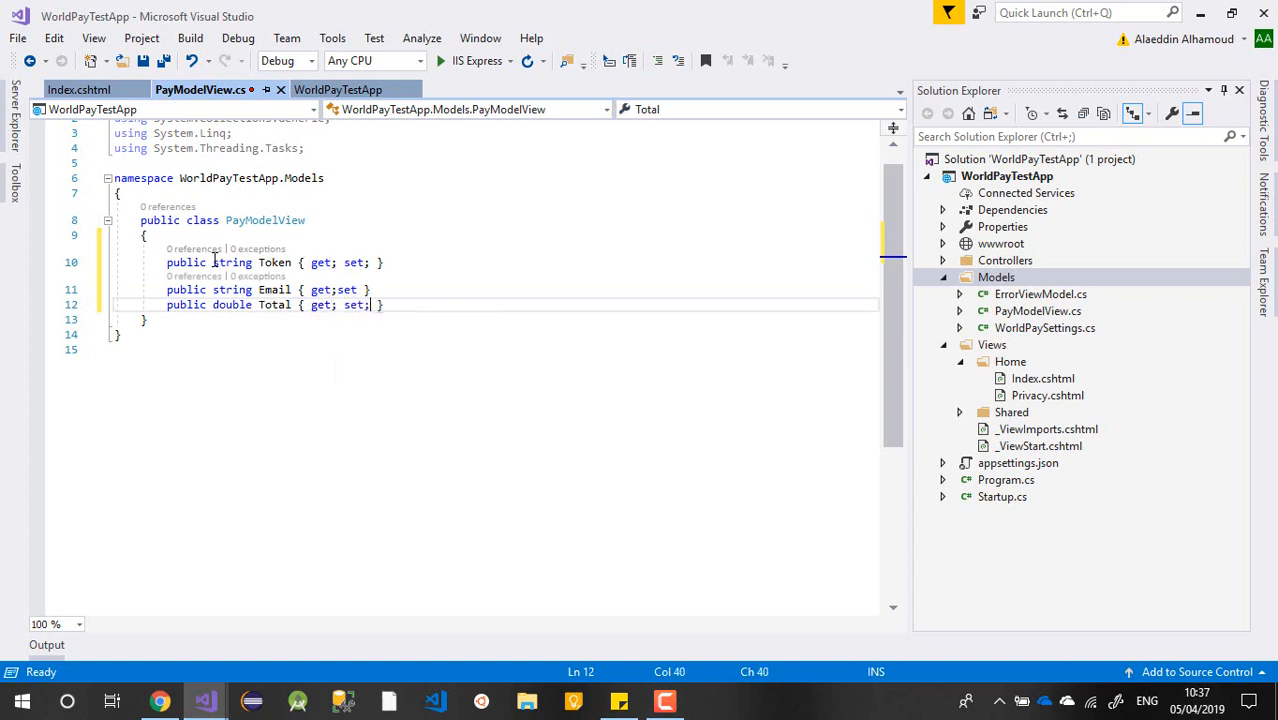
double_click(264, 208)
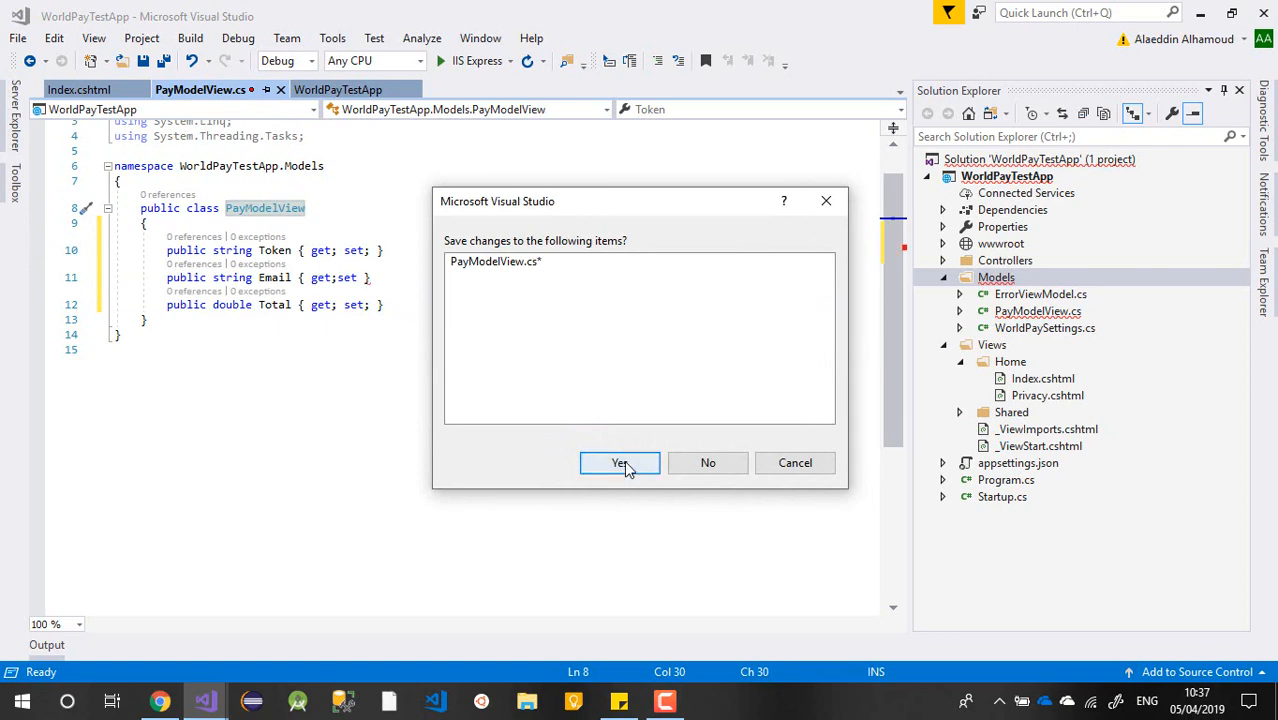
left_click(620, 464)
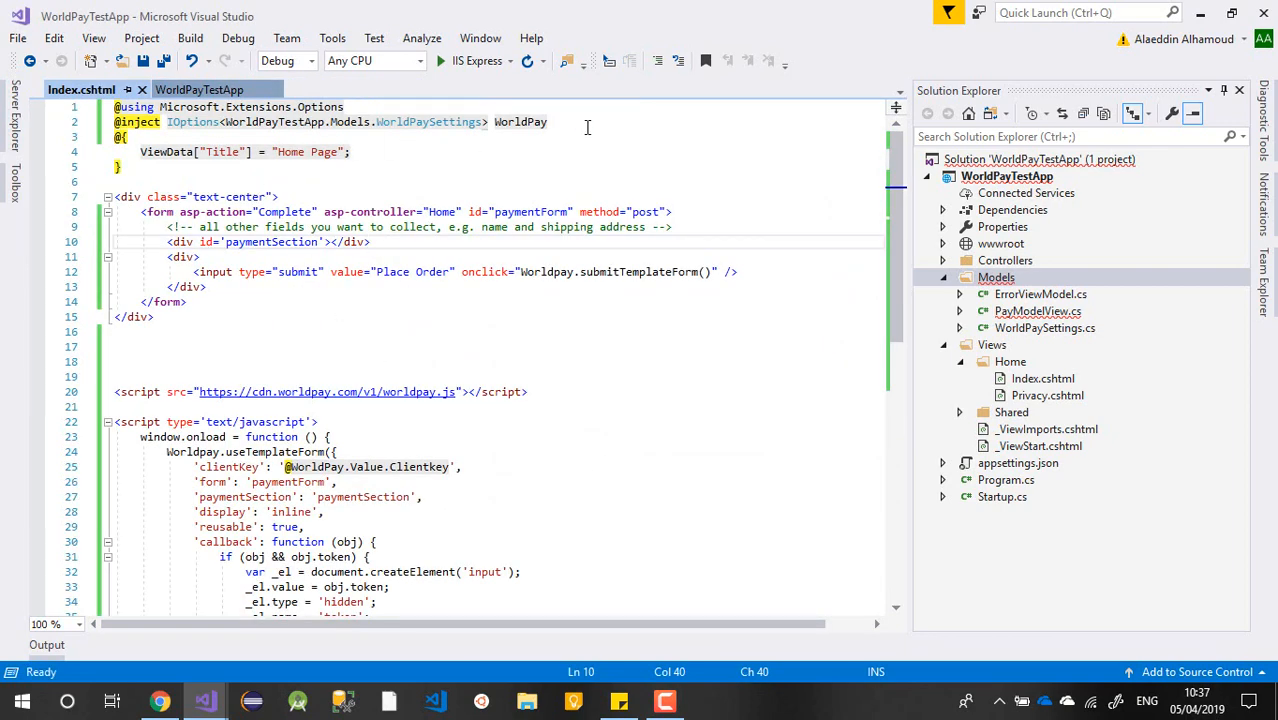
type("model")
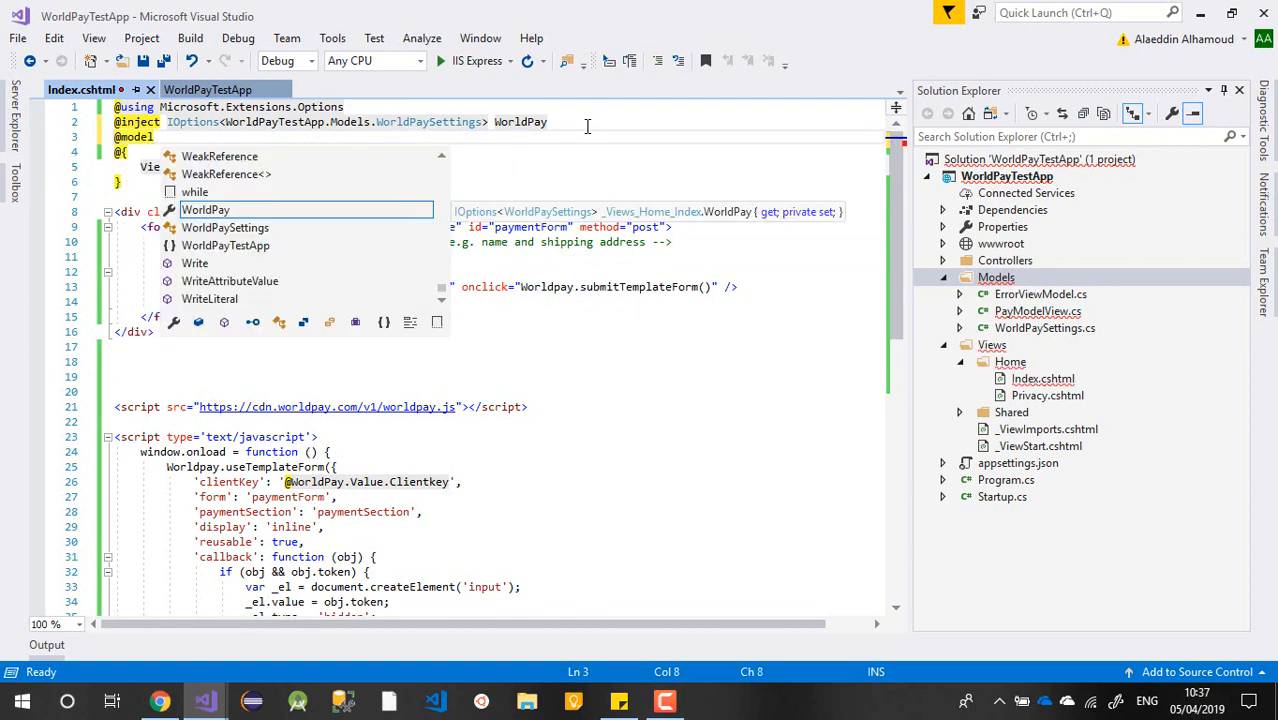
type("WorldPayTestApp.")
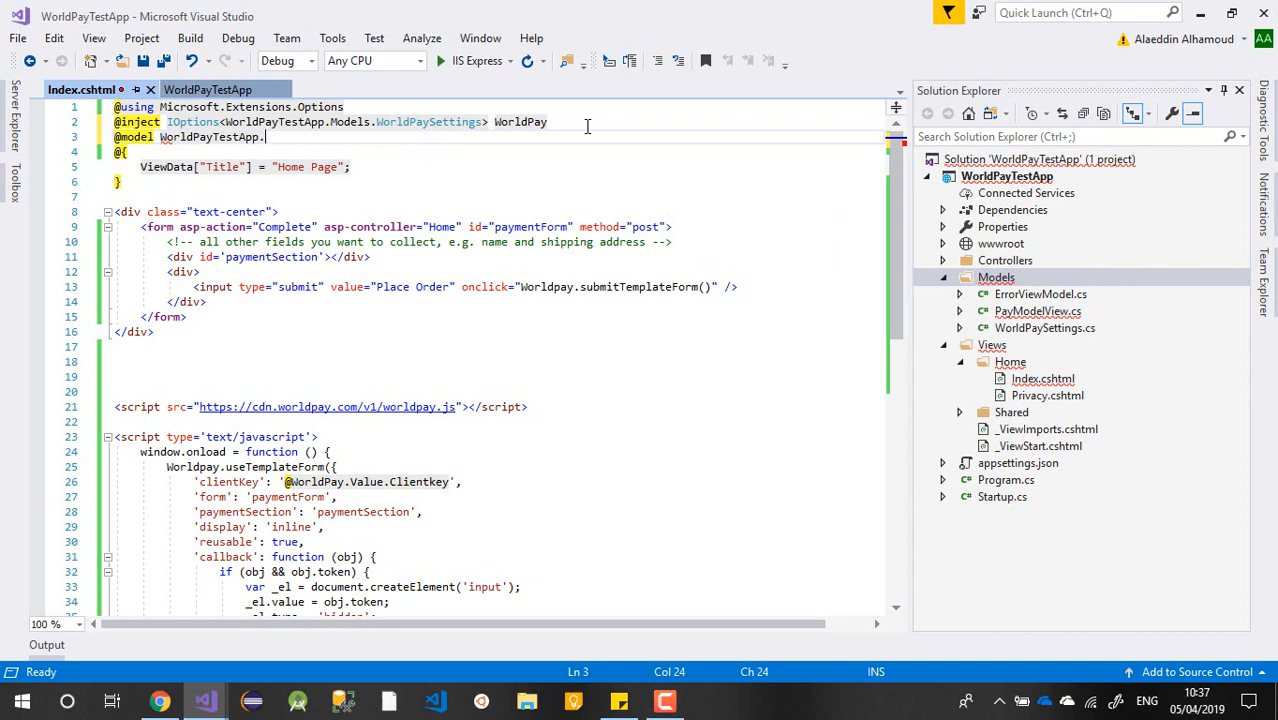
type("Models.PayModelView")
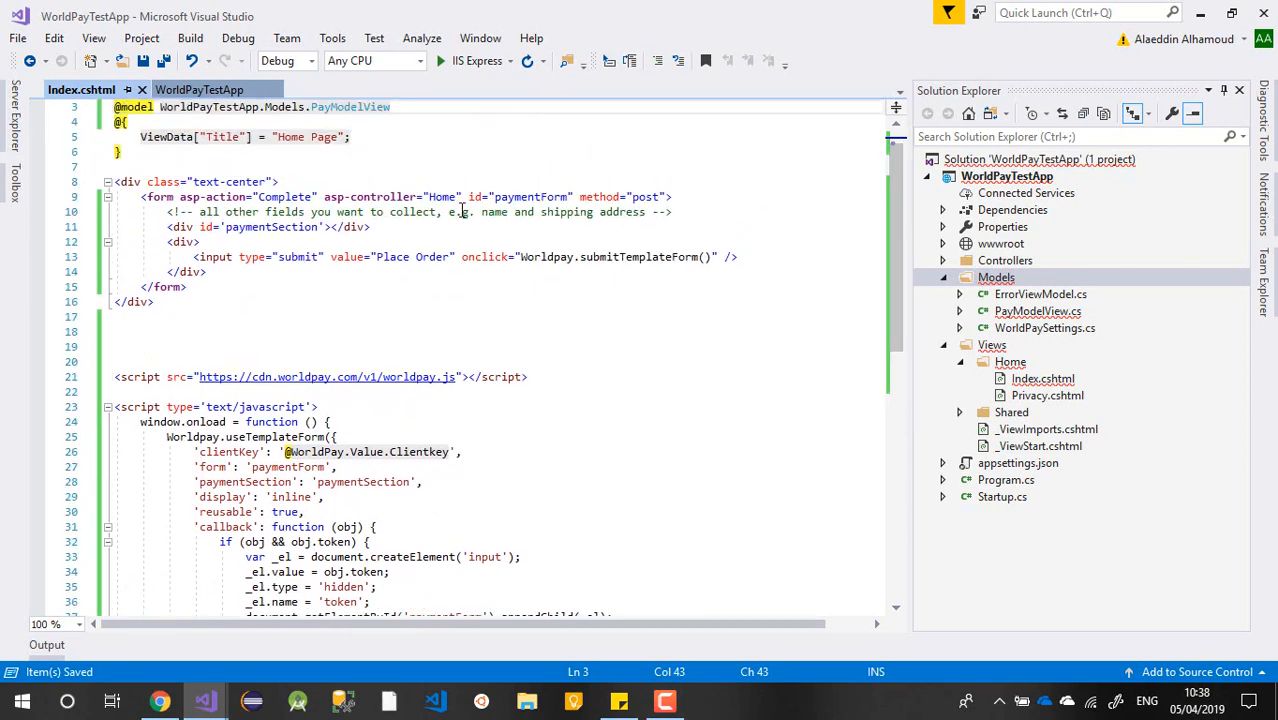
Add form inputs bound to Token and Total with asp-for and a Total placeholder
left_click(376, 242)
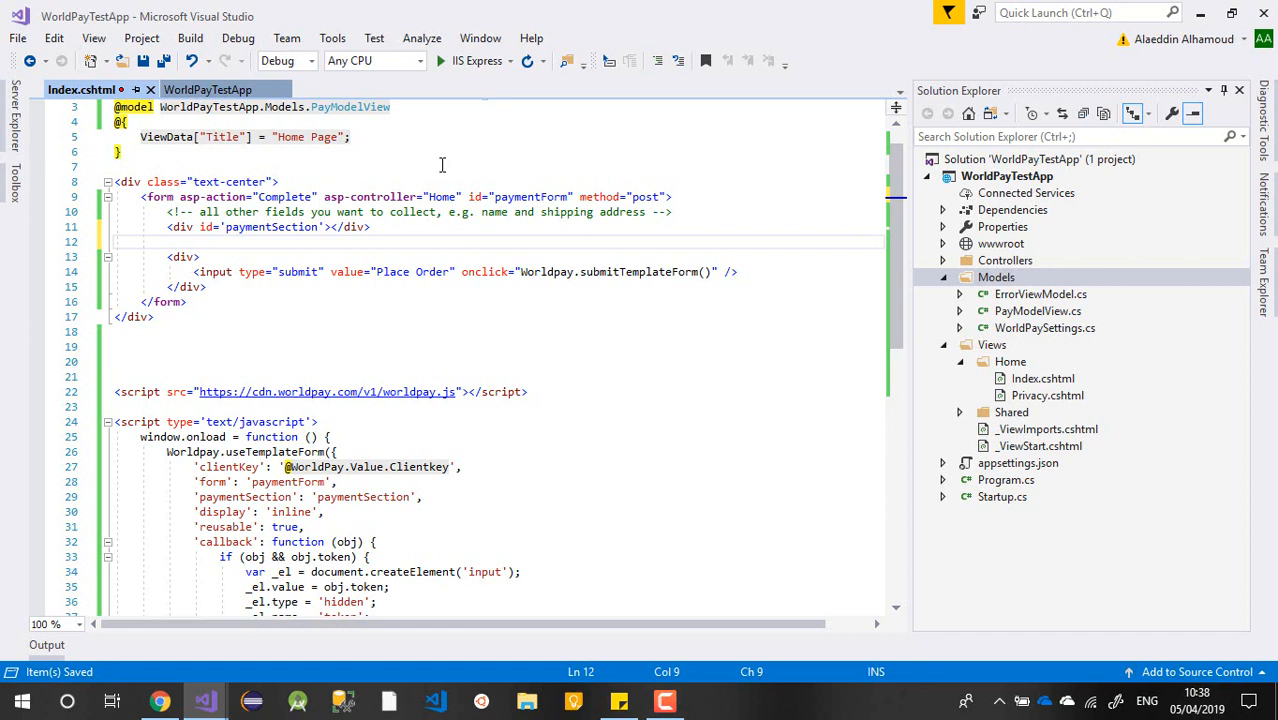
type("<input")
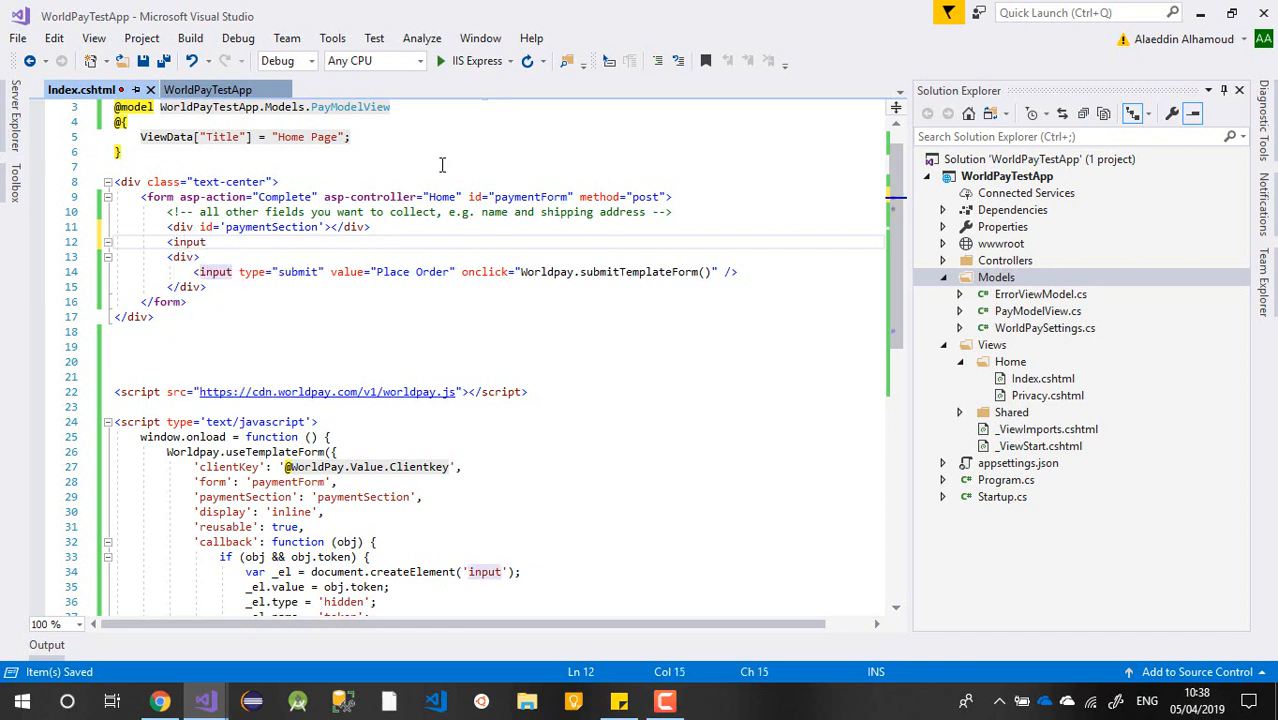
type("asp-for=\"Email\"/>")
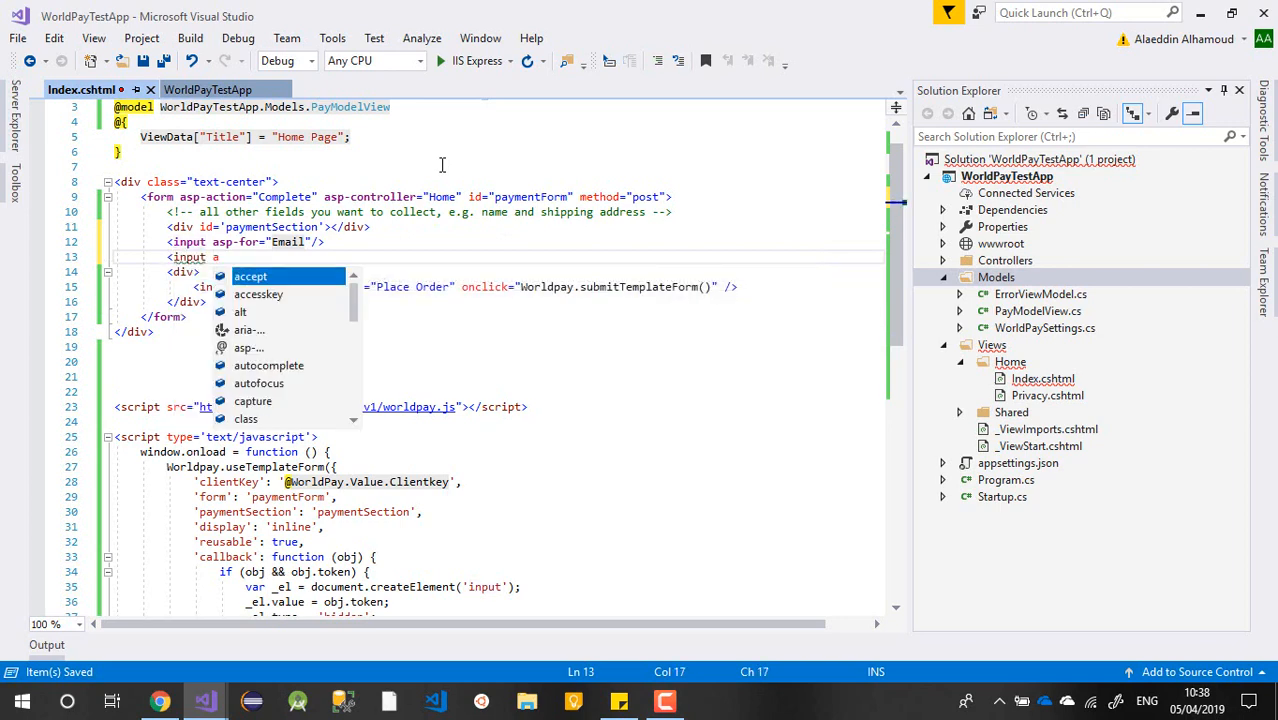
type("sp-f")
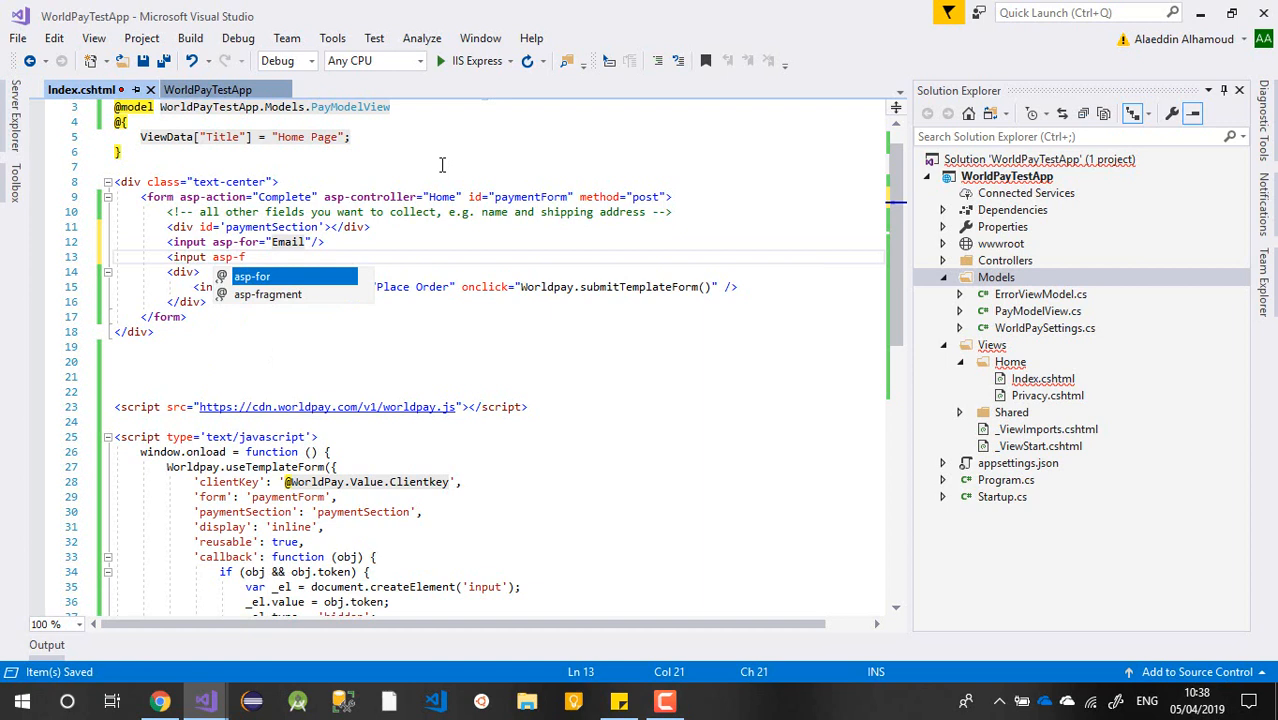
type("T\"")
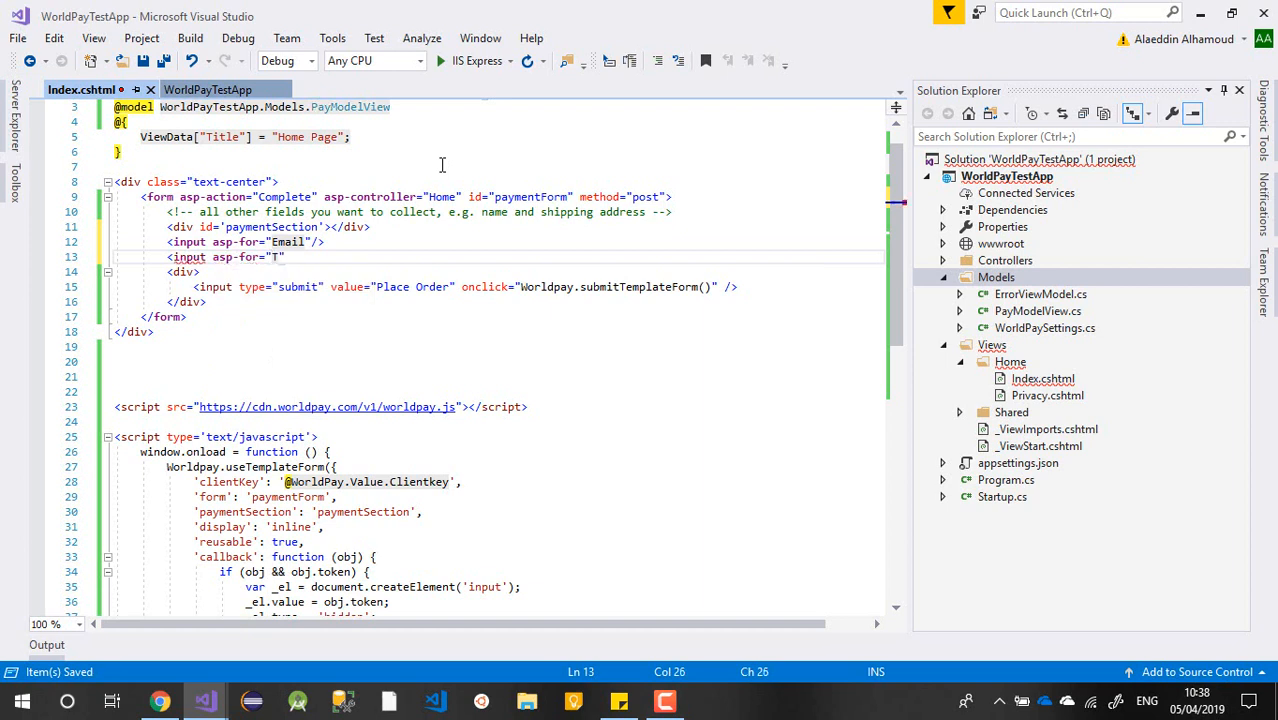
type("ok")
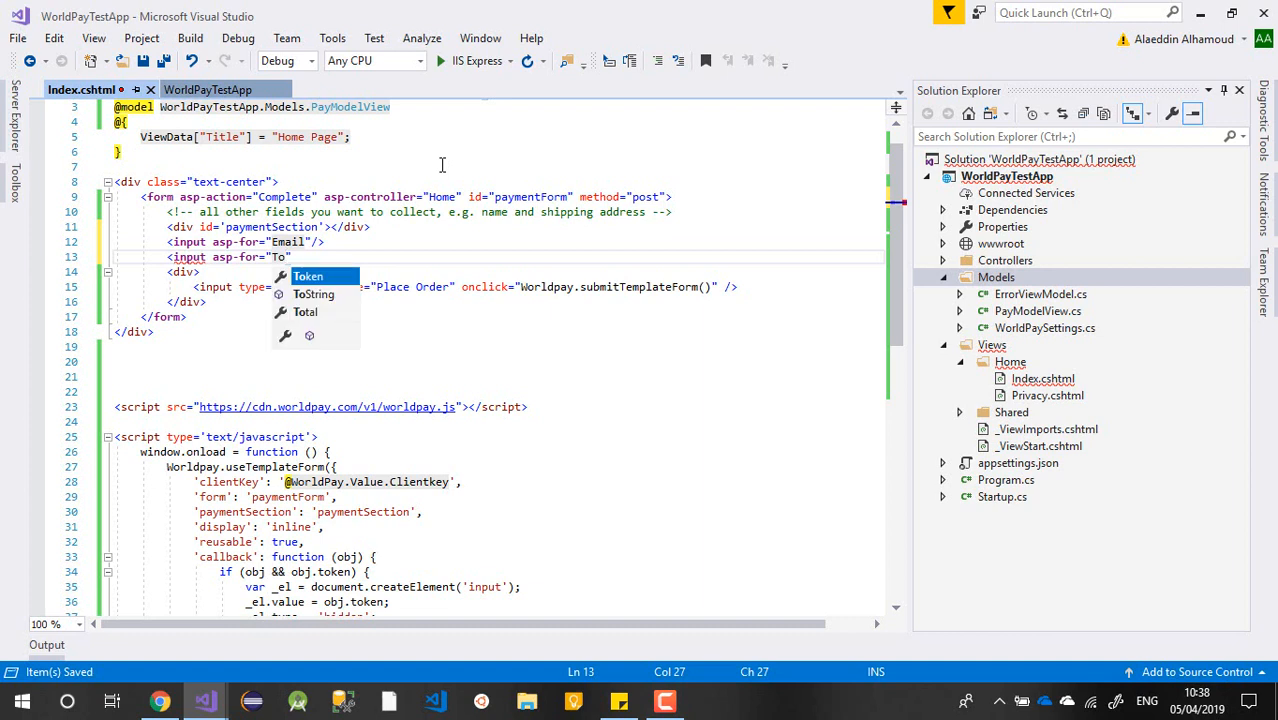
type("tal\"")
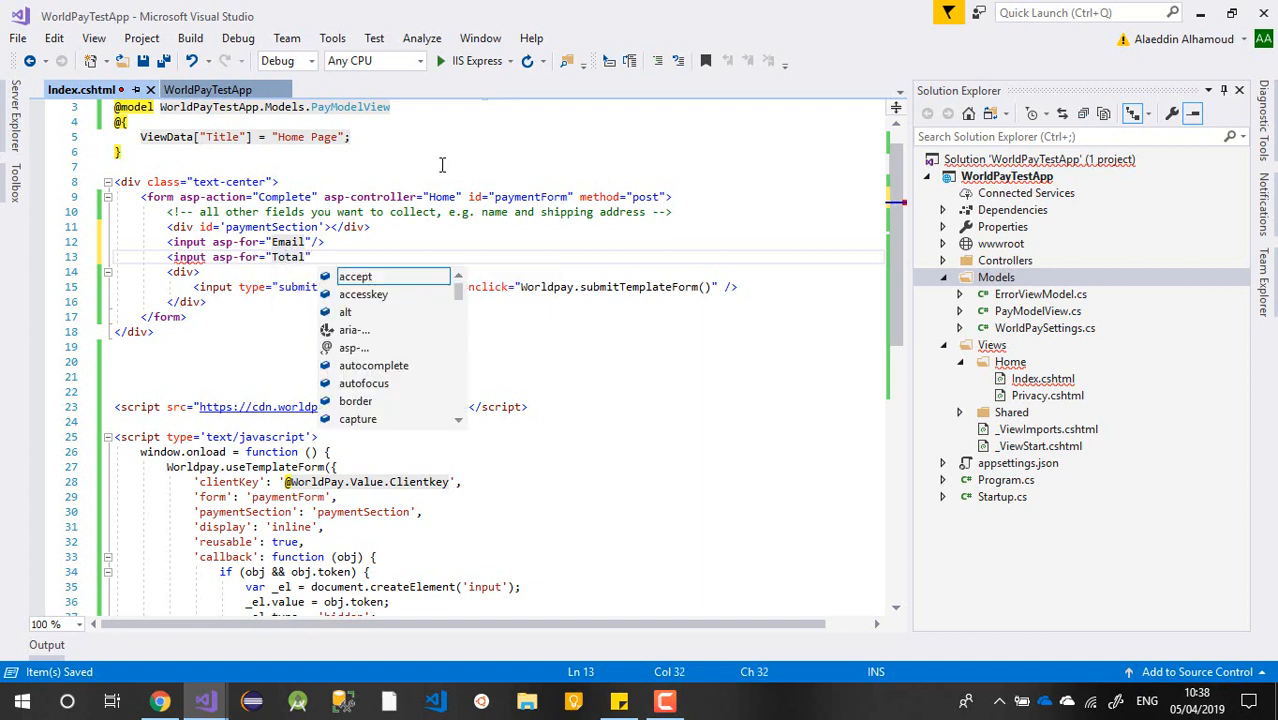
type("placeholder=\"")
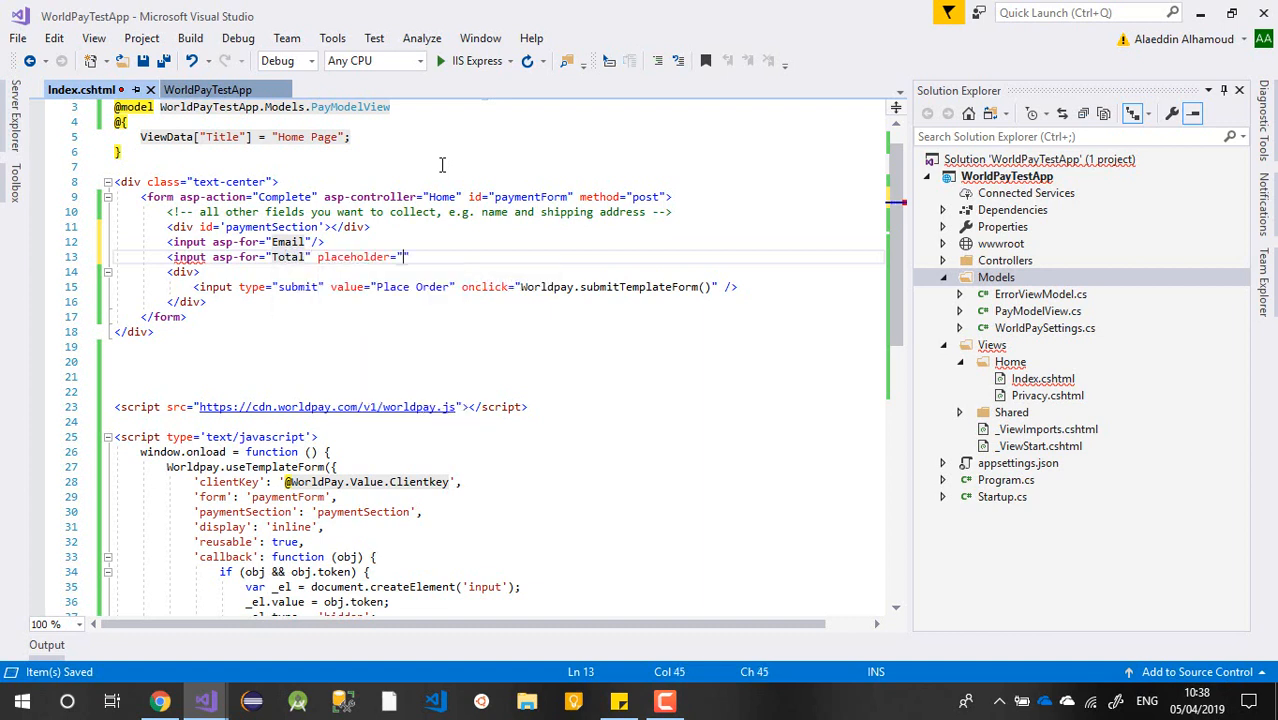
type("Total\"/>")
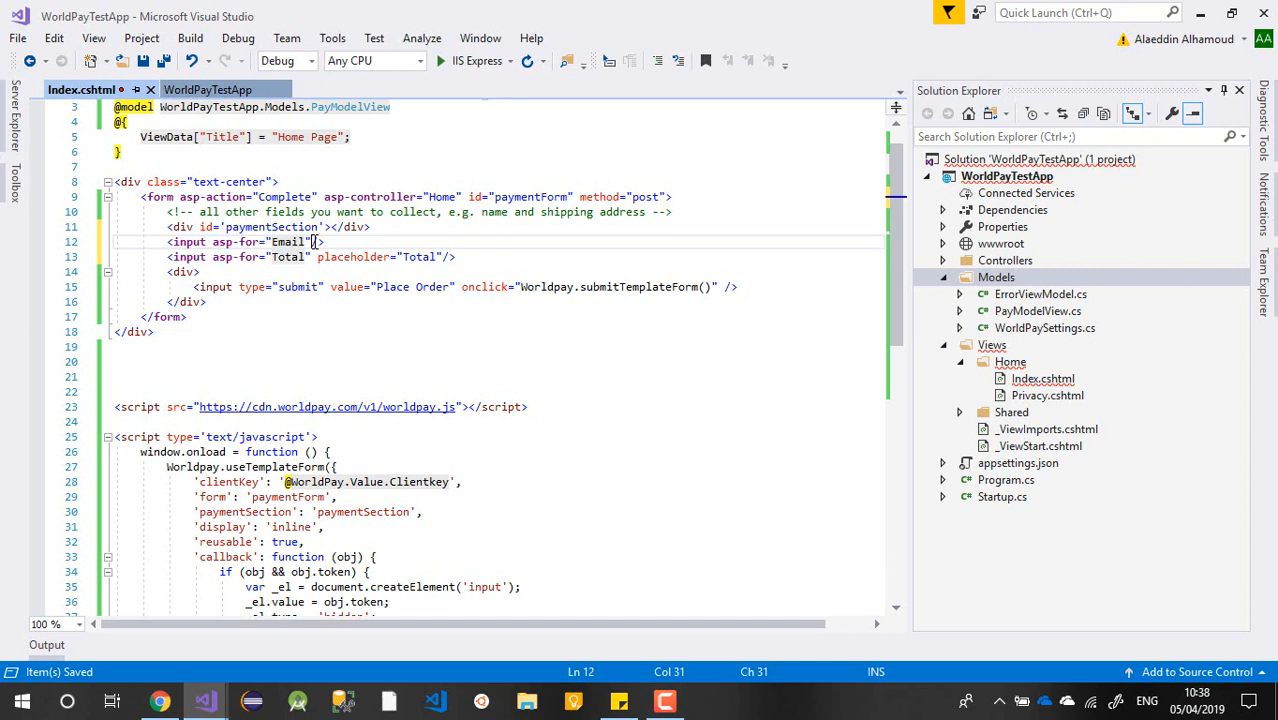
type("type")
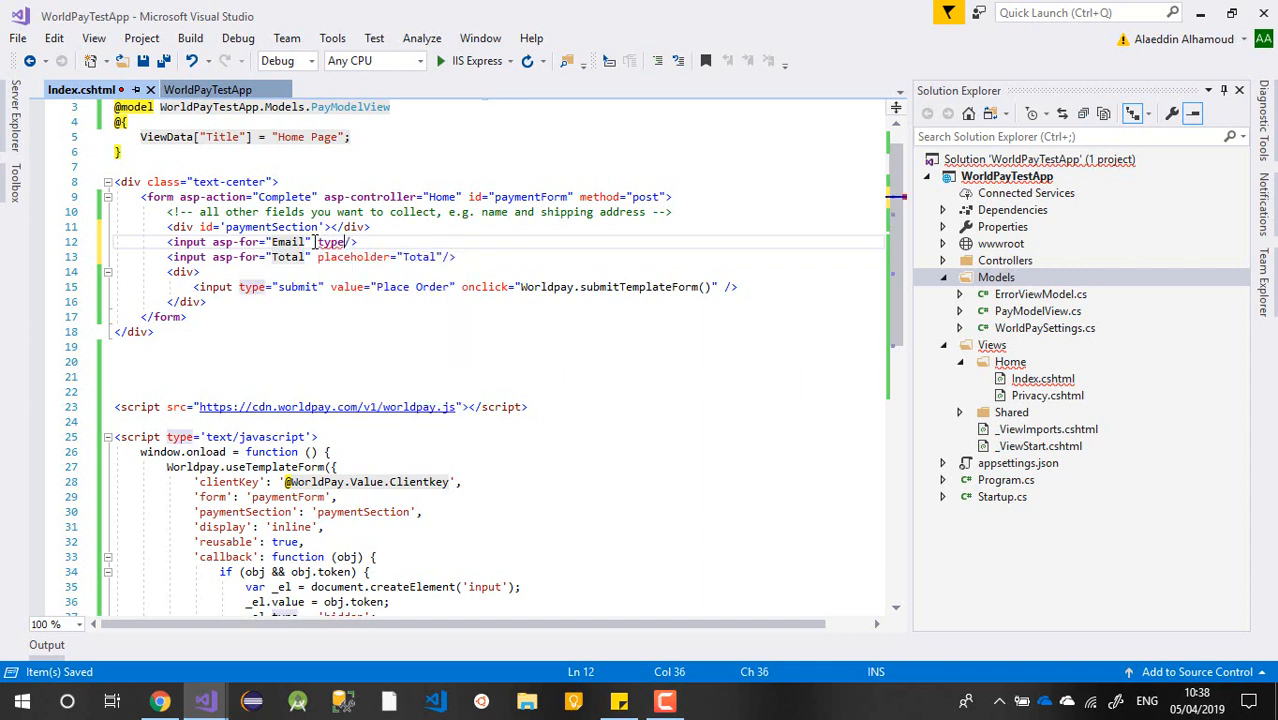
type("\"=\"")
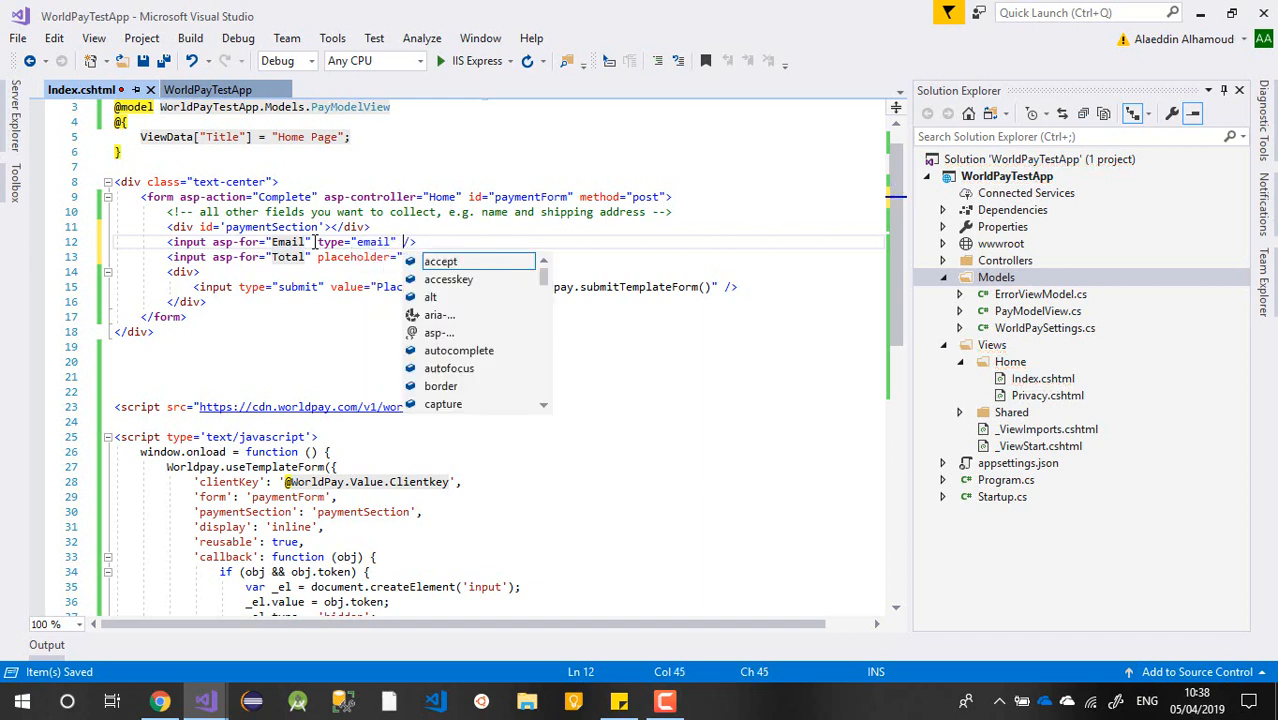
Add an Email input with type email and placeholder, and give Total type number
type("placeholder=\"E\"")
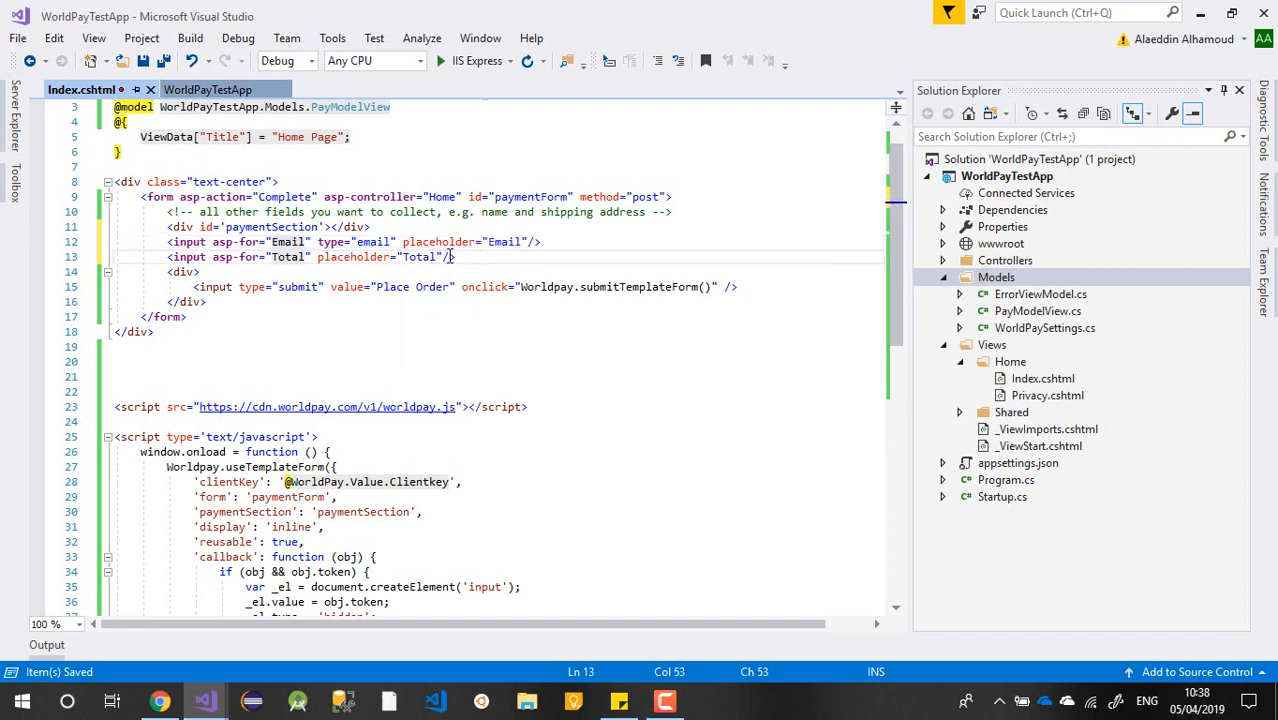
type("typenu")
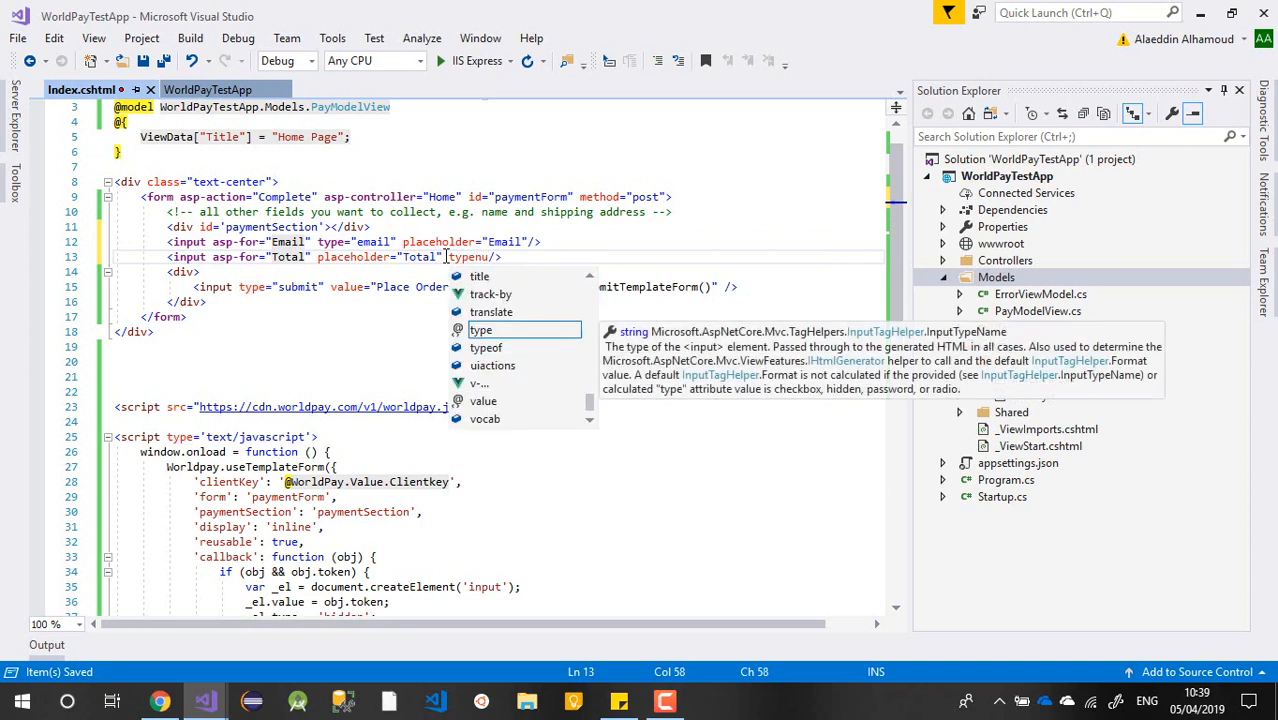
type("type=\"")
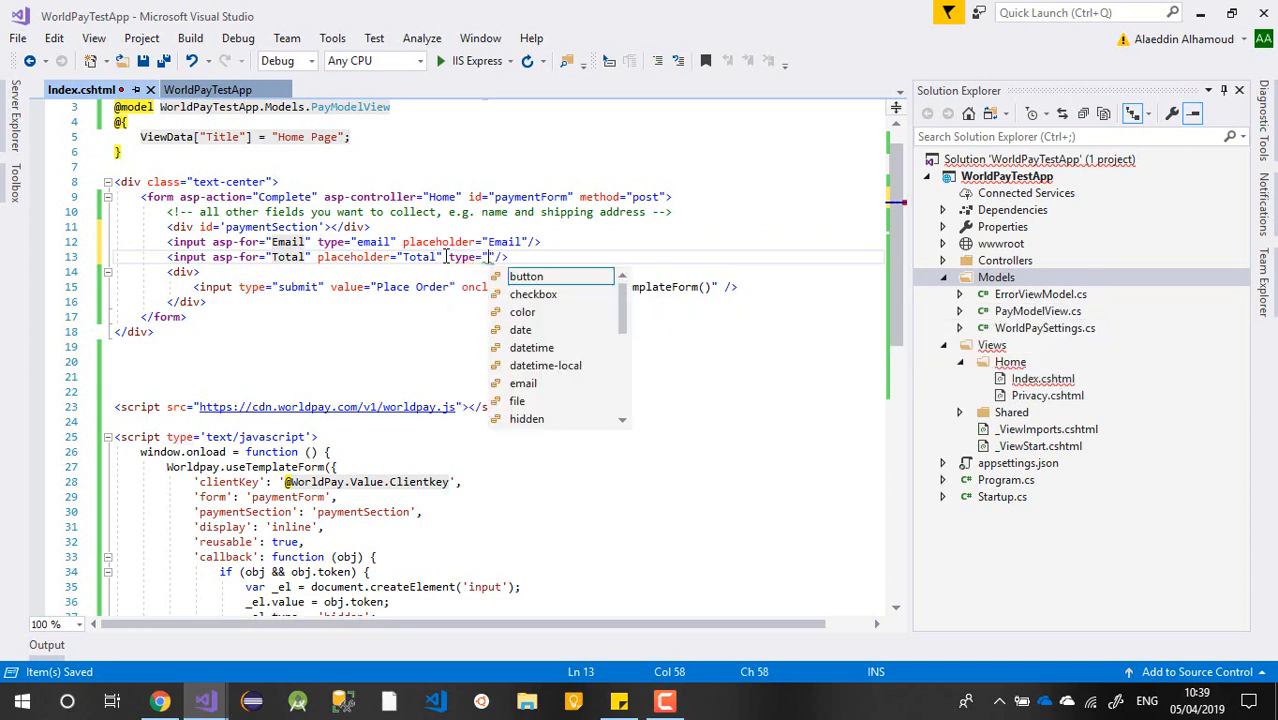
type("number")
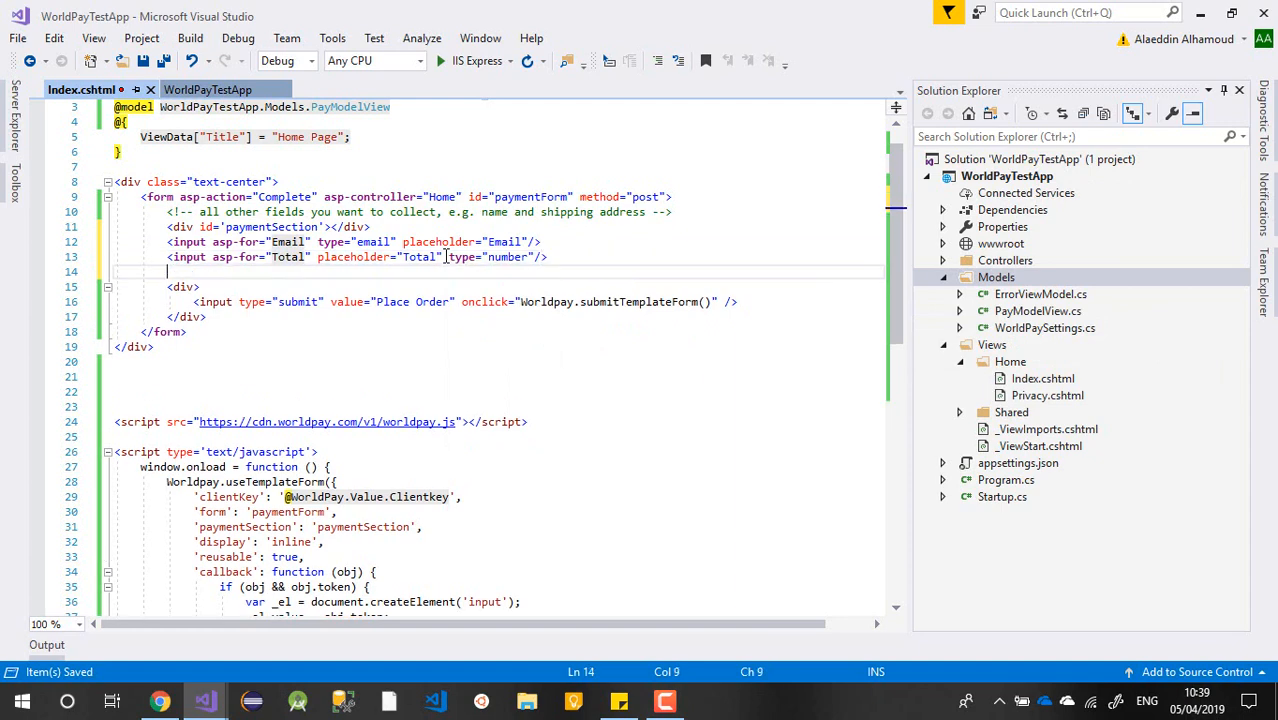
type("<im")
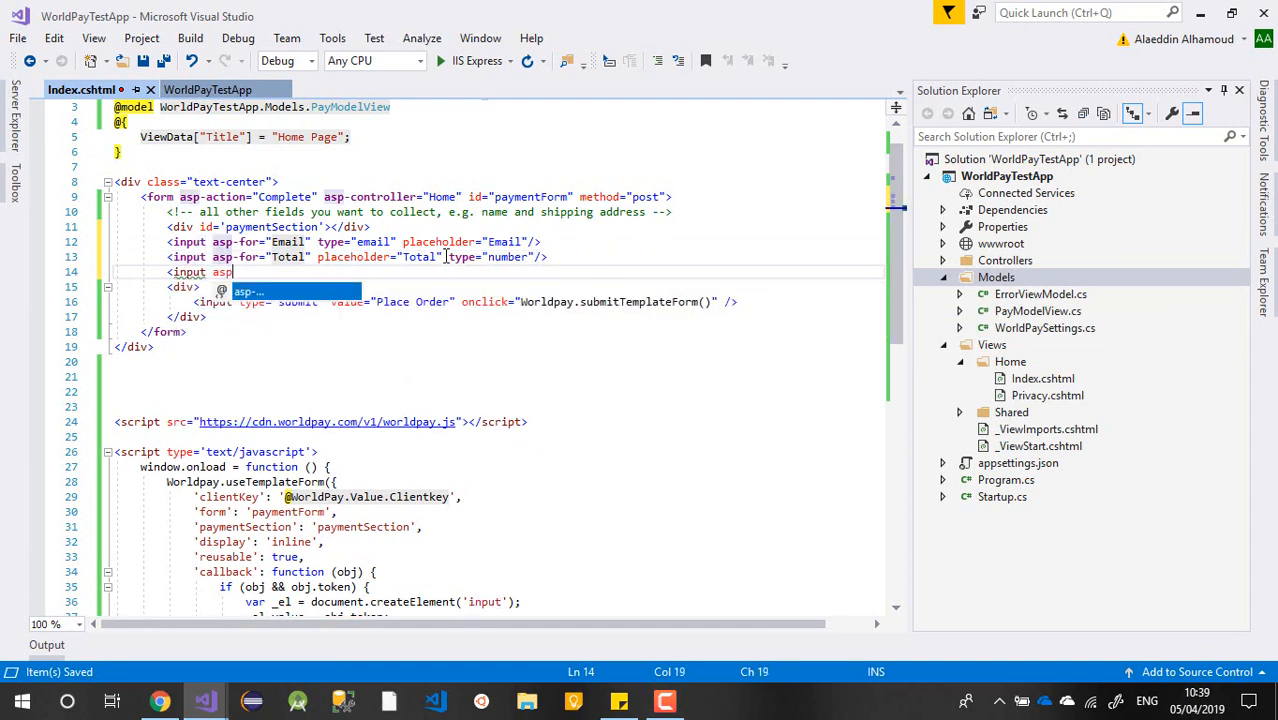
type("-f")
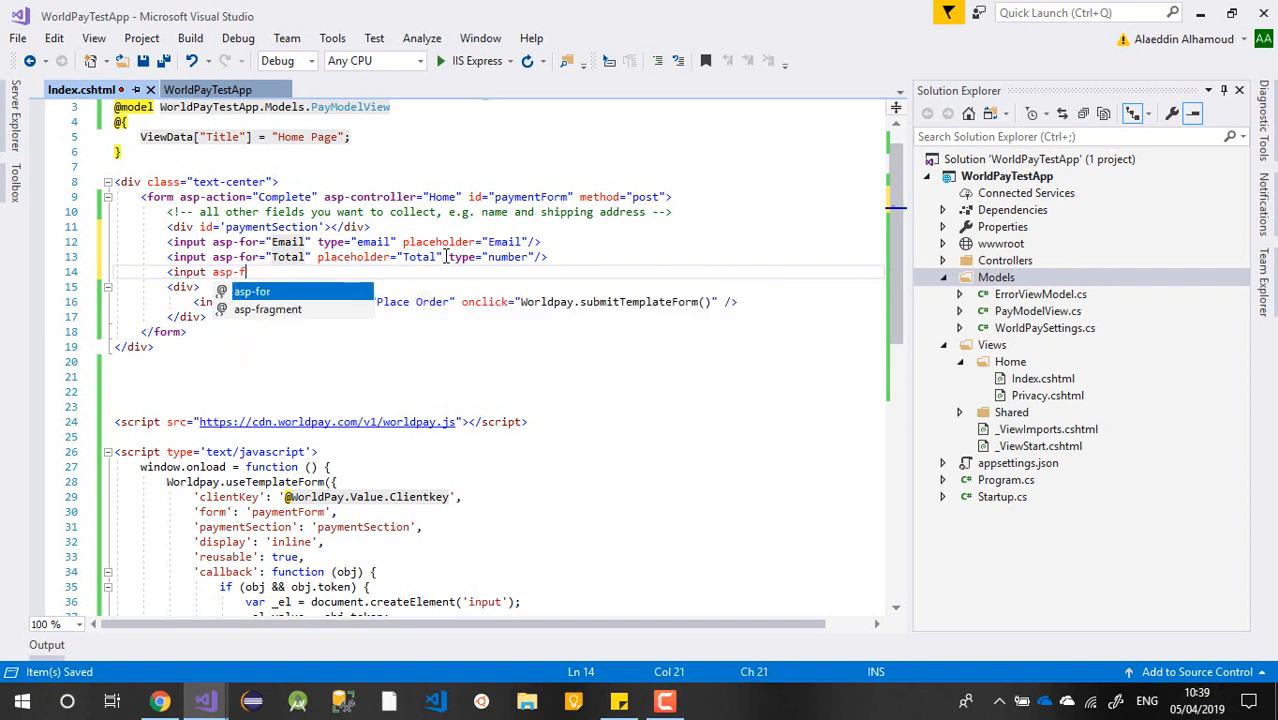
type("Token\"")
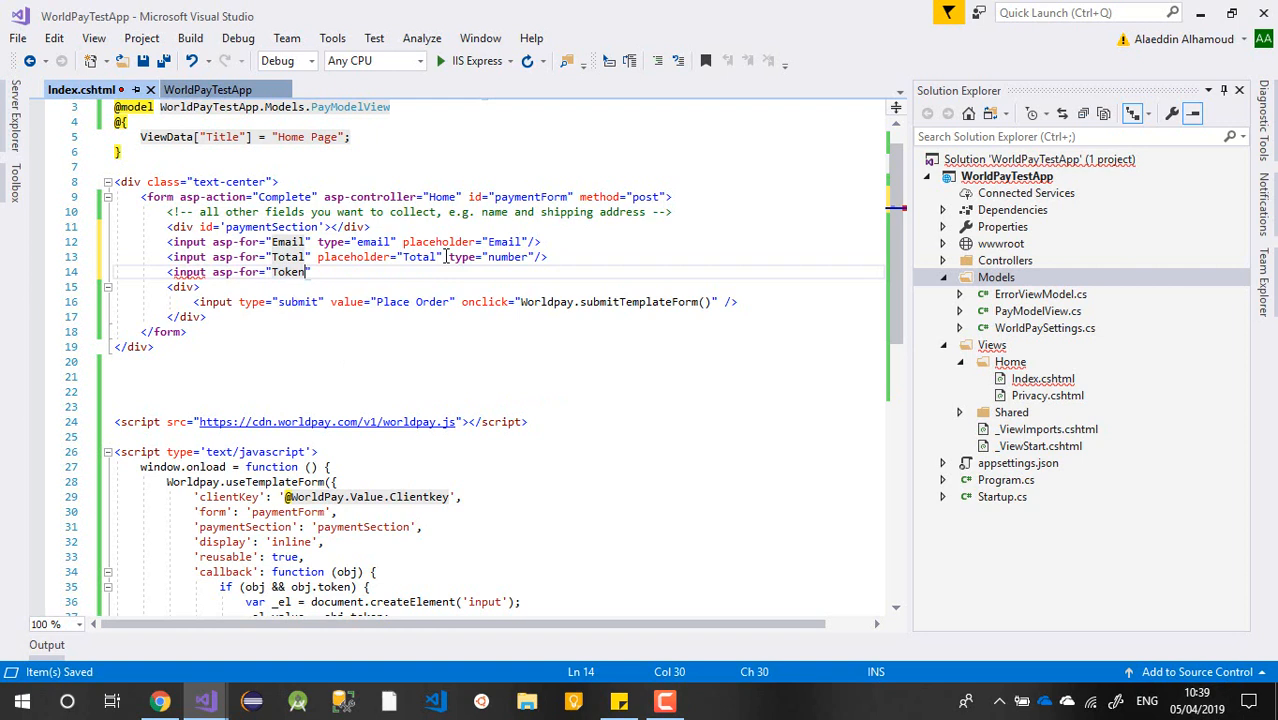
type("/>")
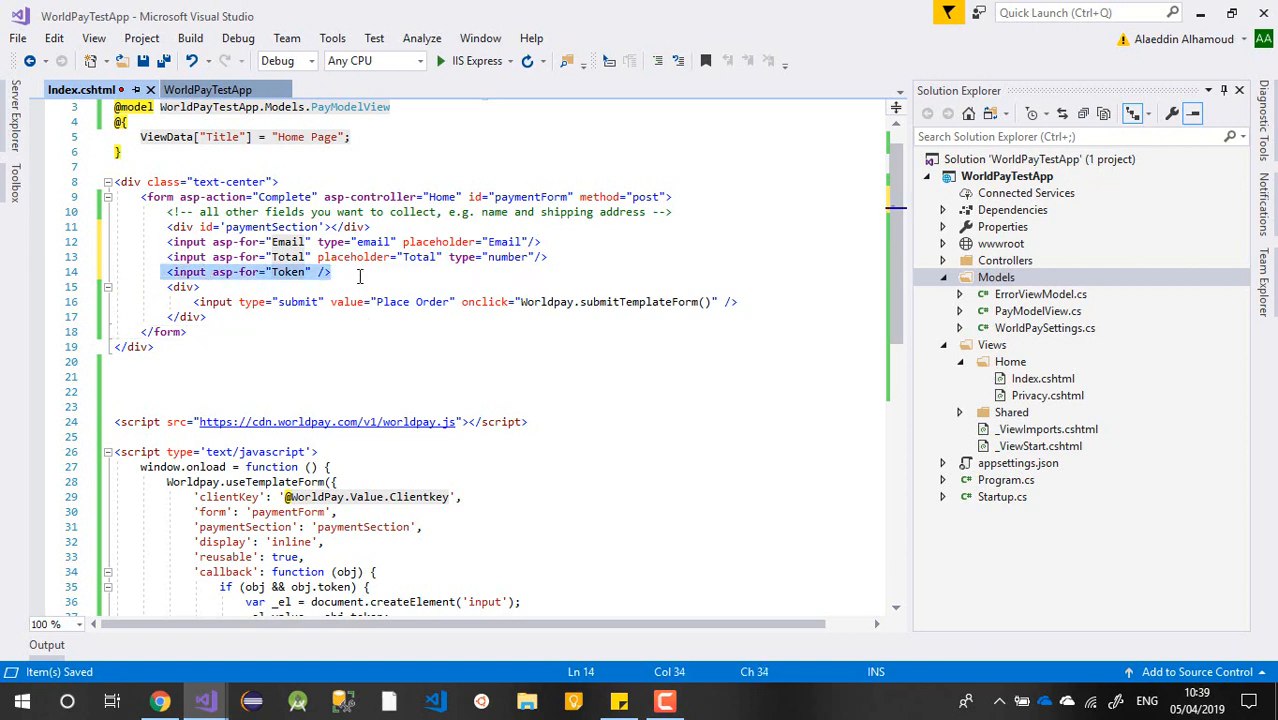
mouse_move(652, 264)
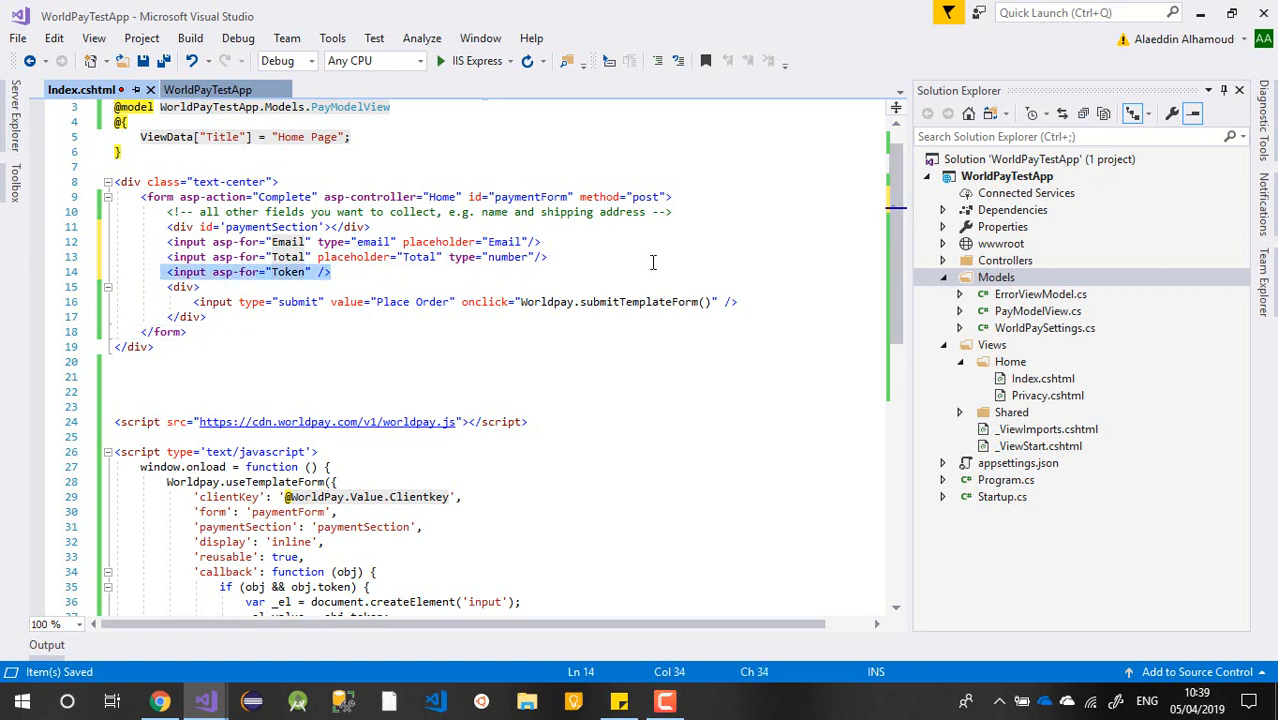
scroll("down", 3)
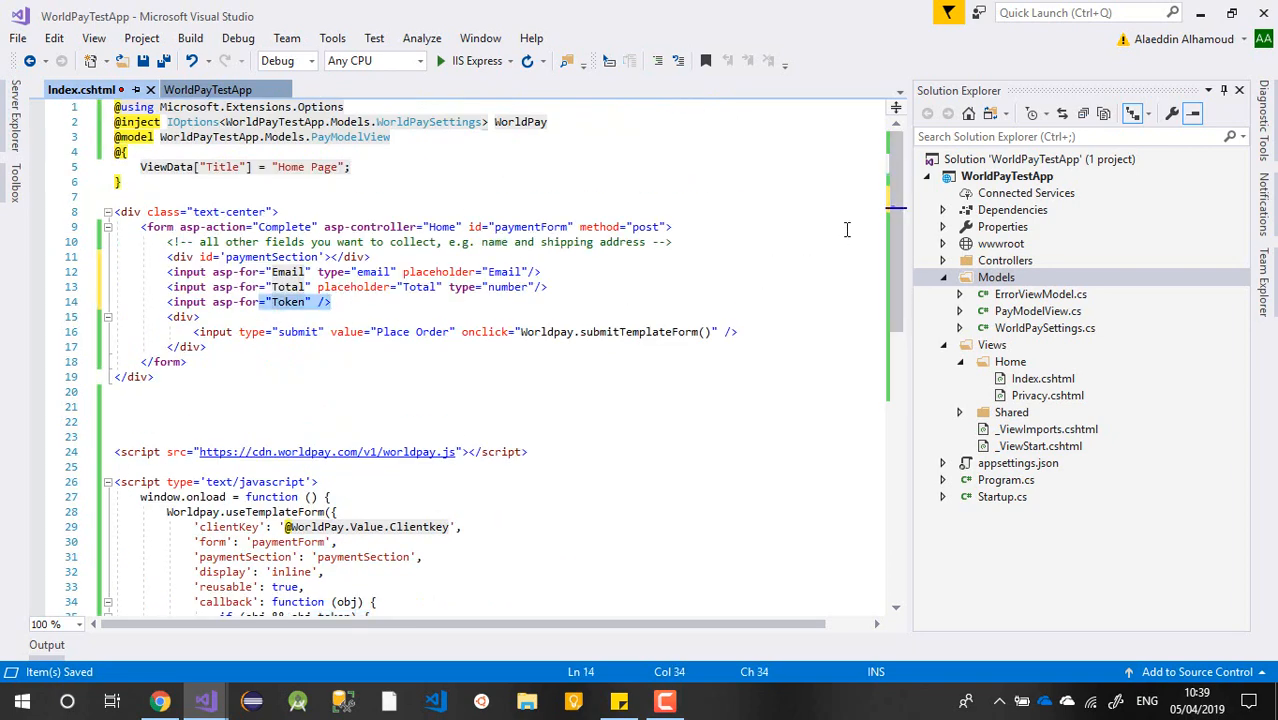
Replace the hidden _el input code with document.getElementById('Token').value = obj.token;
scroll("down", 3)
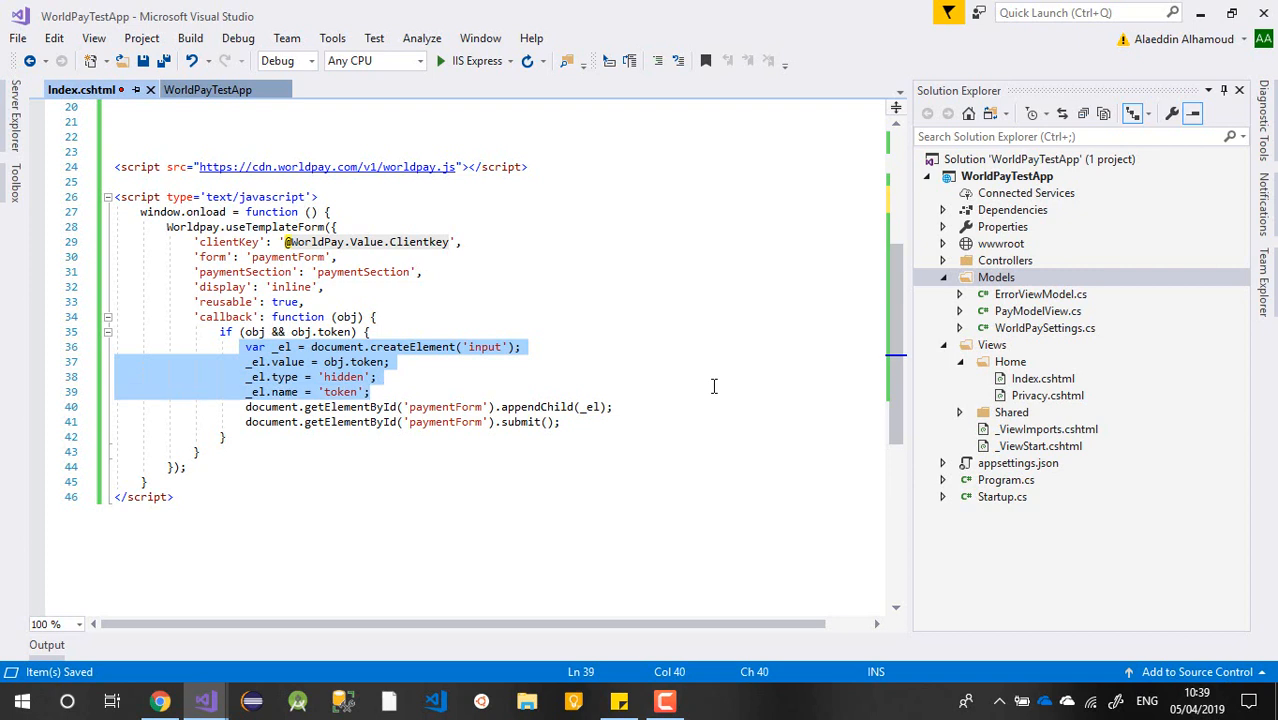
key("Delete")
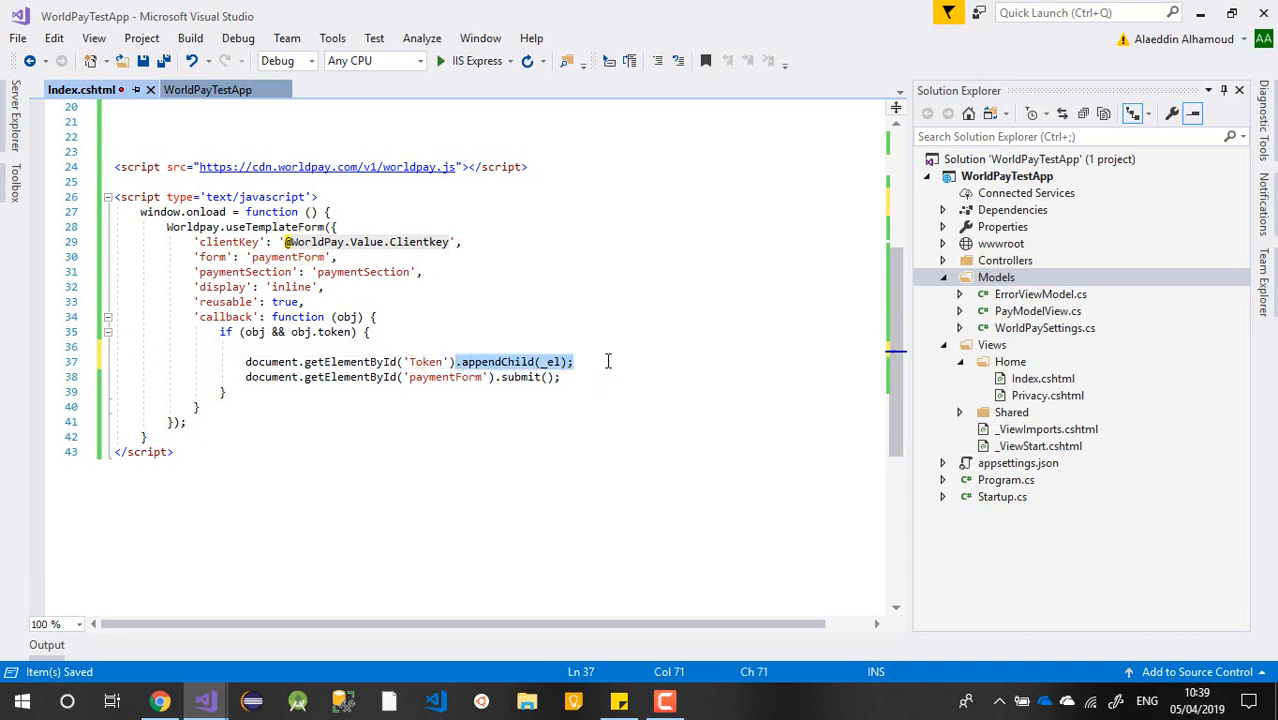
type(".value")
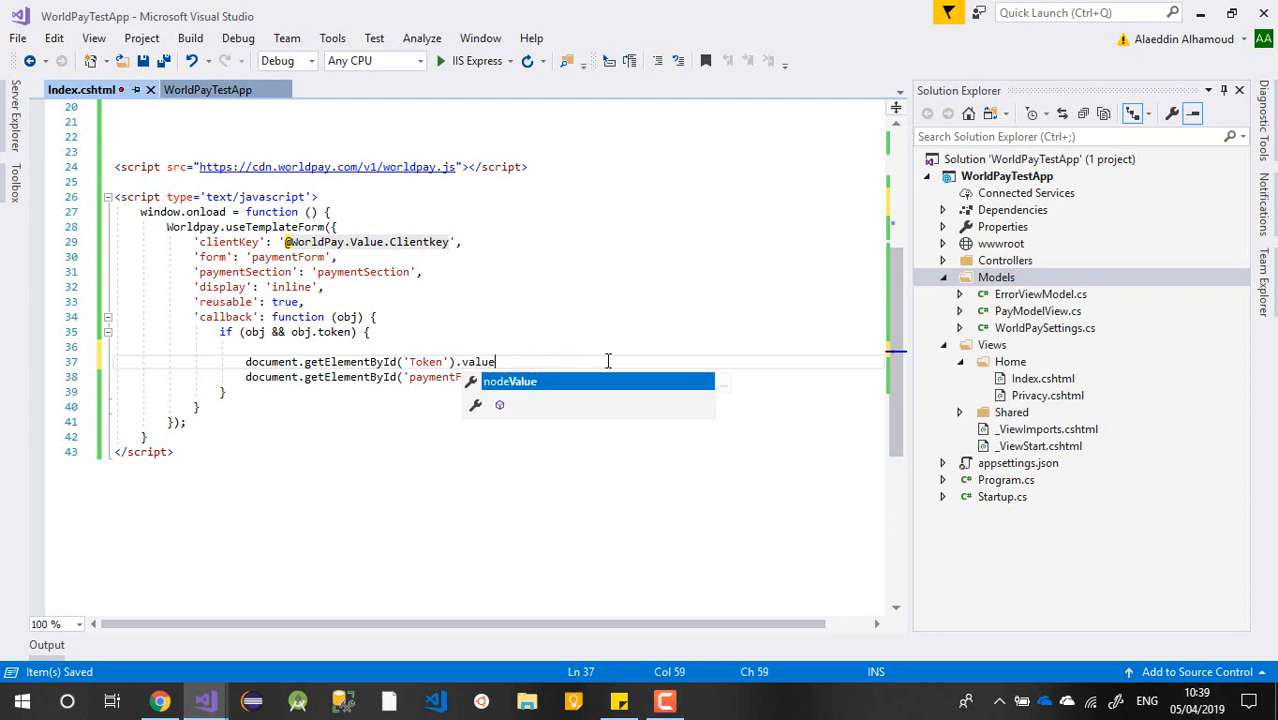
type("=")
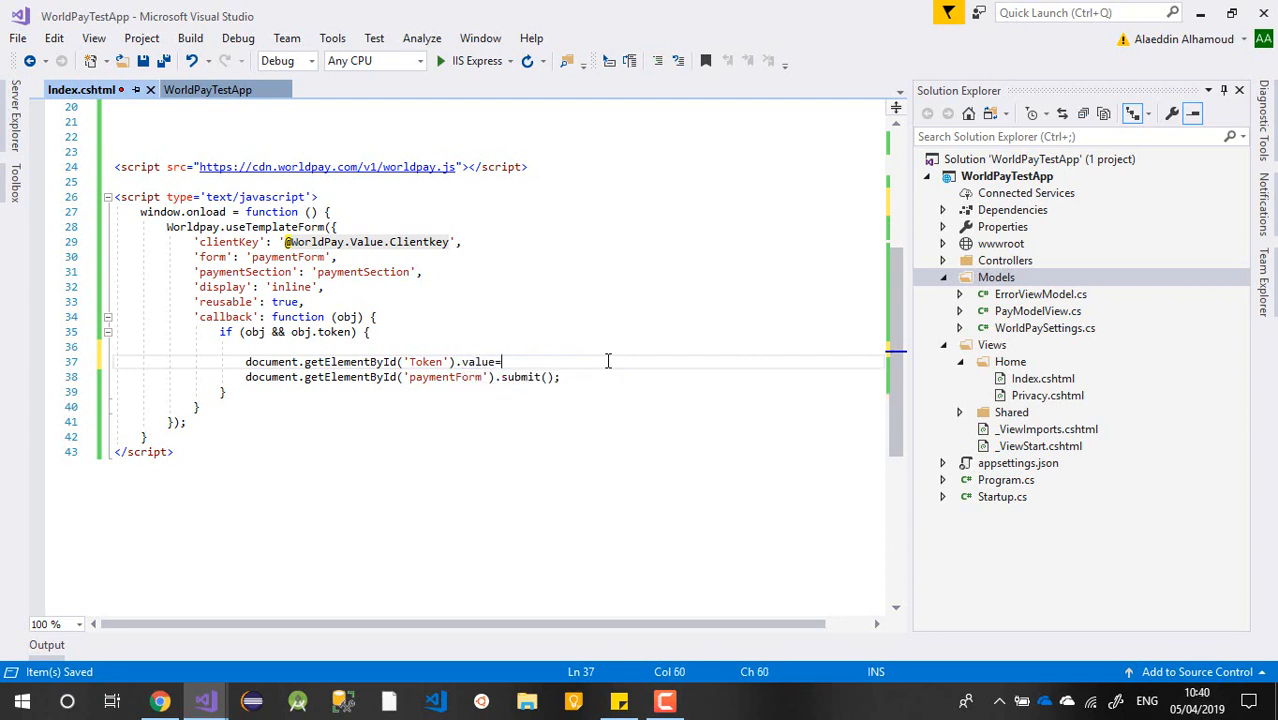
type("=;")
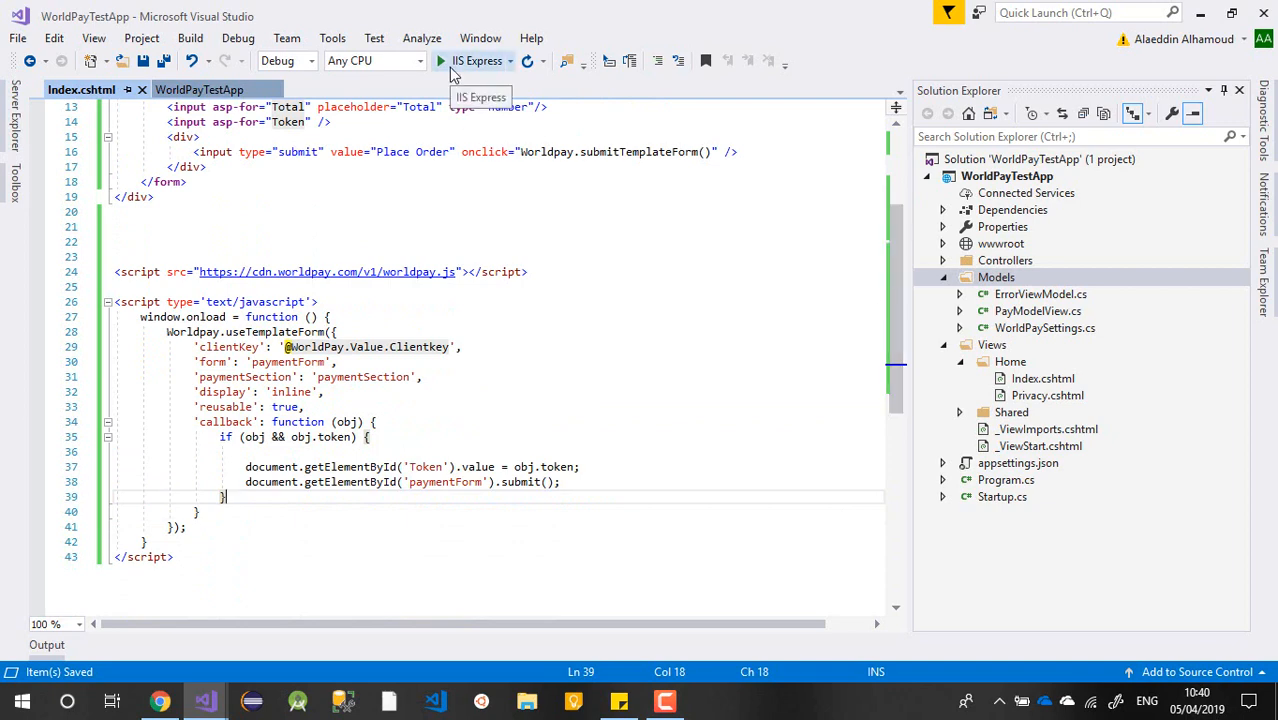
Rebuild, decline running the last build, and add the missing ';' to Email in PayModelView.cs
left_click(444, 60)
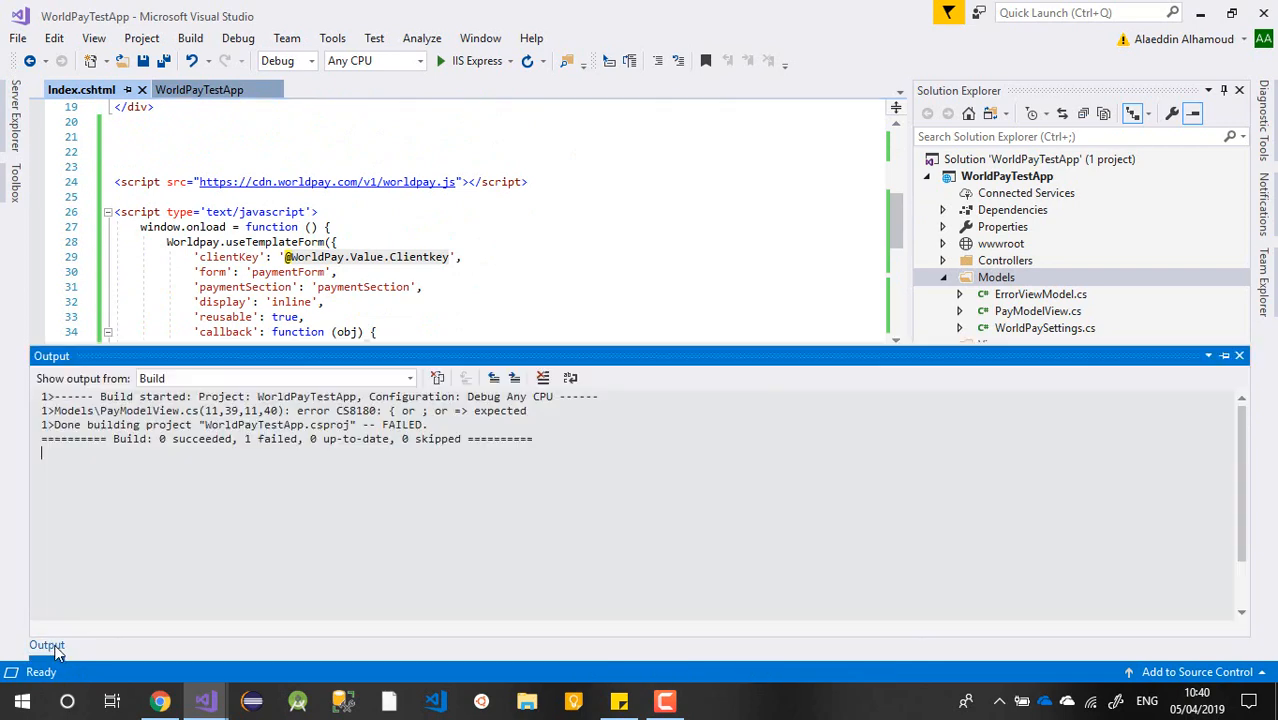
right_click(1004, 176)
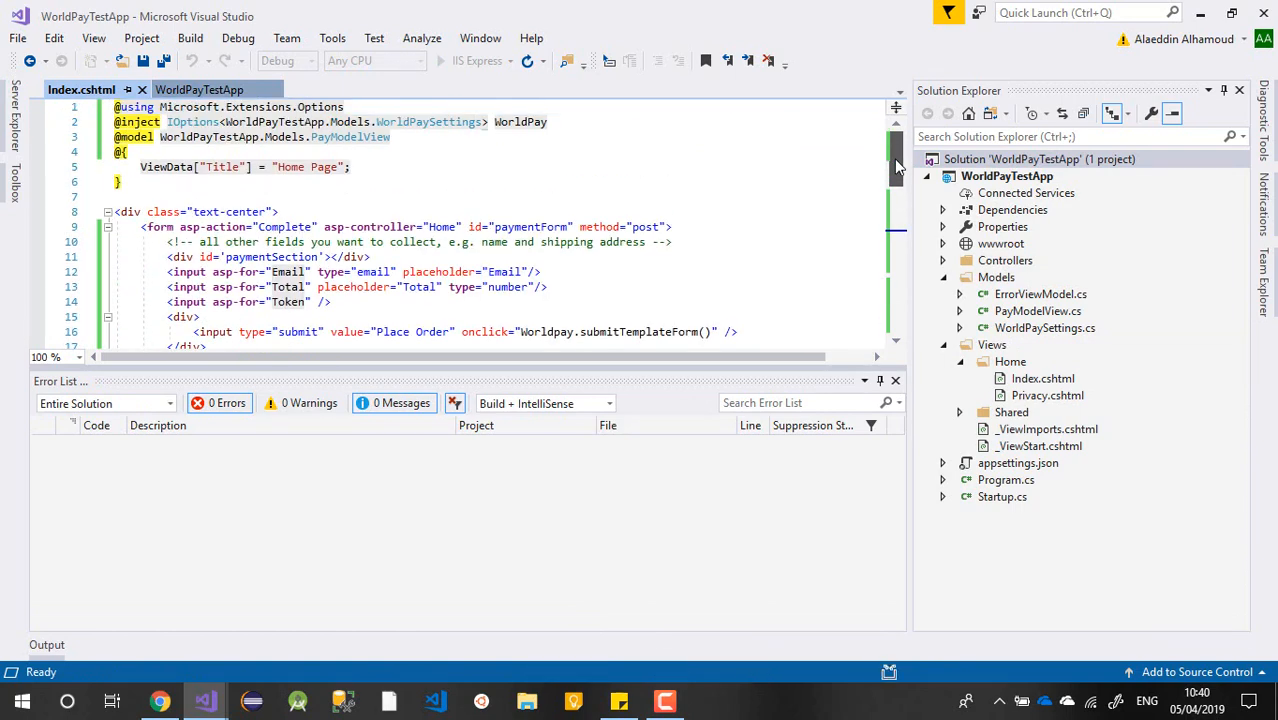
scroll("down", 3)
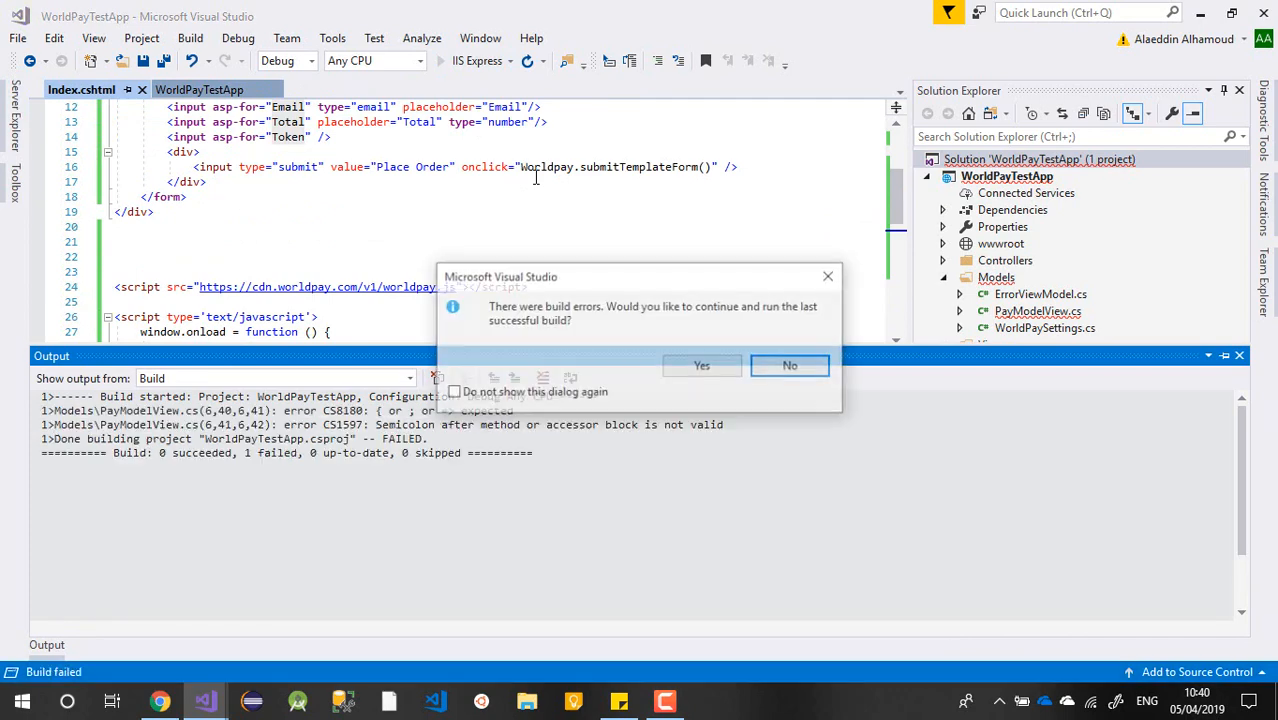
left_click(788, 364)
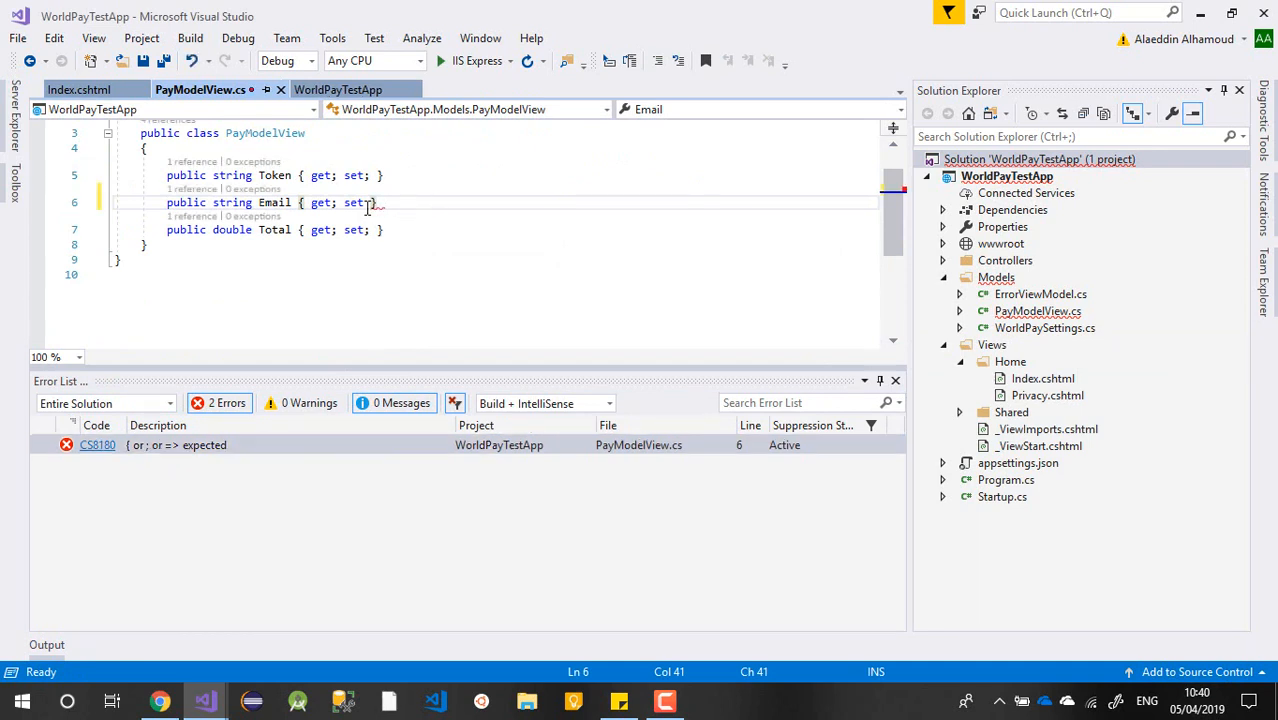
type(";")
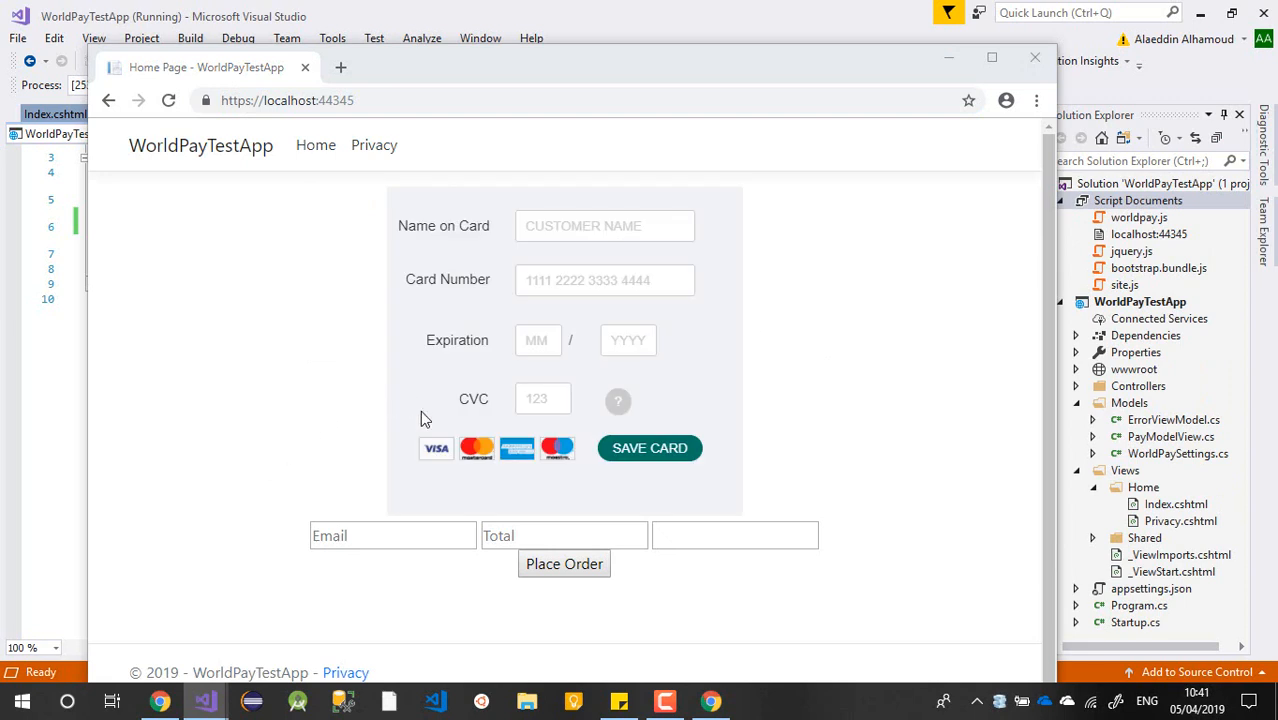
Enter a name on the test payment page, then bring the Worldpay API Keys page forward
left_click(604, 224)
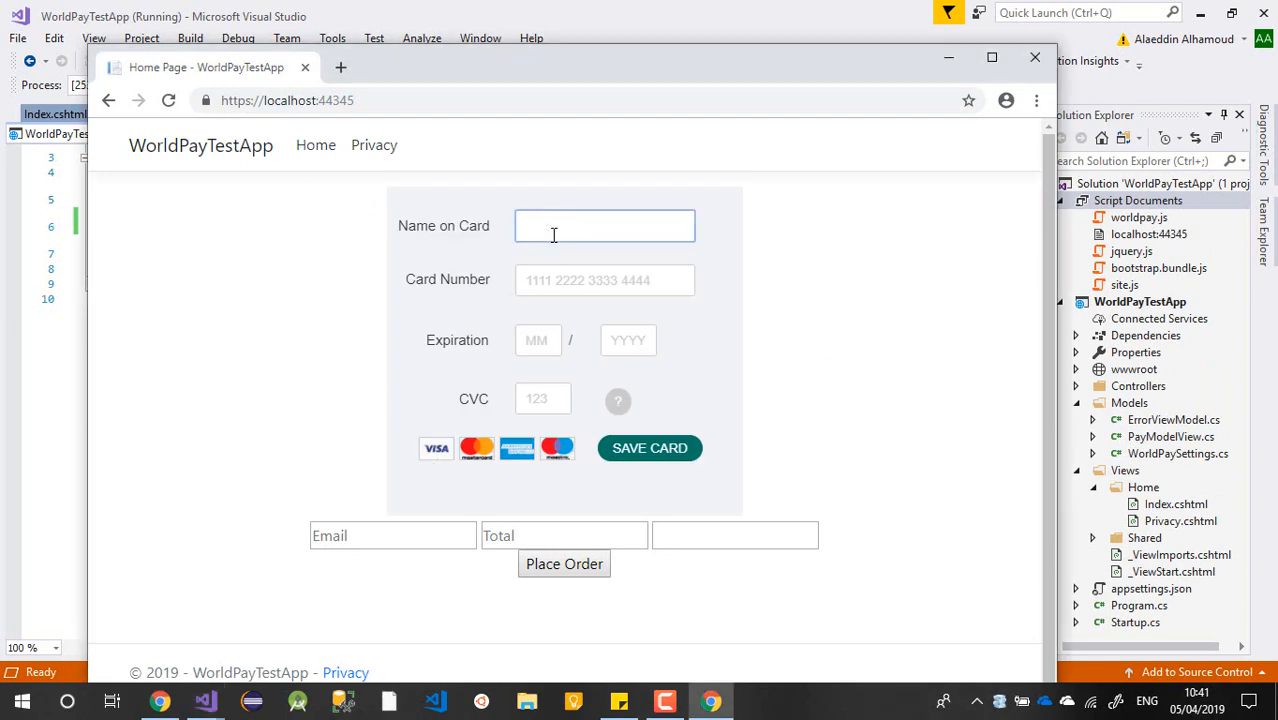
type("nan")
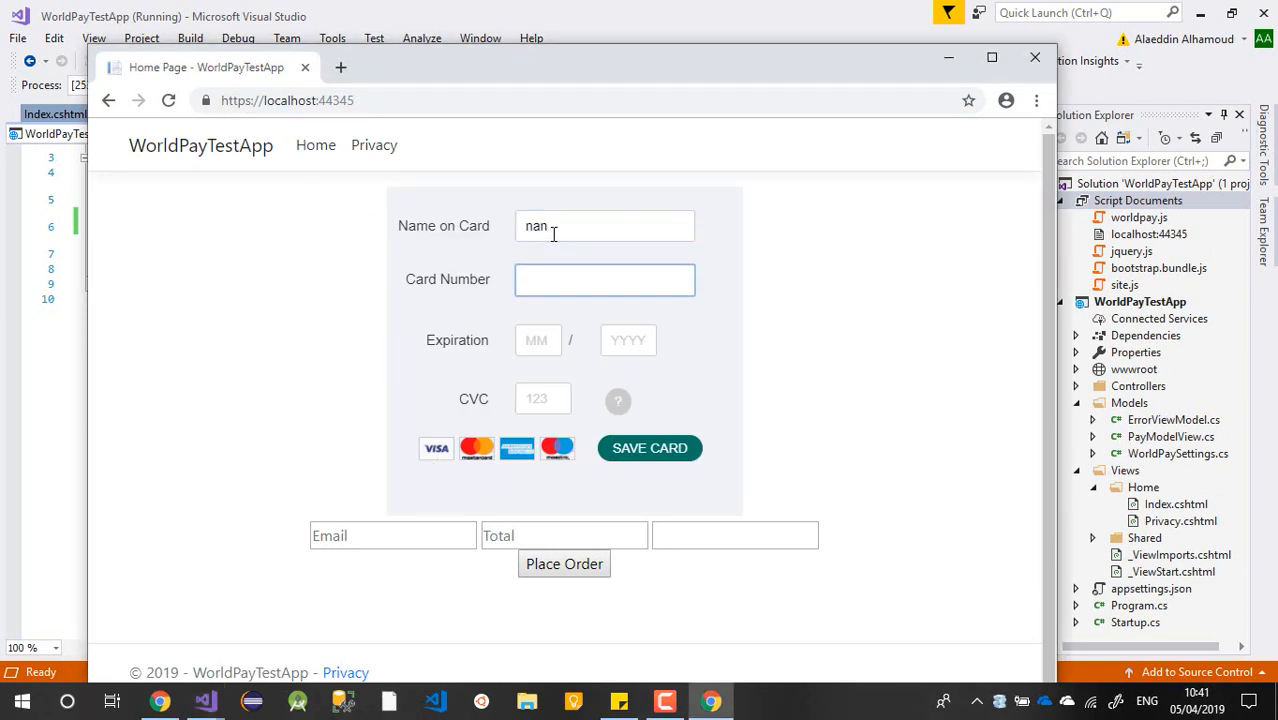
left_click(604, 280)
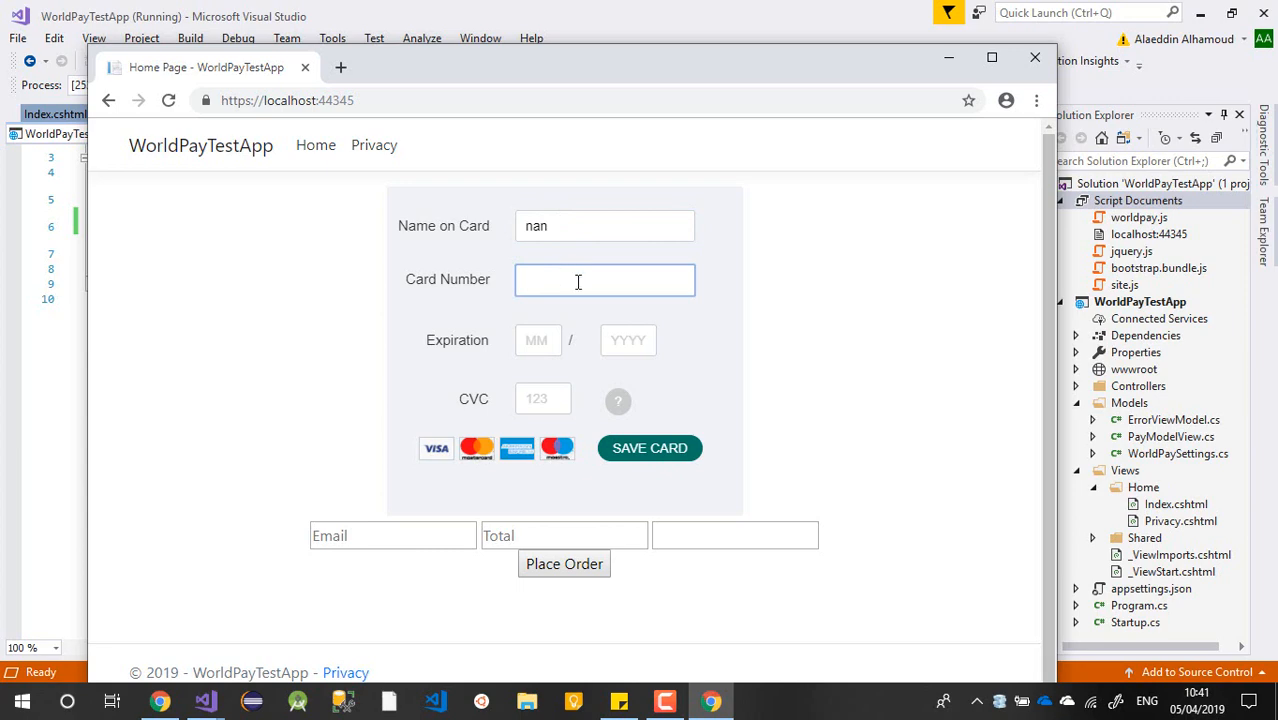
left_click(604, 280)
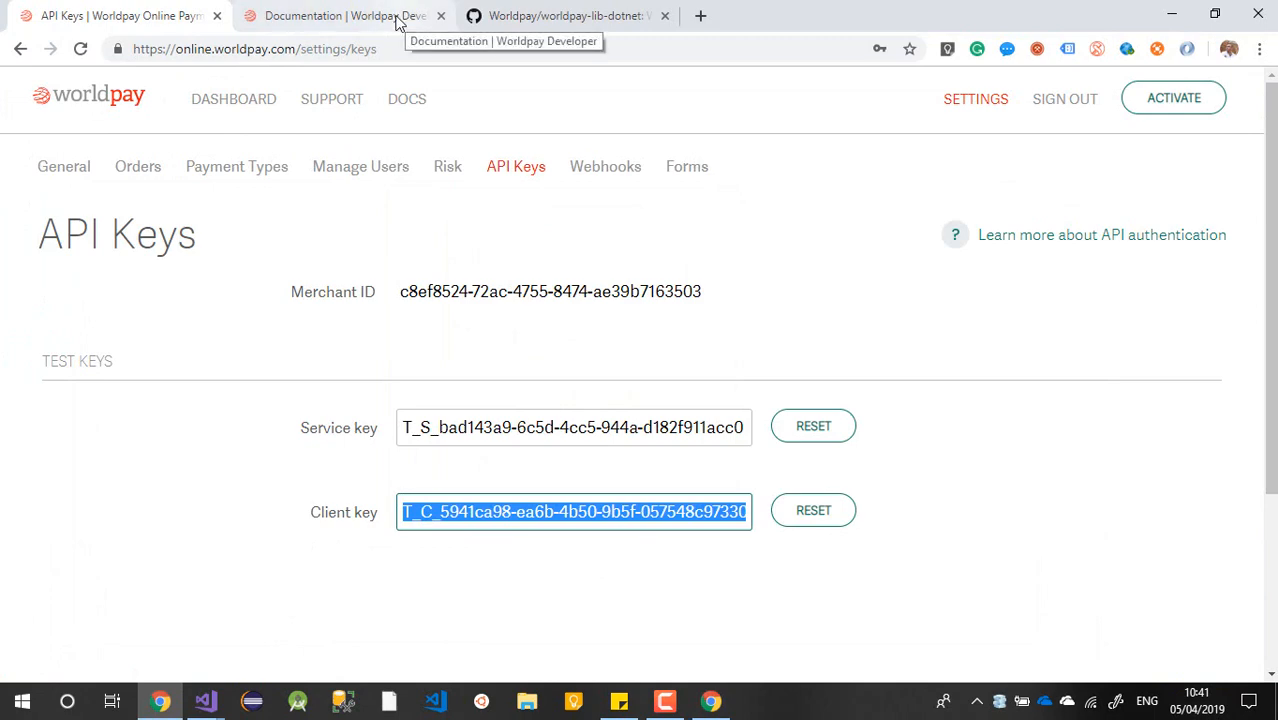
Open the Worldpay docs Testing guide in a new tab and select the Mastercard Credit test number
left_click(340, 16)
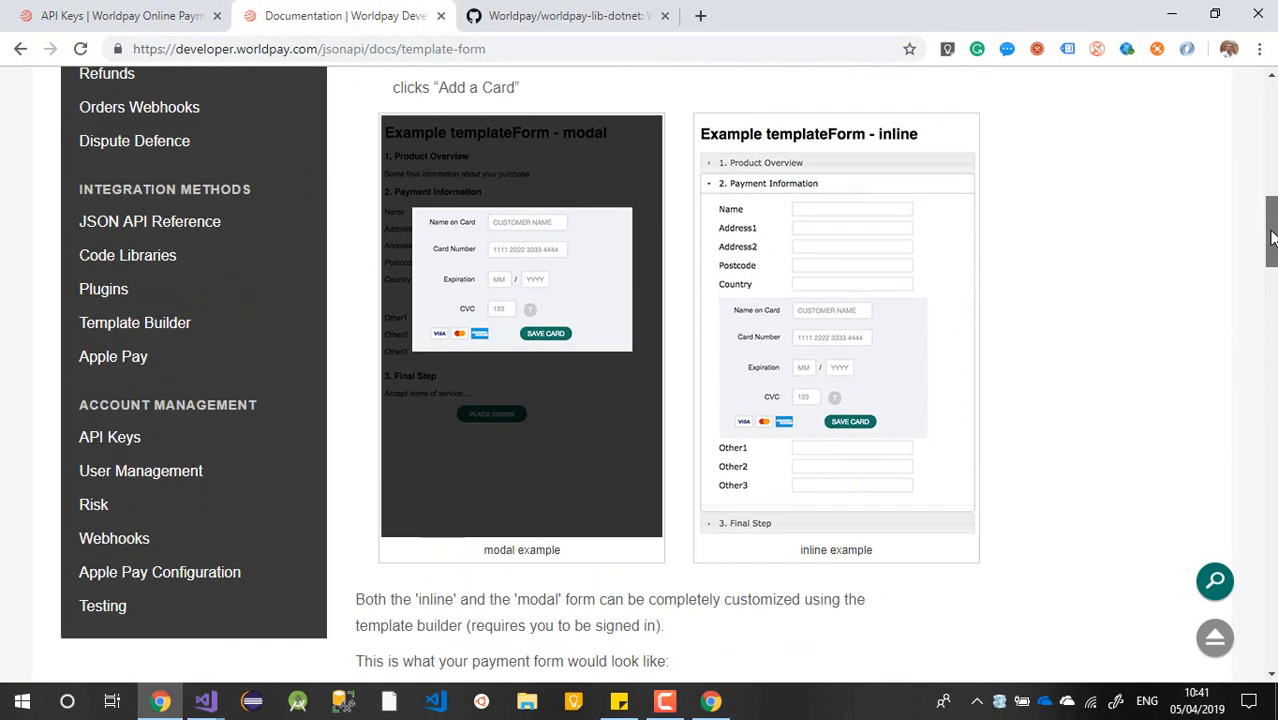
right_click(102, 604)
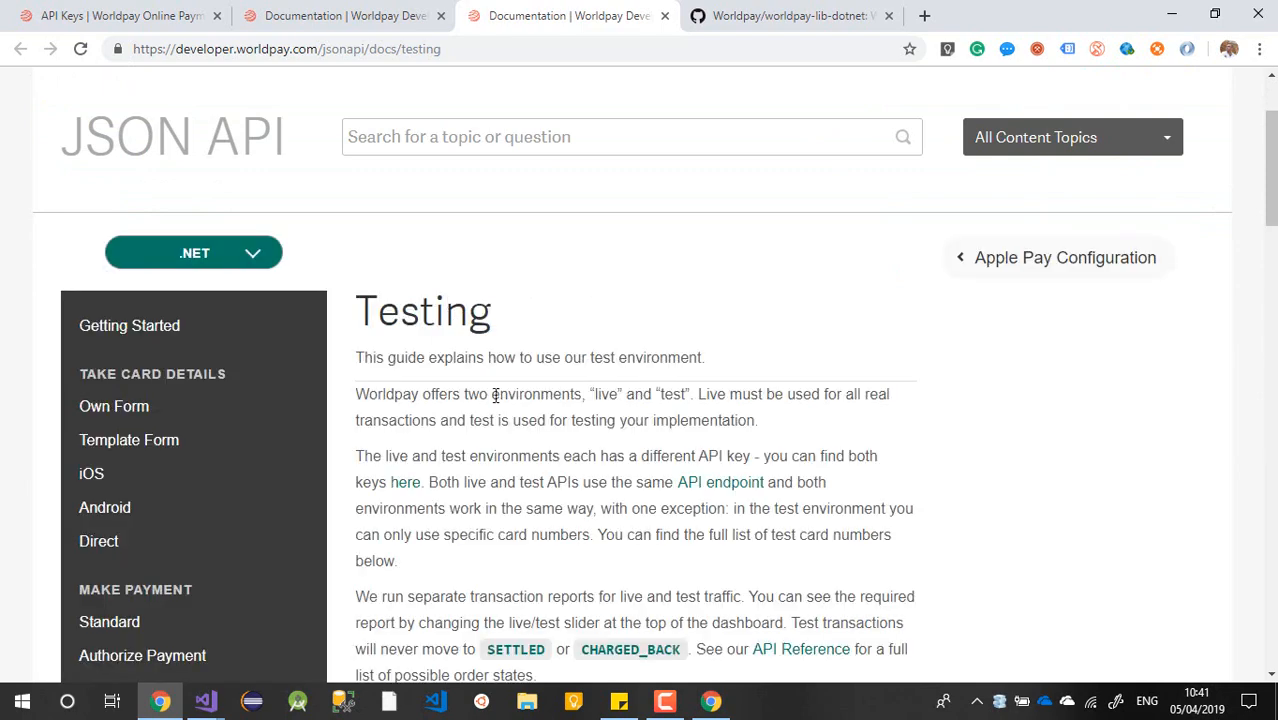
scroll("down", 3)
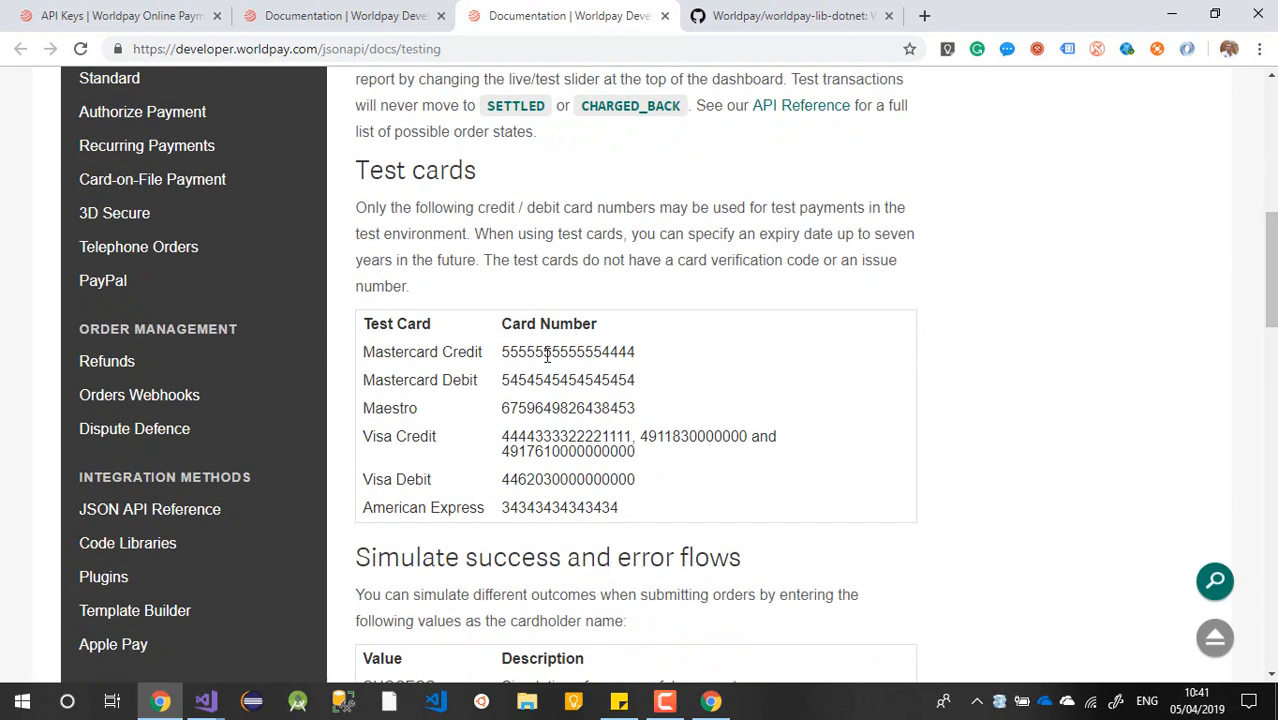
double_click(566, 352)
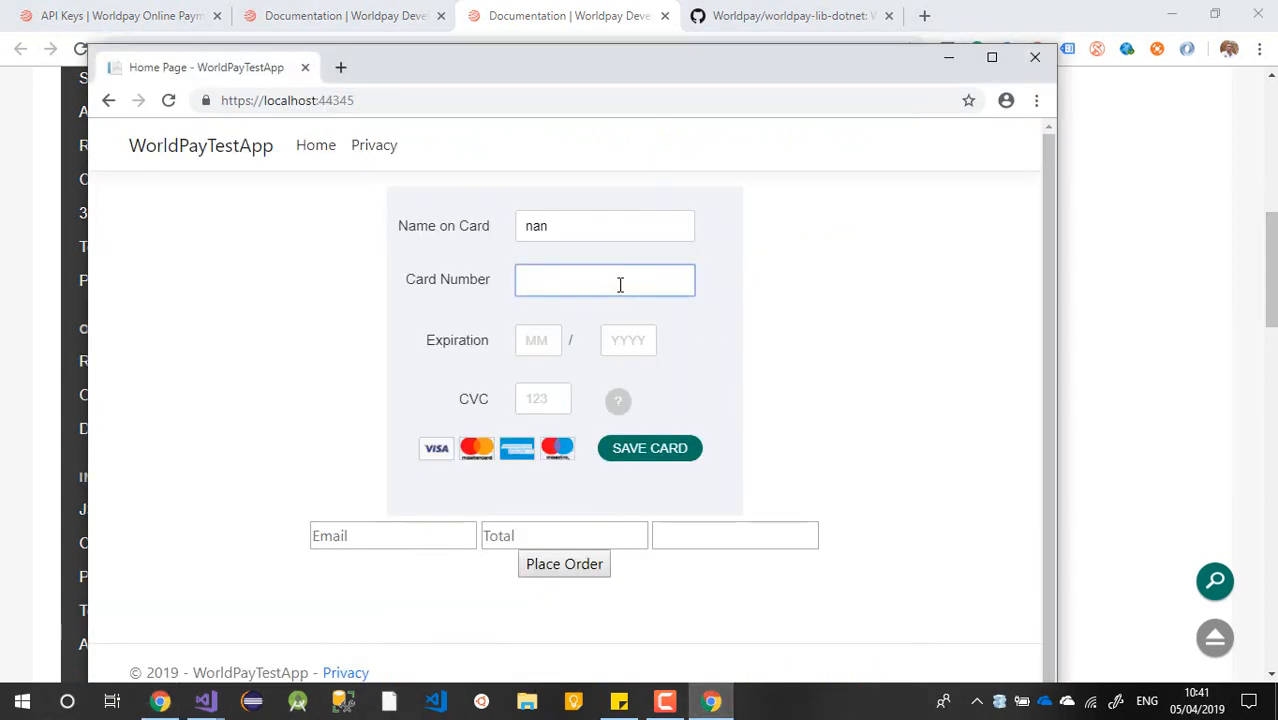
Enter the test card with expiry 10/2020 and CVC 123, save the card, and close the app window
type("2020")
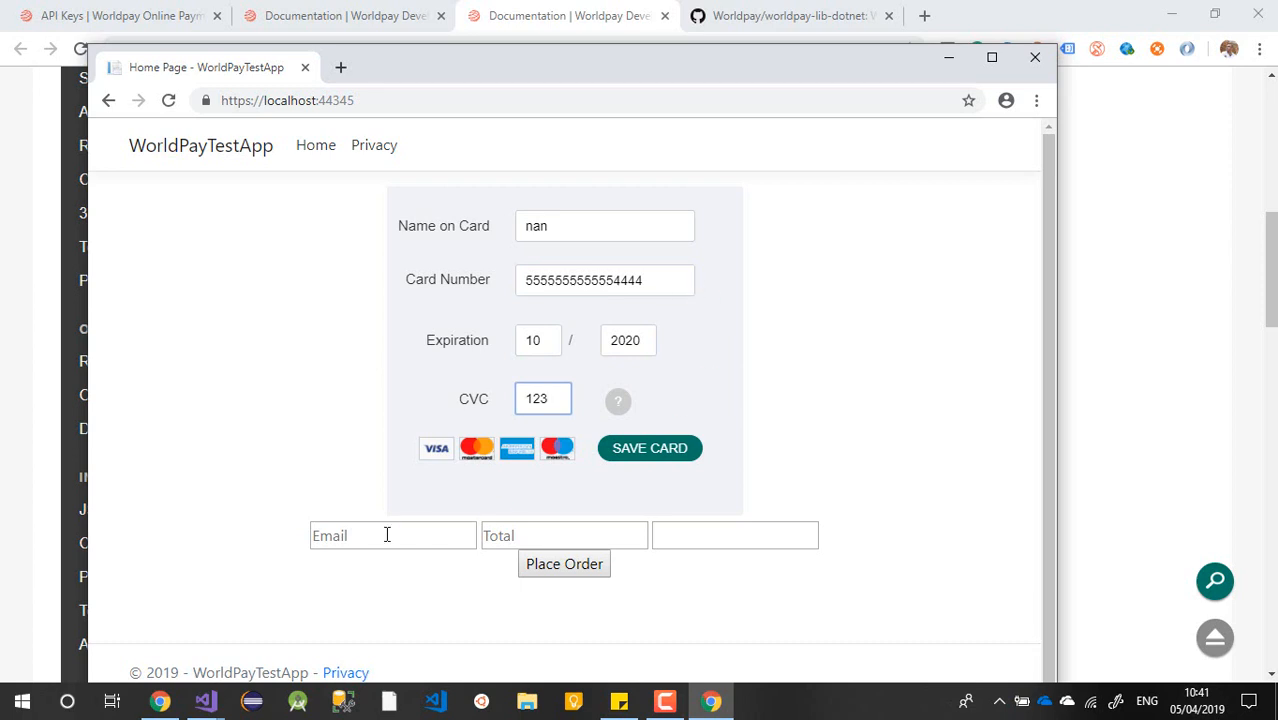
mouse_move(576, 568)
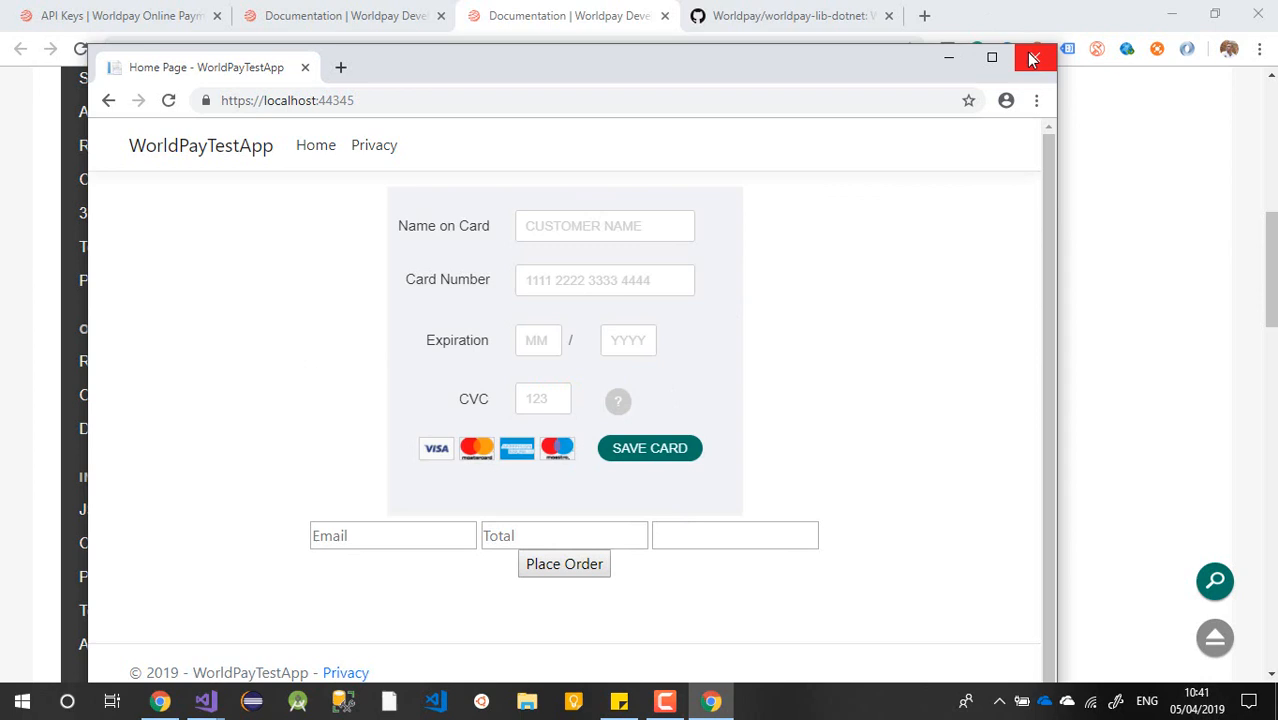
left_click(736, 536)
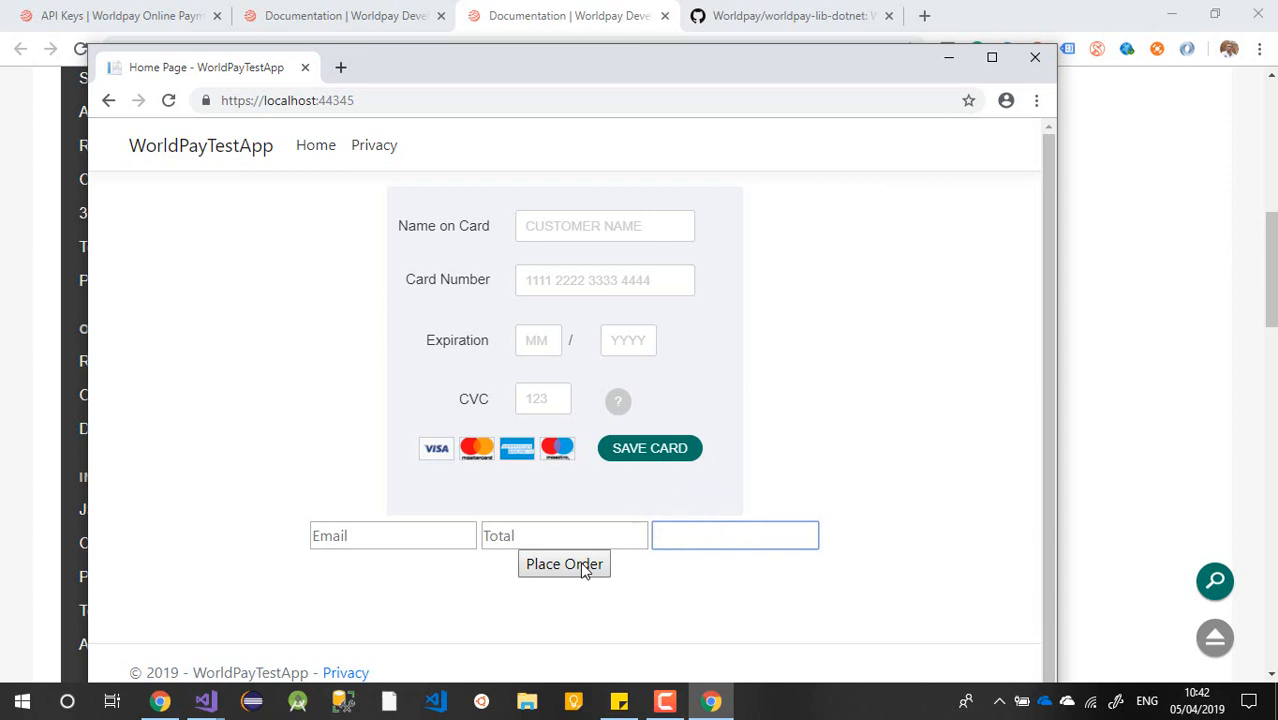
mouse_move(1028, 60)
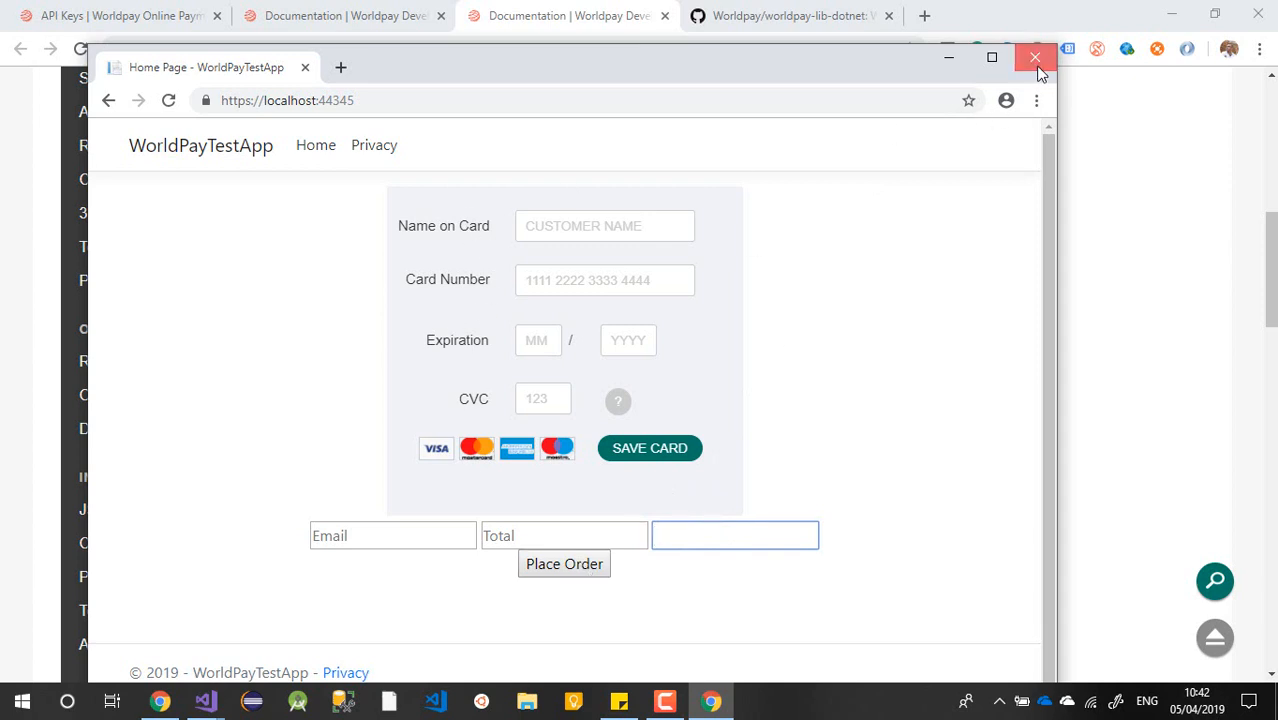
left_click(1032, 60)
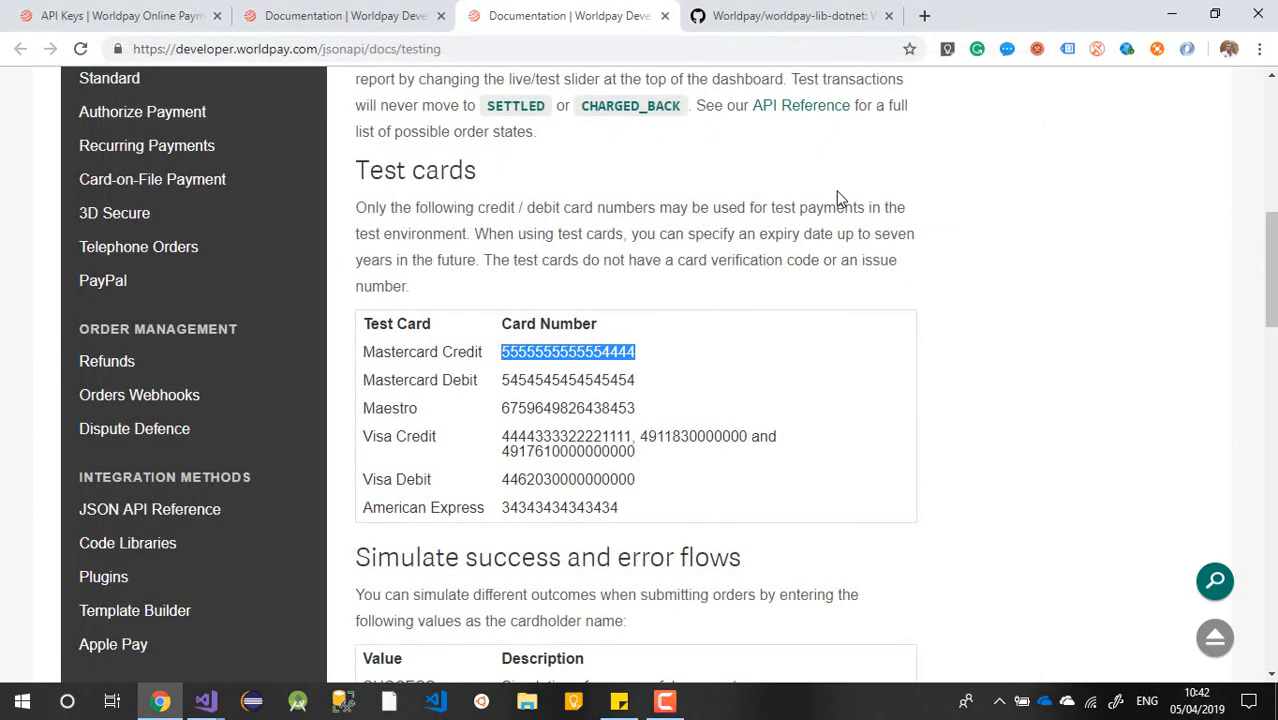
Return to Visual Studio and bring HomeController.cs with the Index action into view
left_click(196, 696)
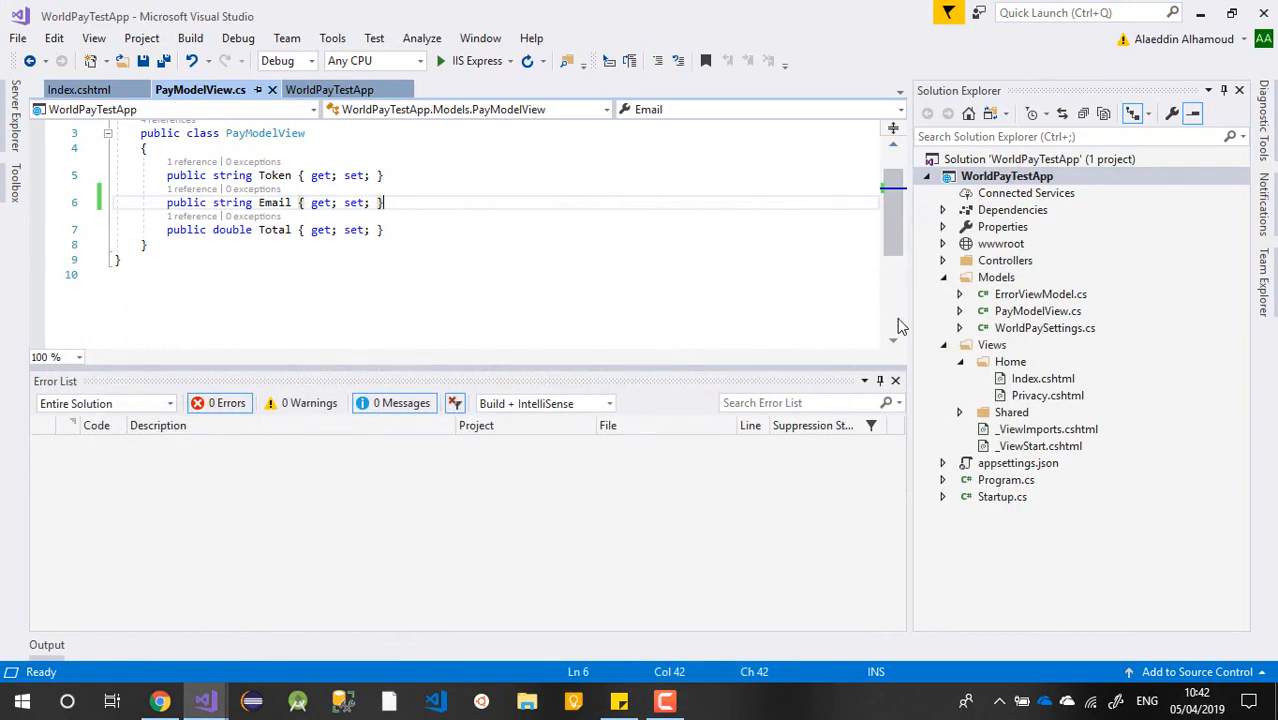
left_click(70, 86)
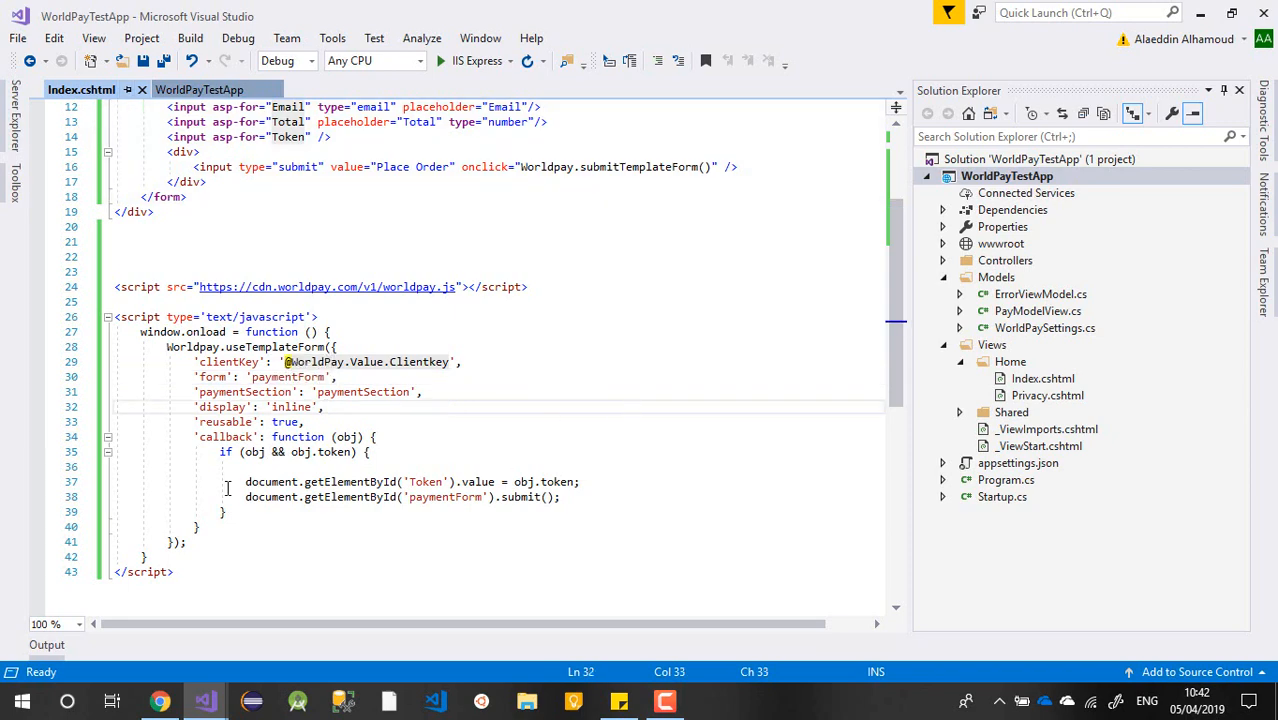
scroll("up", 3)
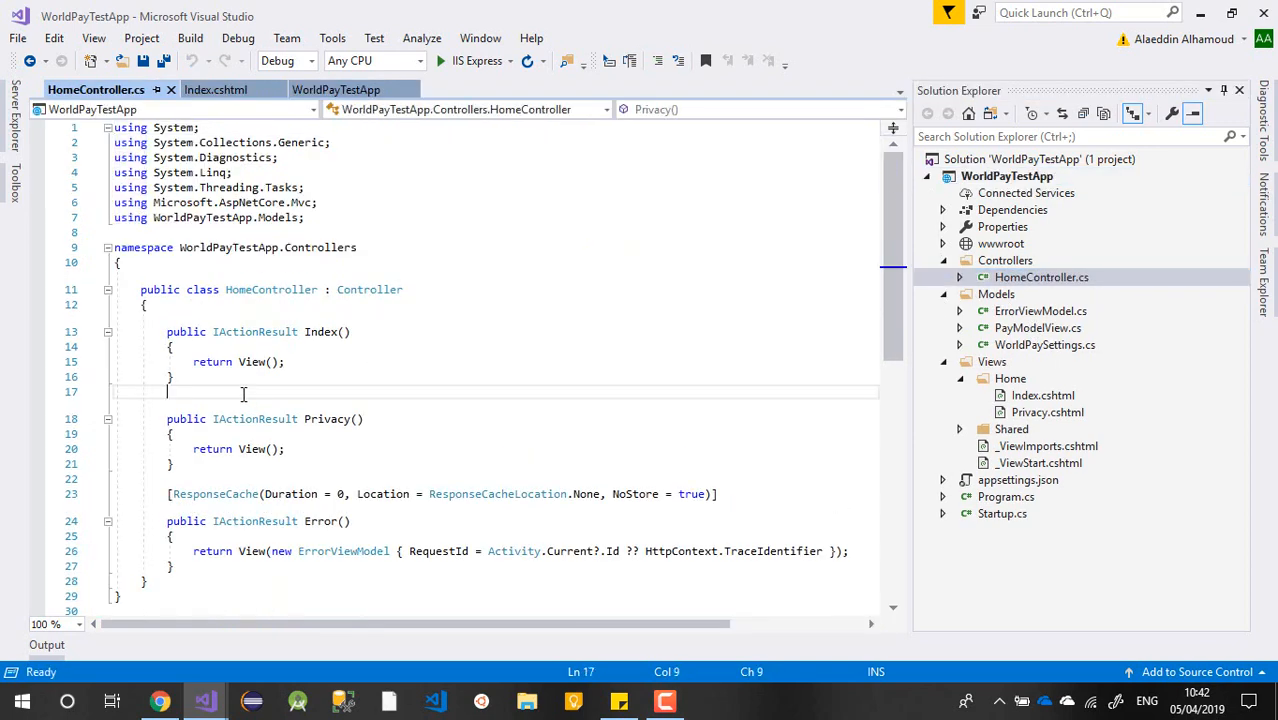
Add a public IActionResult Complete() action returning View() and begin a WorldPay parameter type
type("public")
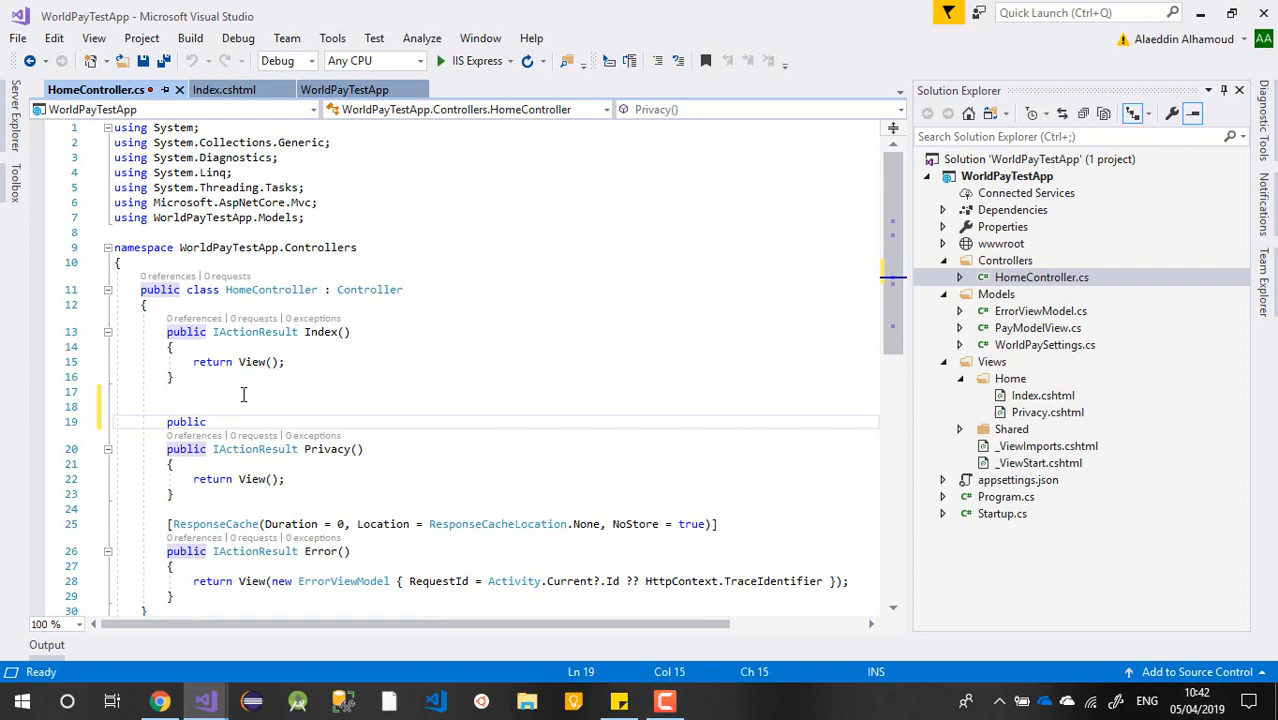
type("I")
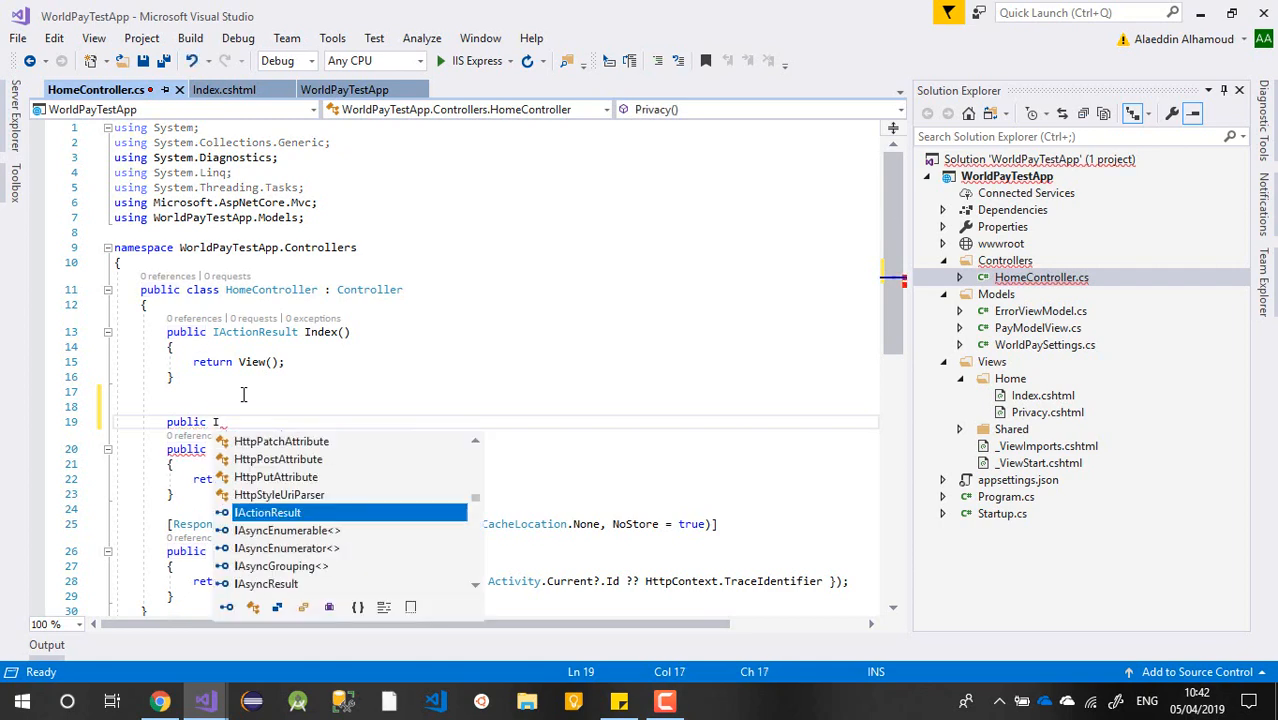
type("Complete(")
type("ret")
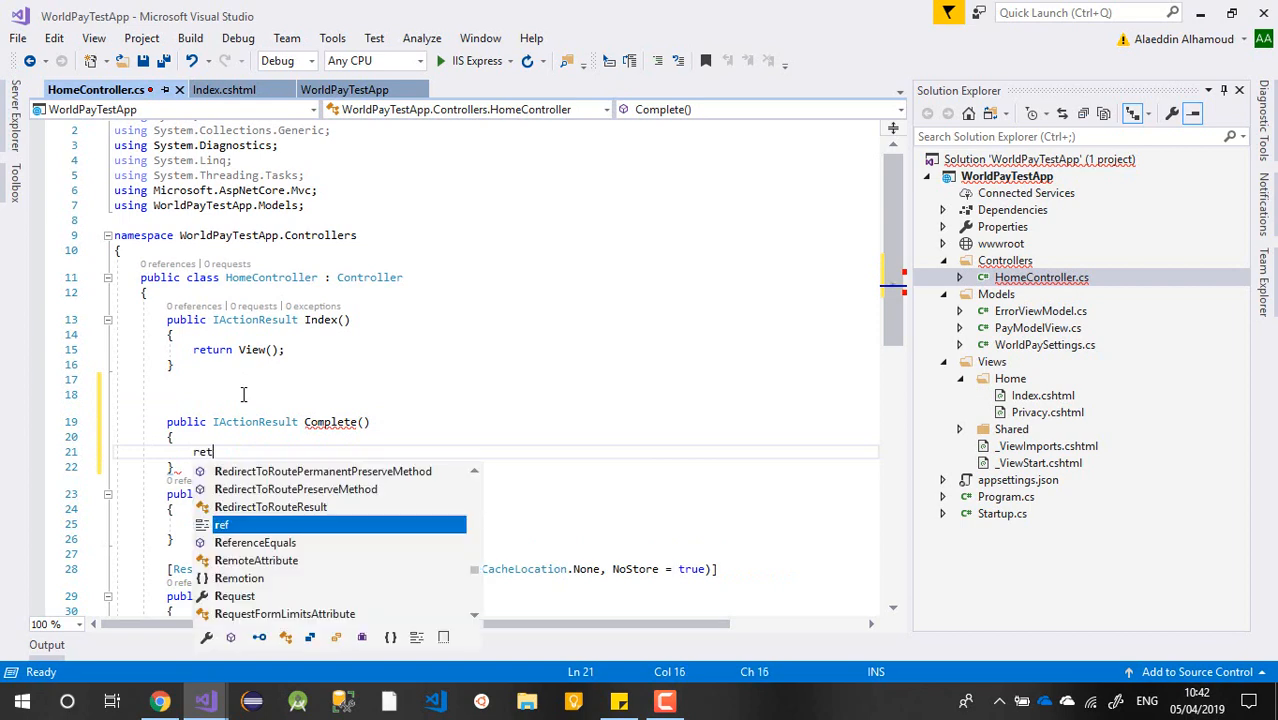
type("urn View();")
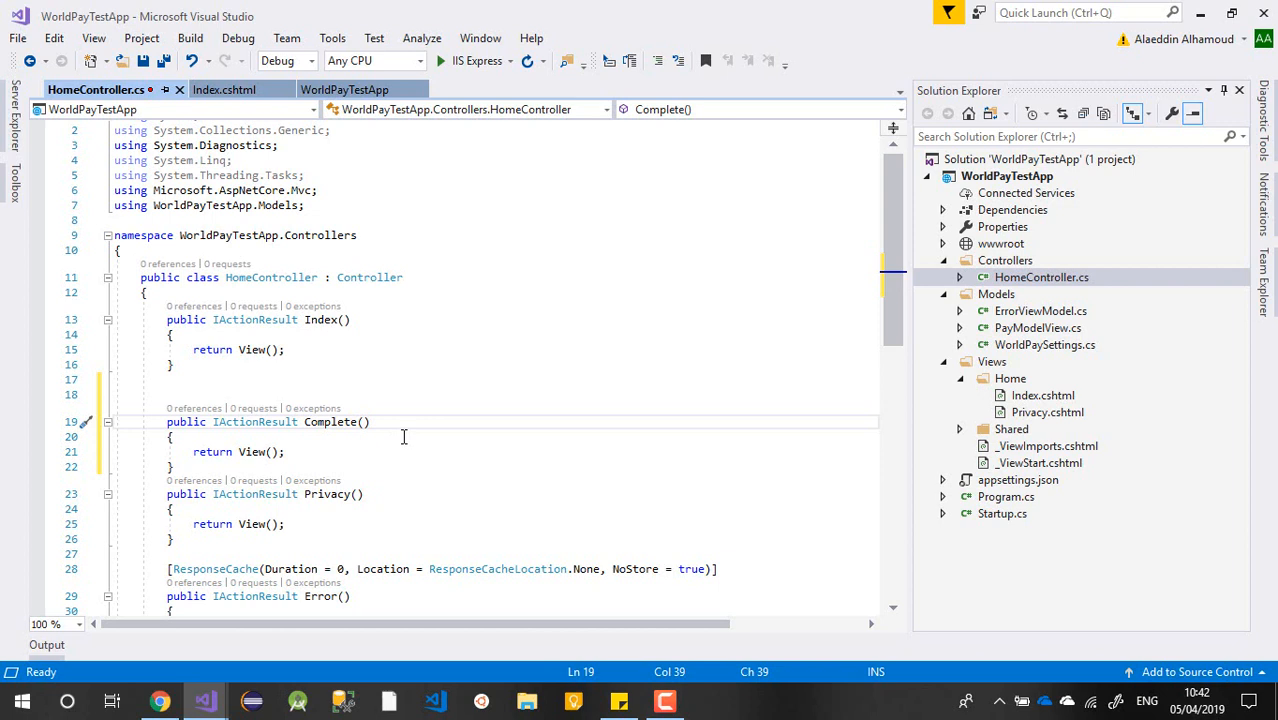
type("W")
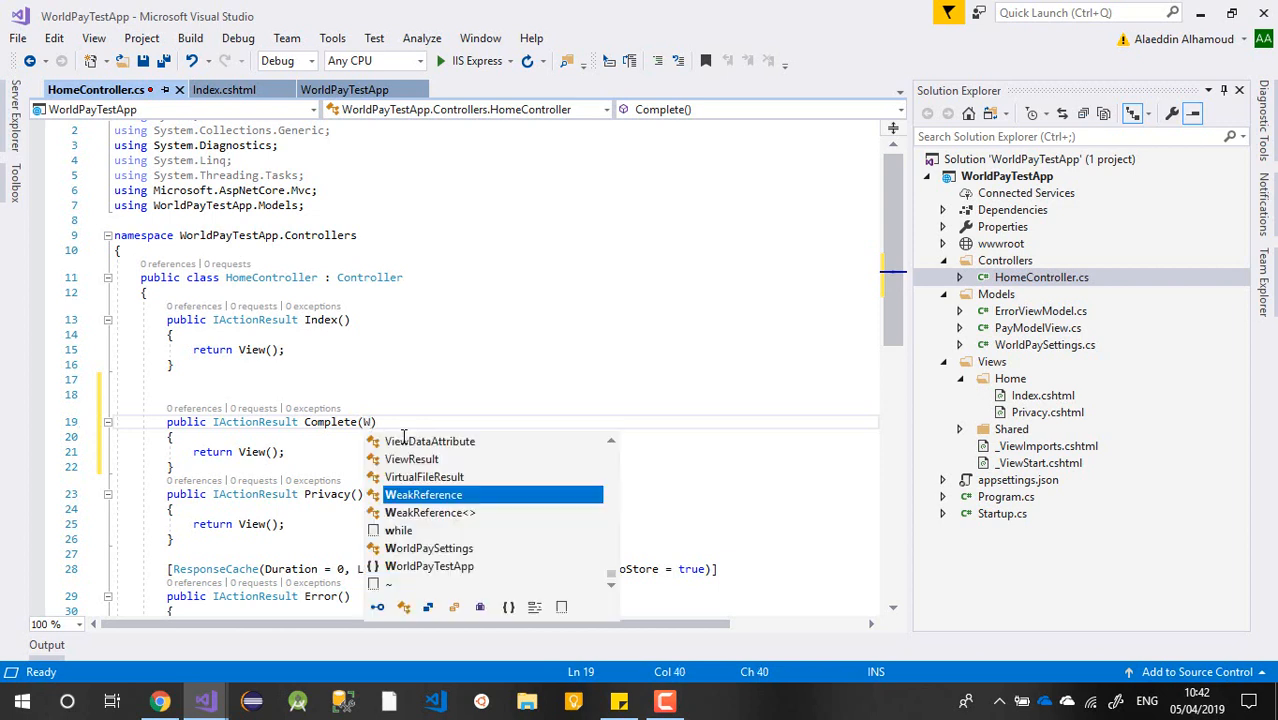
type("Pay")
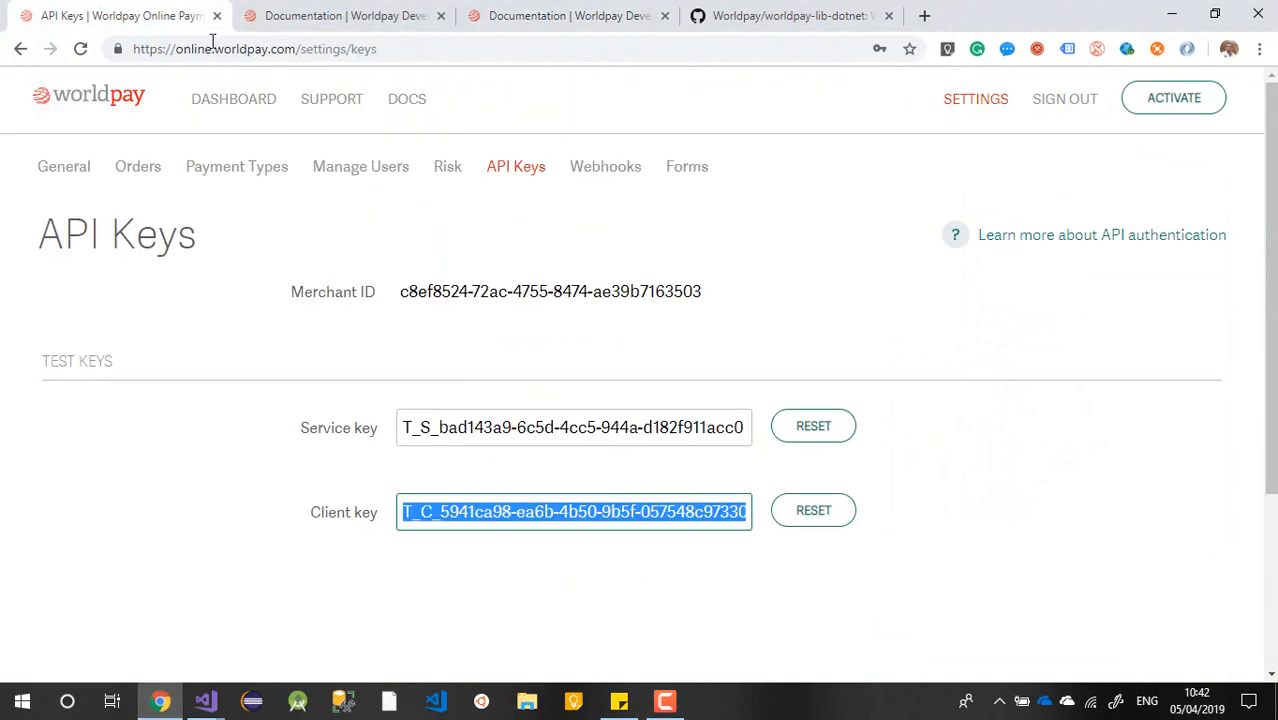
Read through the Template Form guide and its sample script in the Worldpay docs
left_click(356, 16)
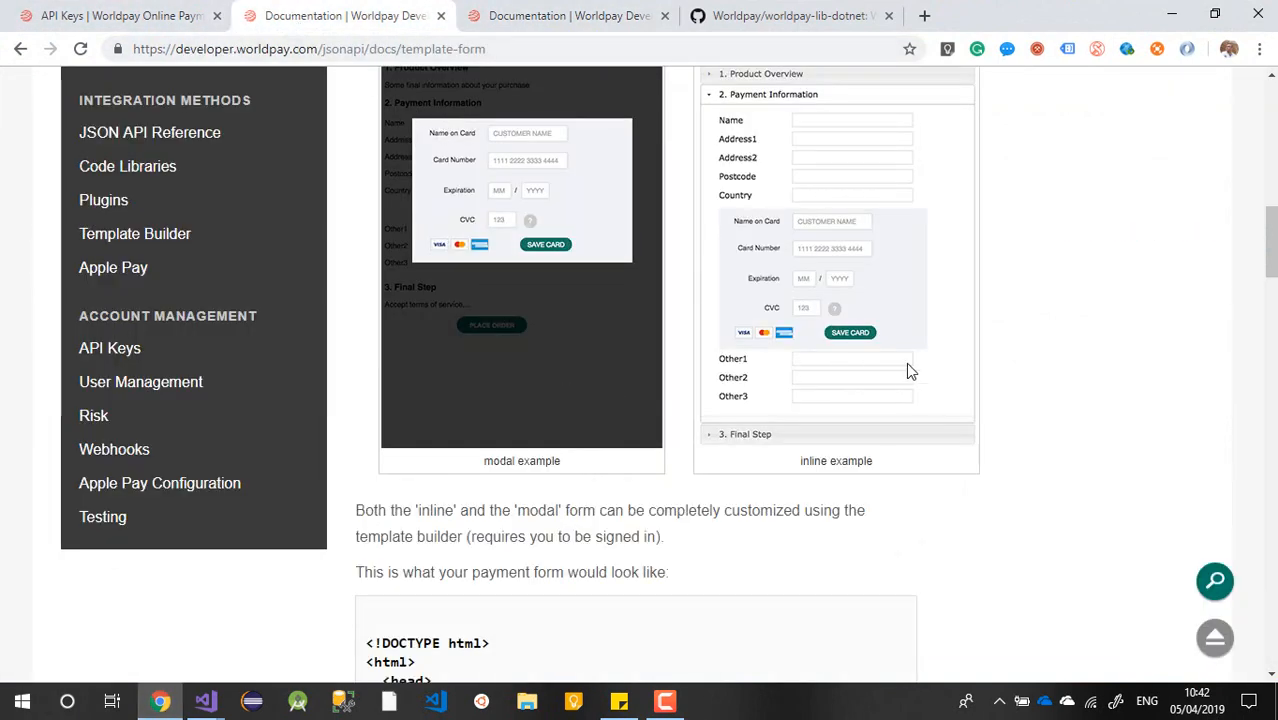
scroll("down", 3)
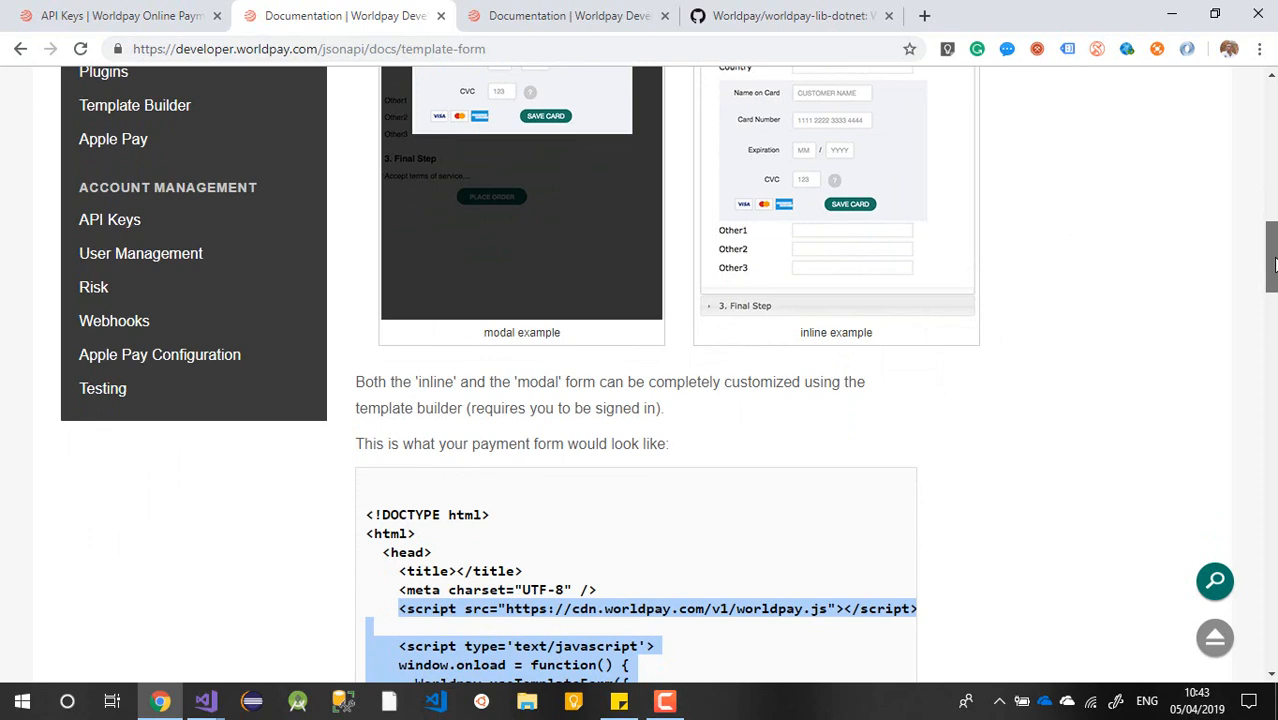
scroll("down", 3)
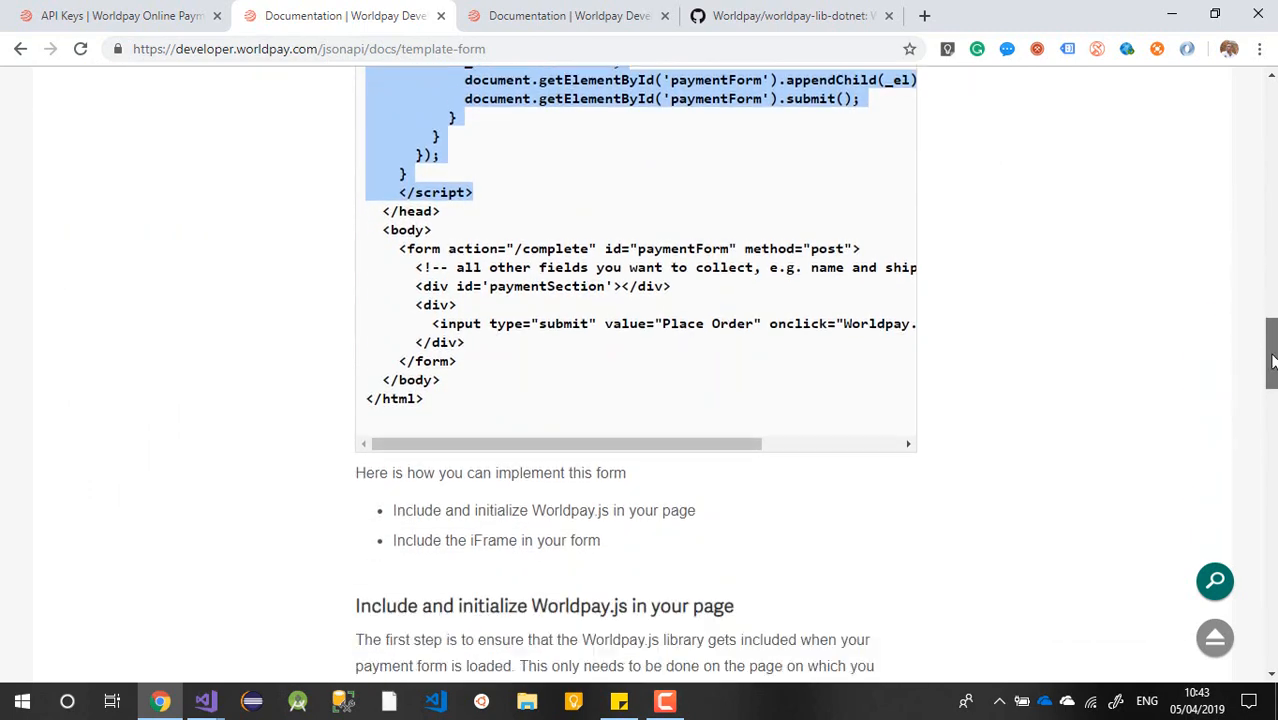
scroll("down", 3)
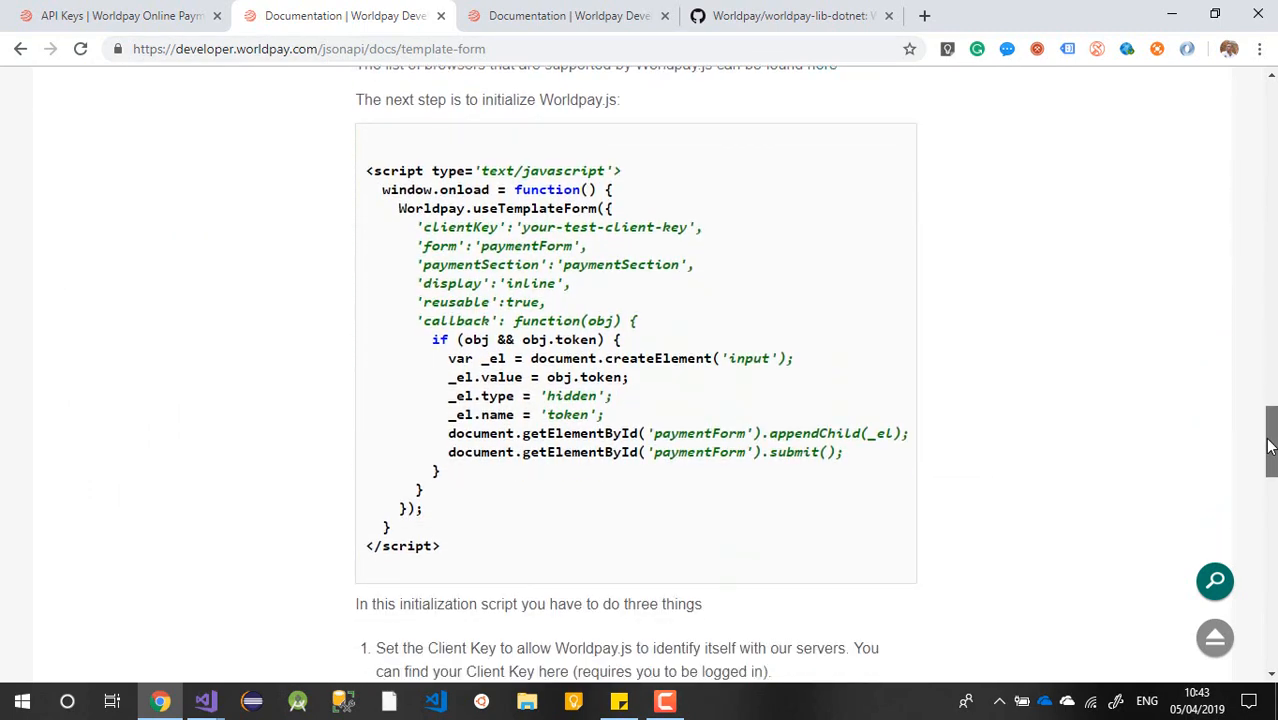
scroll("down", 3)
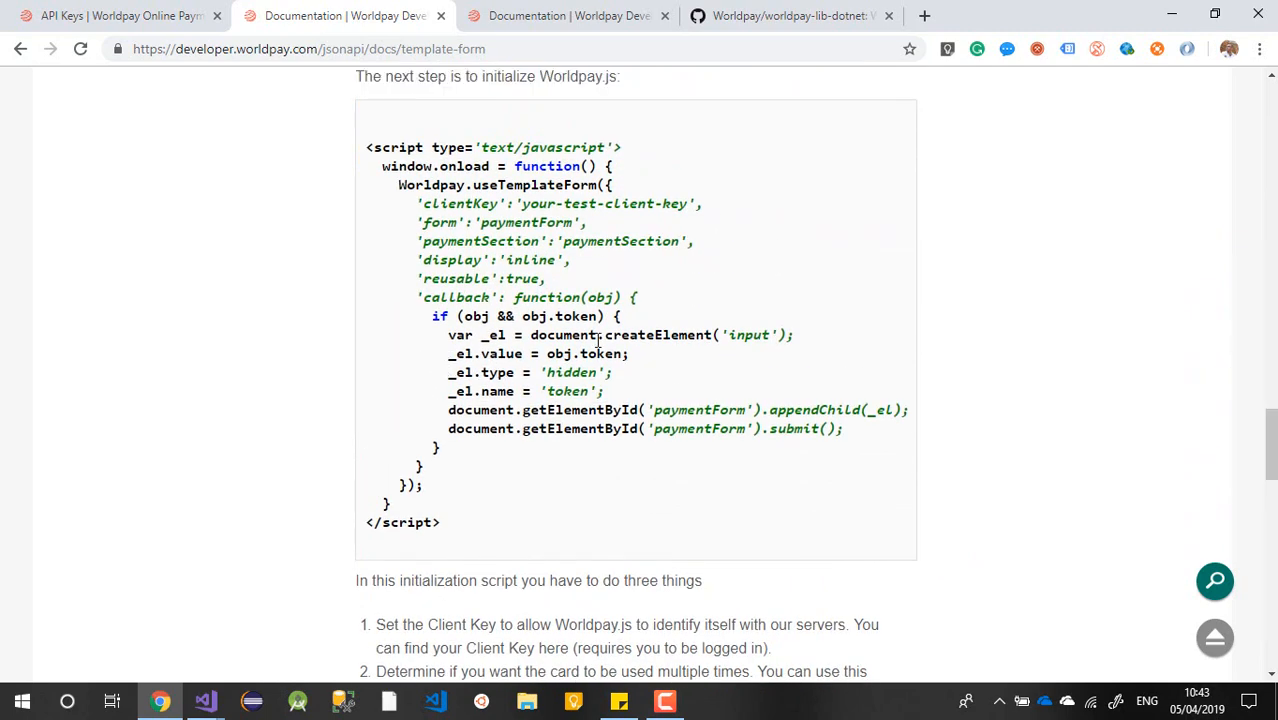
double_click(560, 336)
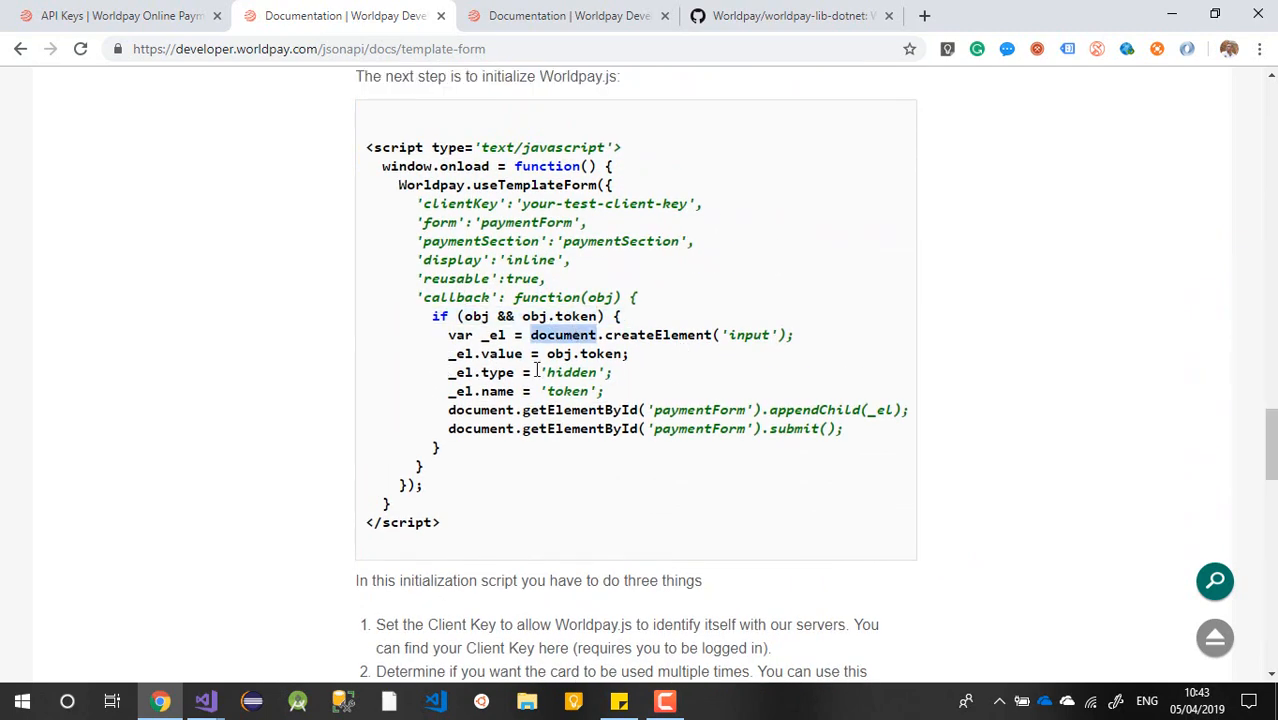
scroll("up", 3)
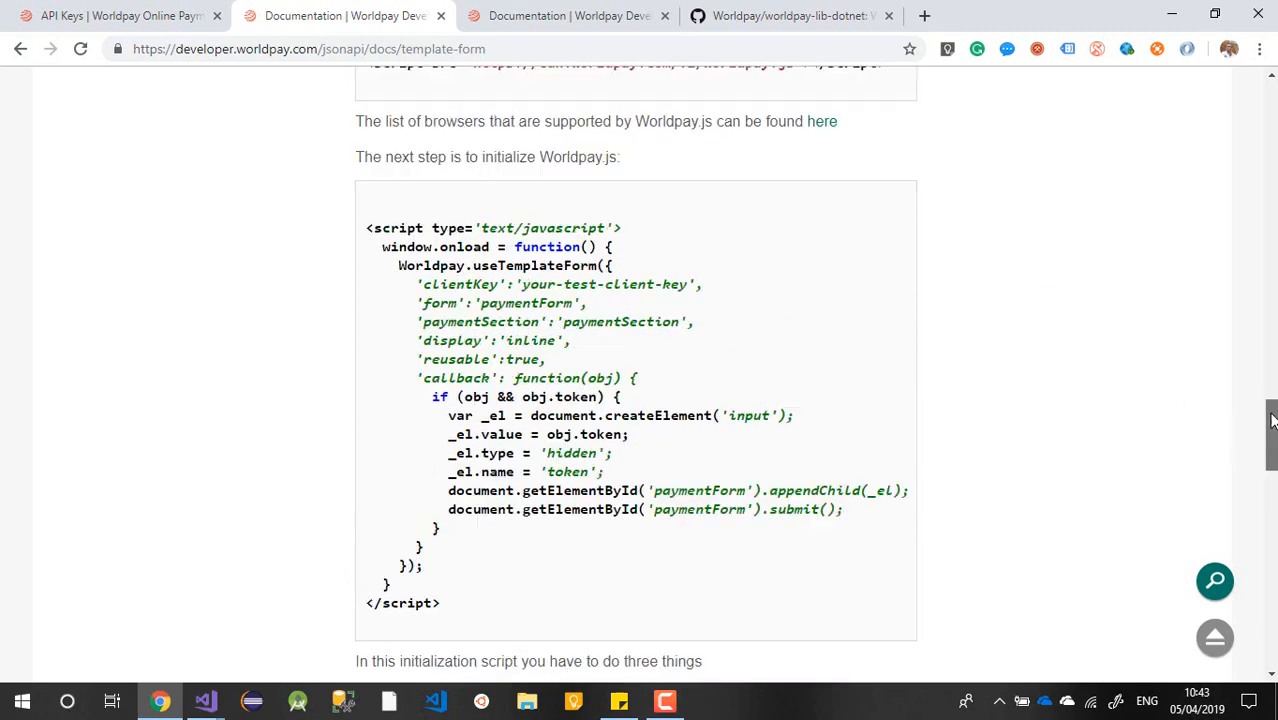
scroll("down", 3)
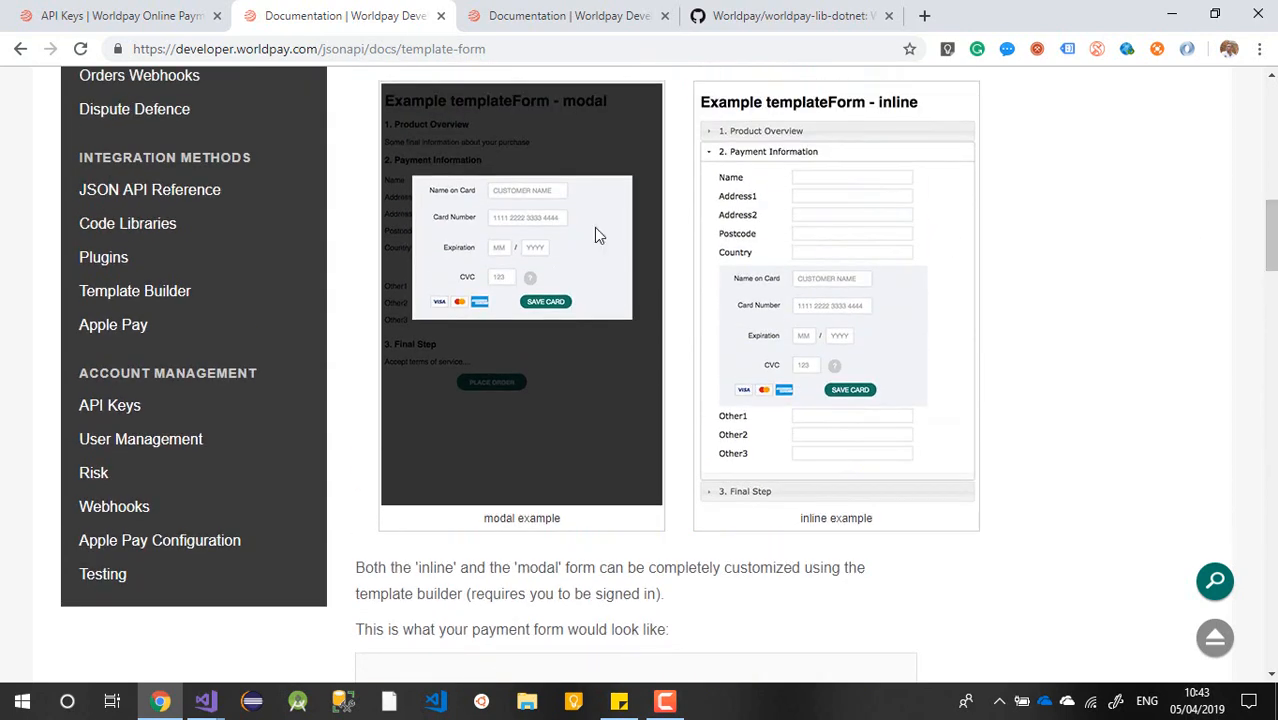
mouse_move(548, 200)
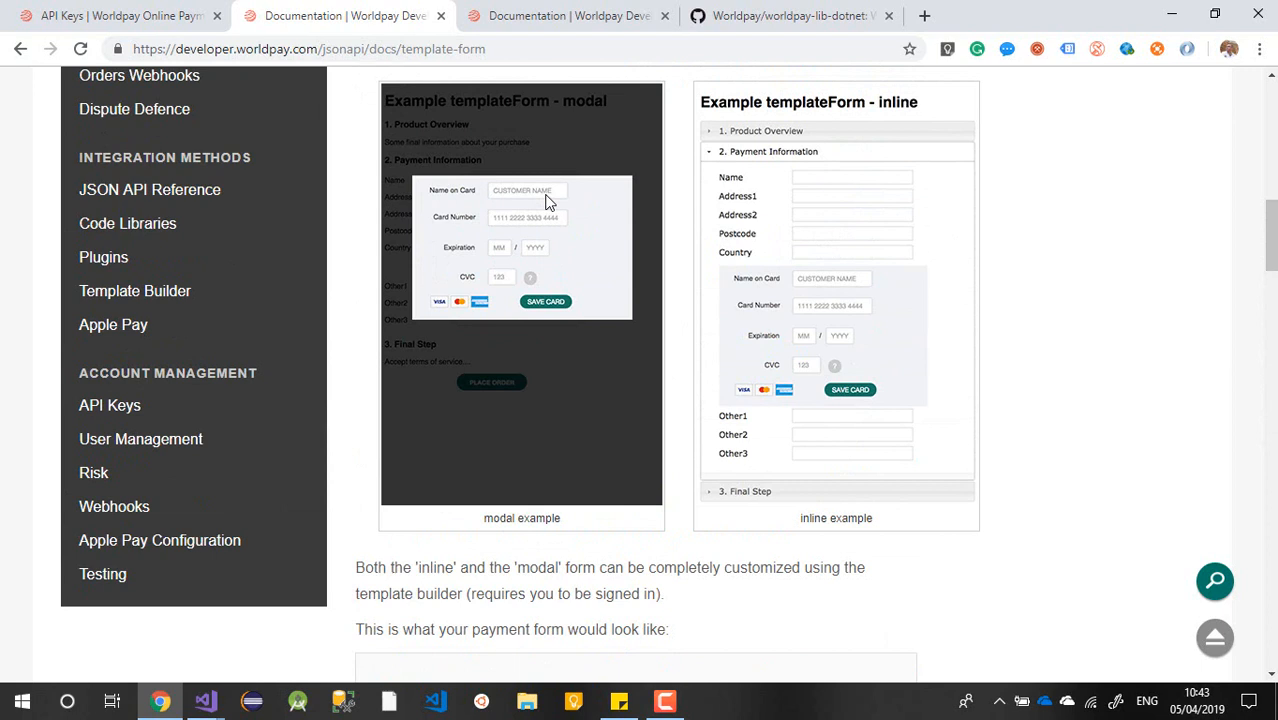
mouse_move(526, 196)
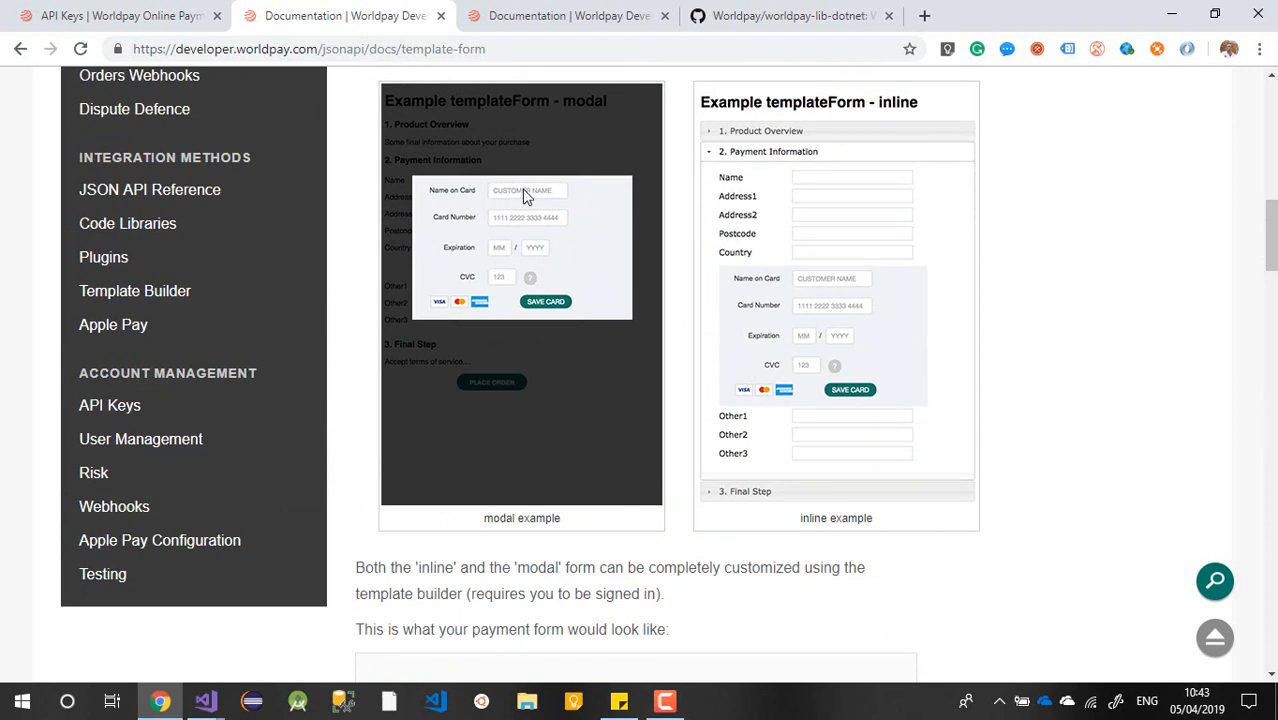
mouse_move(516, 222)
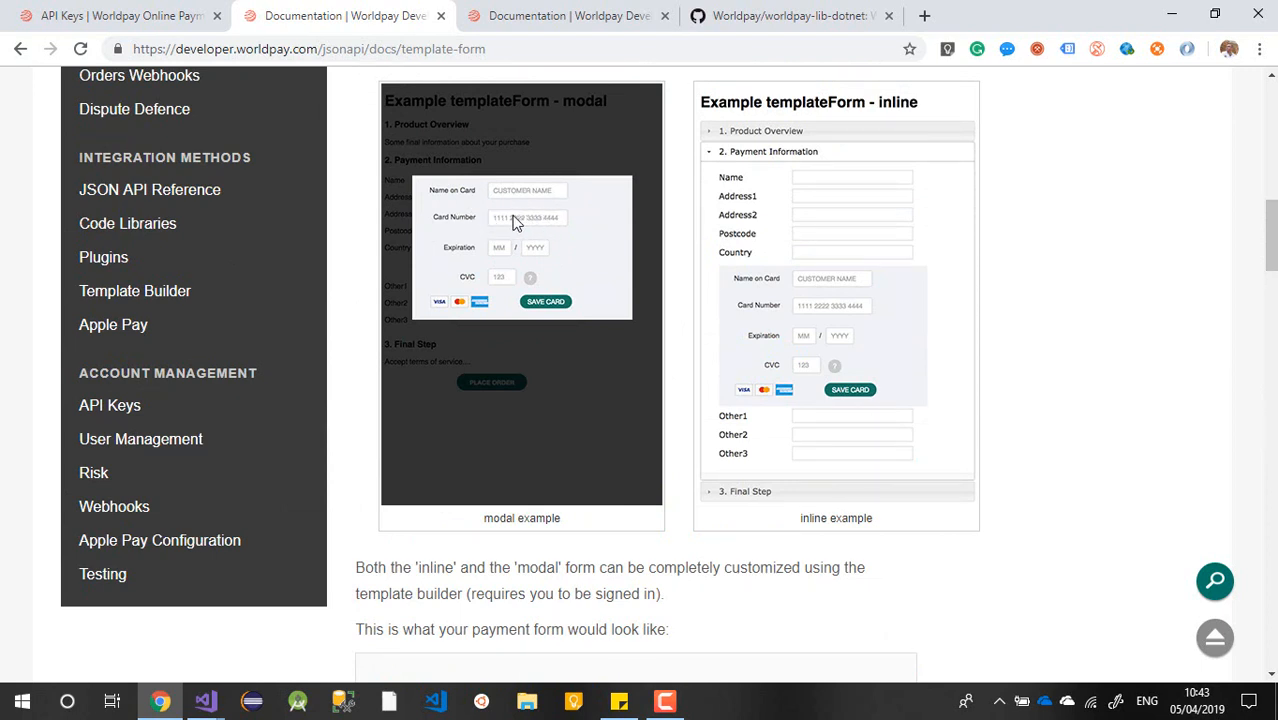
mouse_move(476, 256)
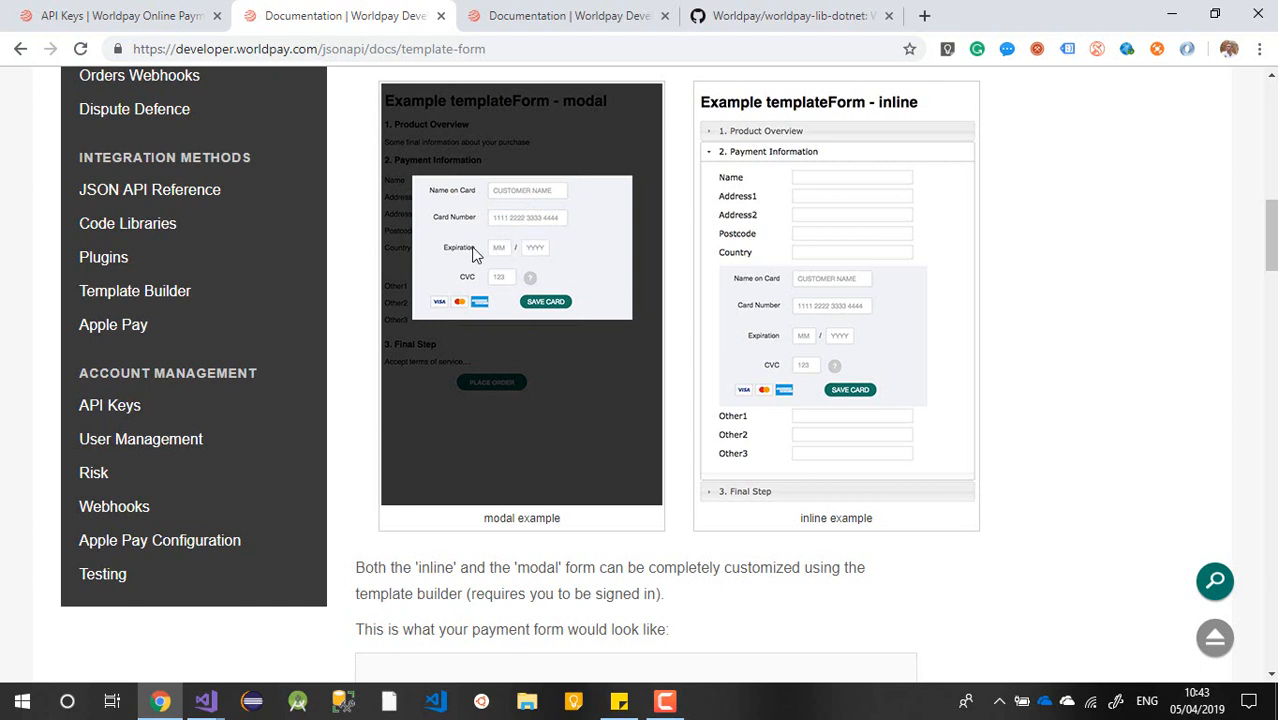
mouse_move(500, 288)
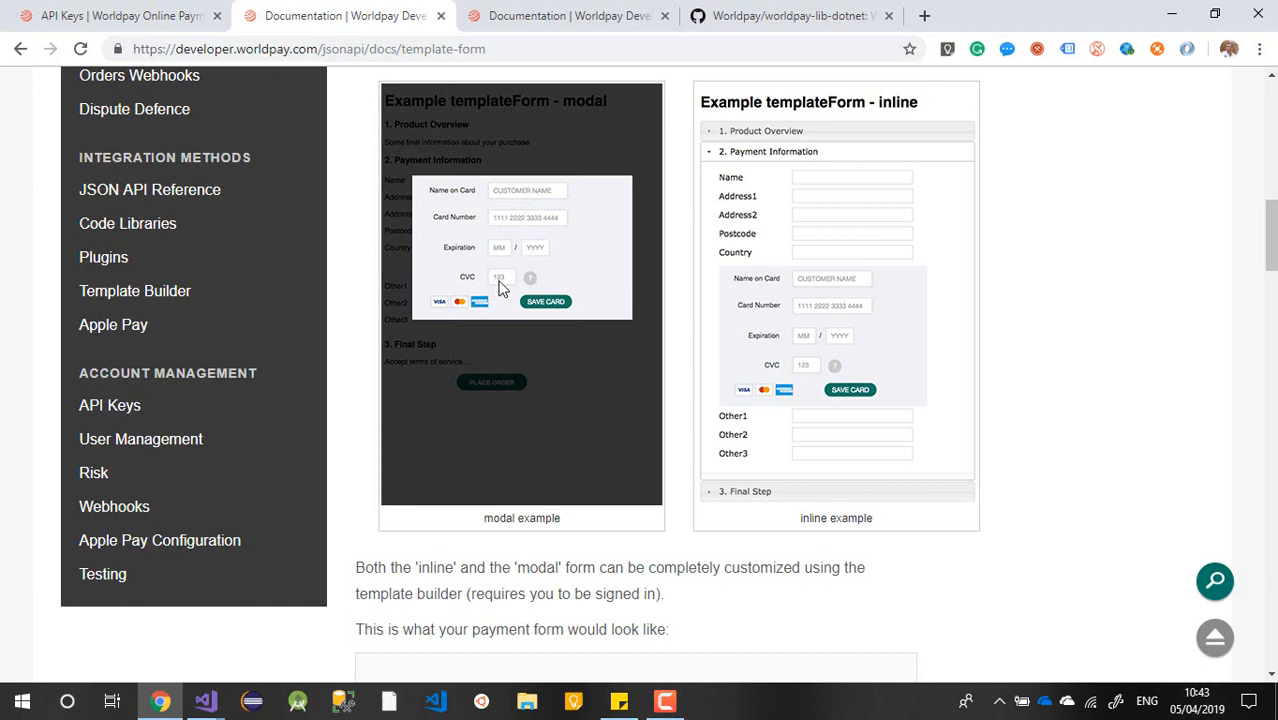
mouse_move(528, 304)
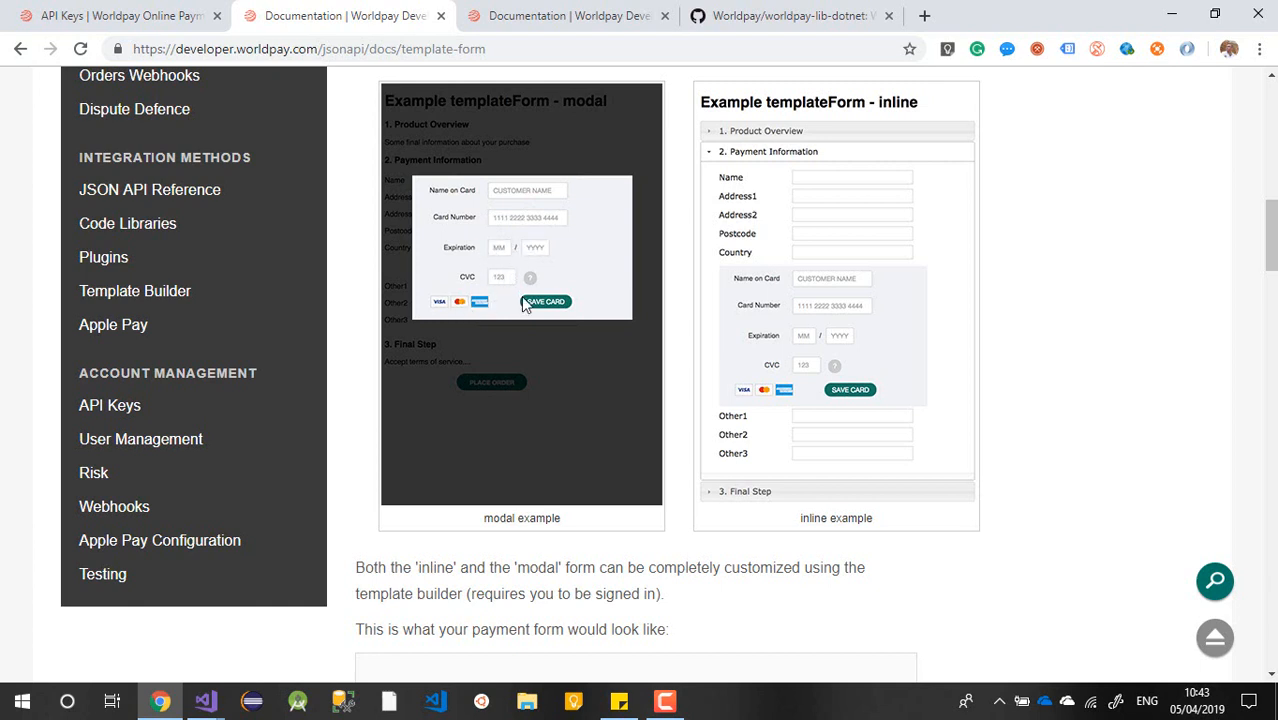
Continue to the page end and follow 'Step 2: Make the payment from your server'
scroll("down", 3)
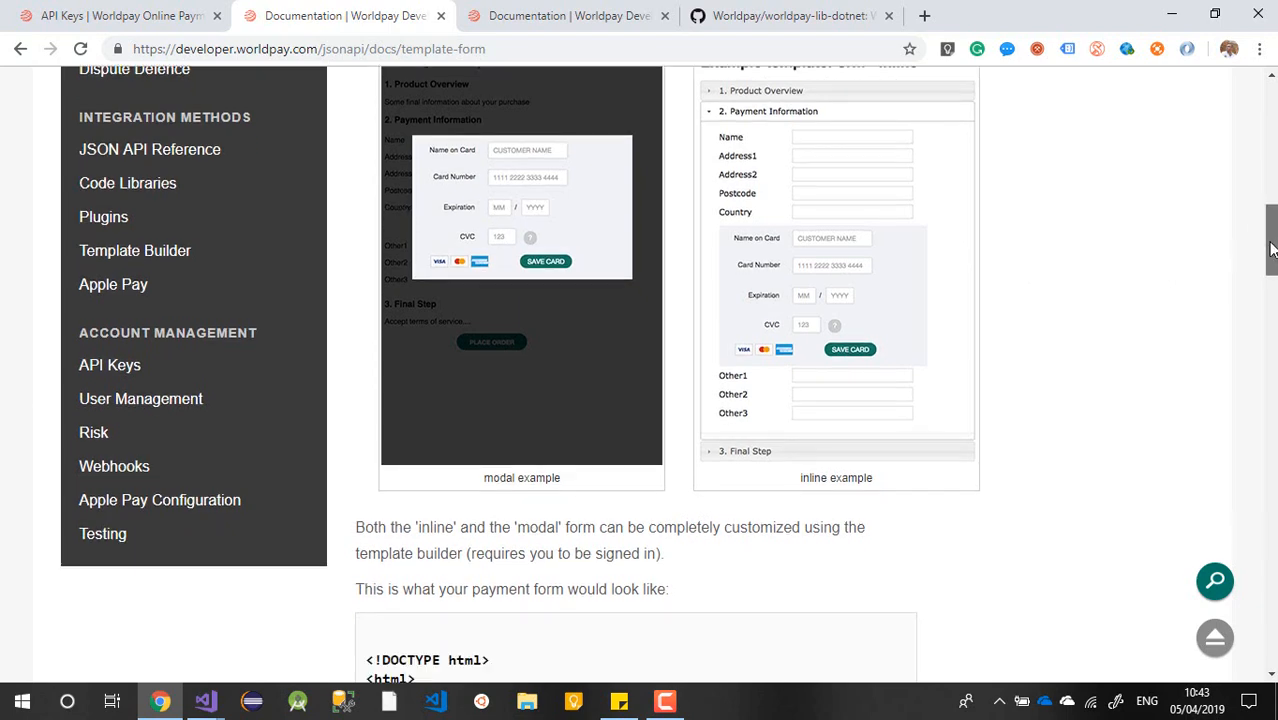
scroll("down", 3)
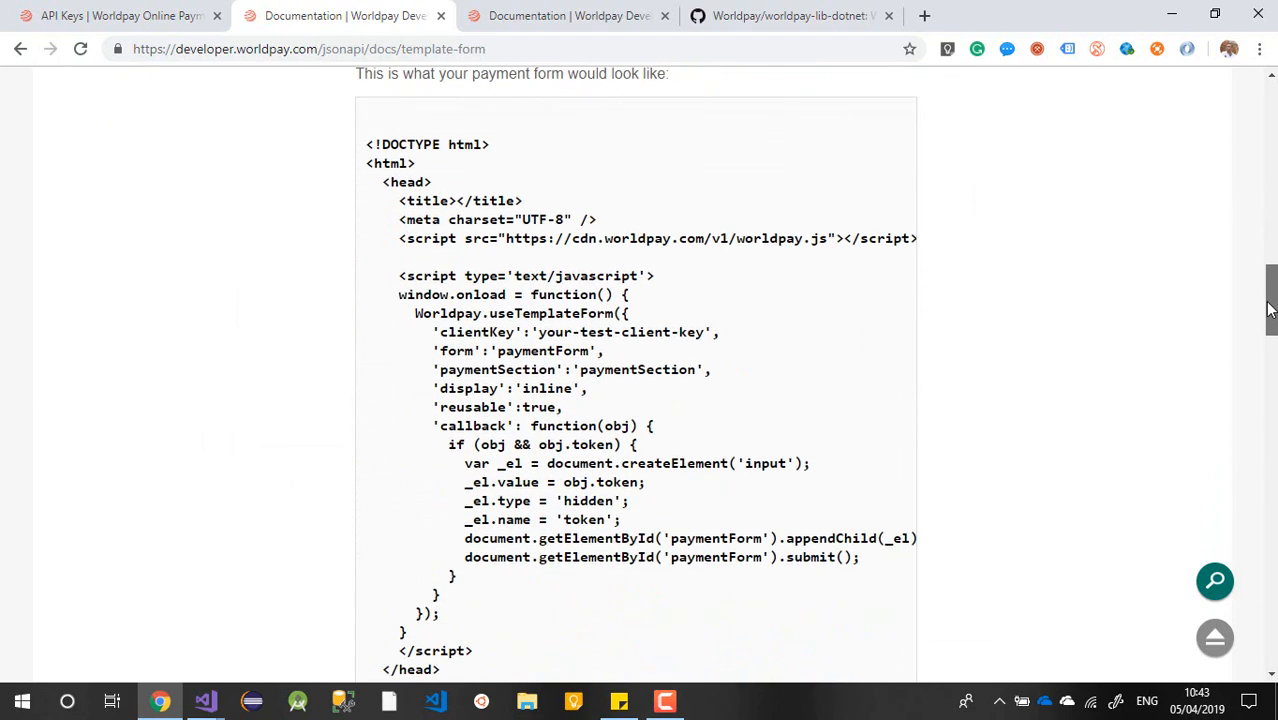
scroll("down", 3)
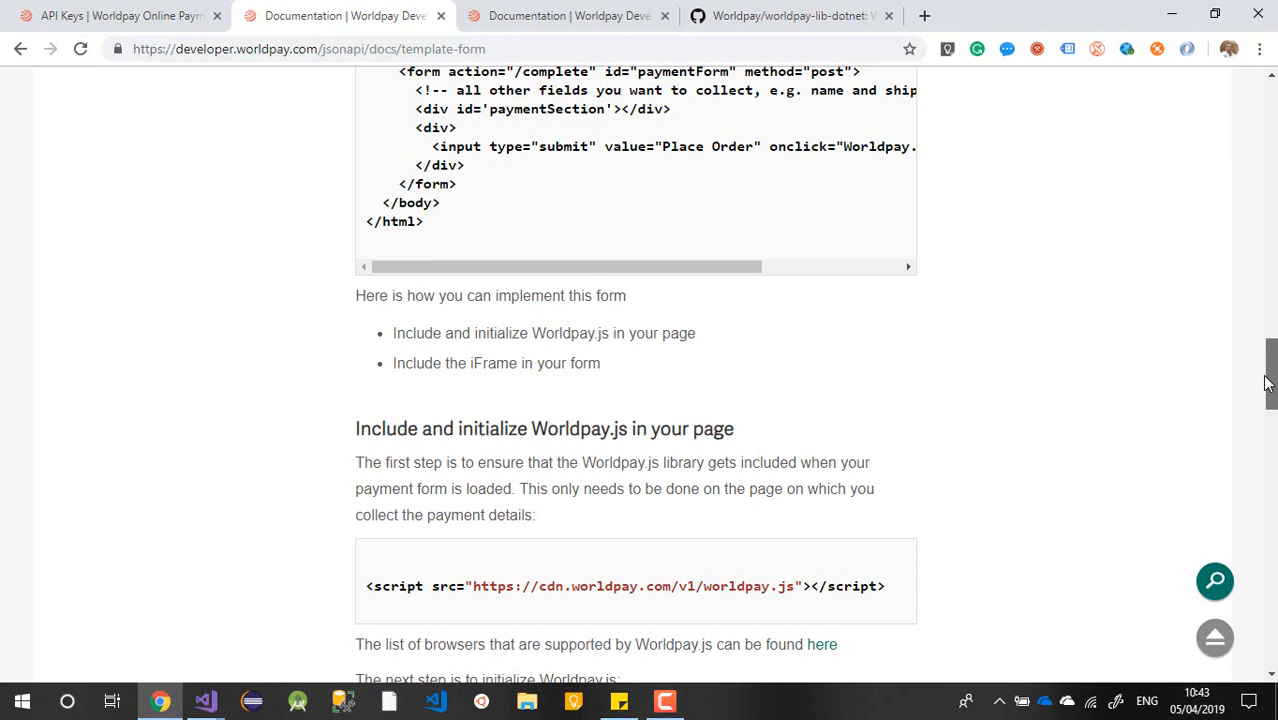
scroll("down", 3)
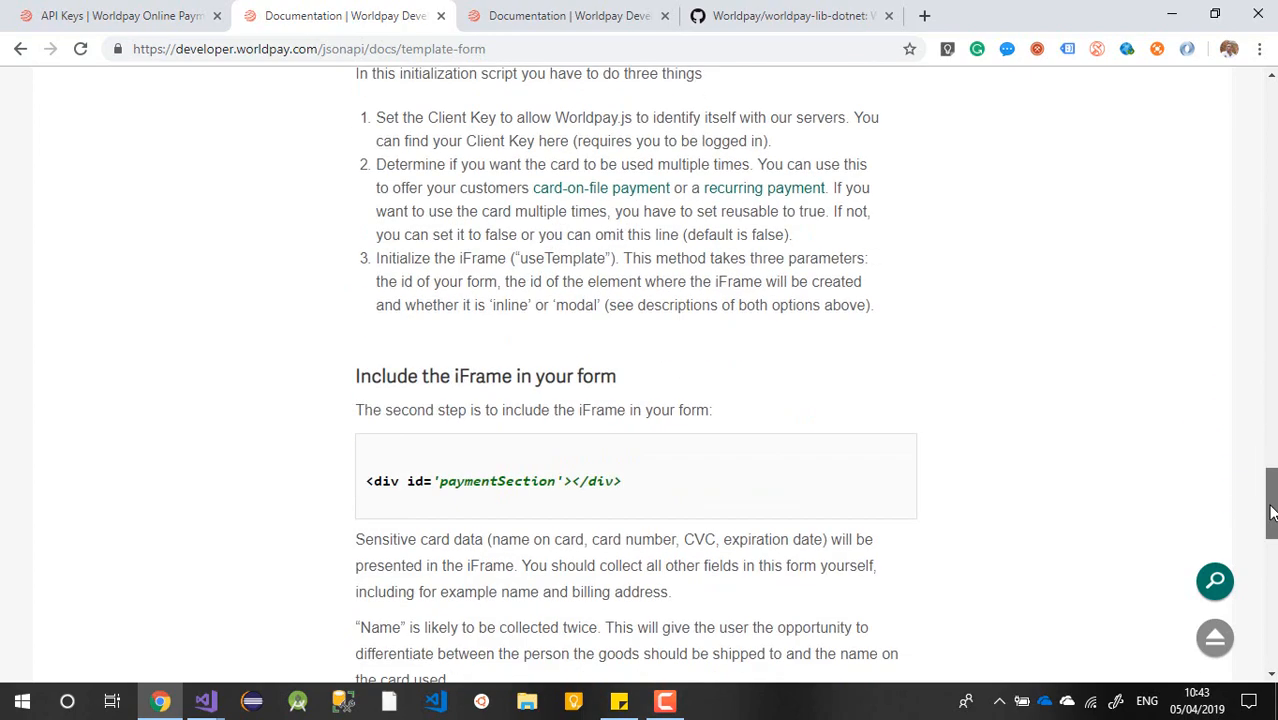
scroll("down", 3)
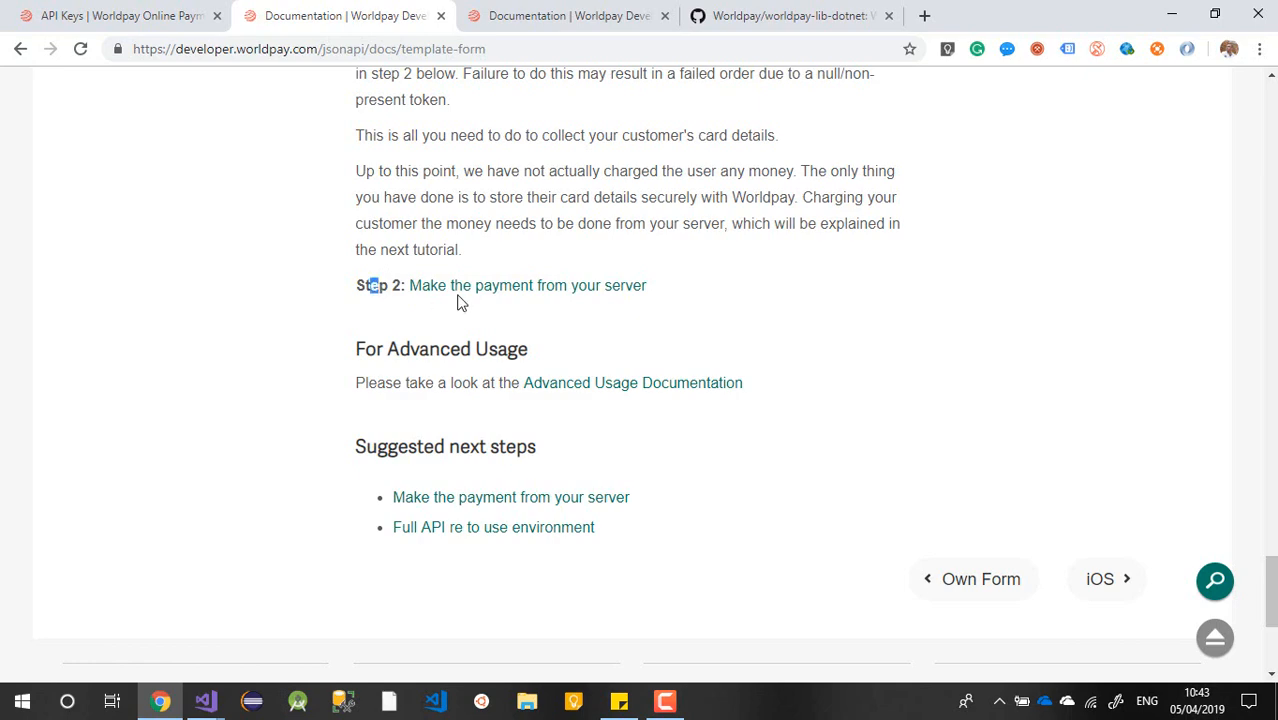
left_click(528, 284)
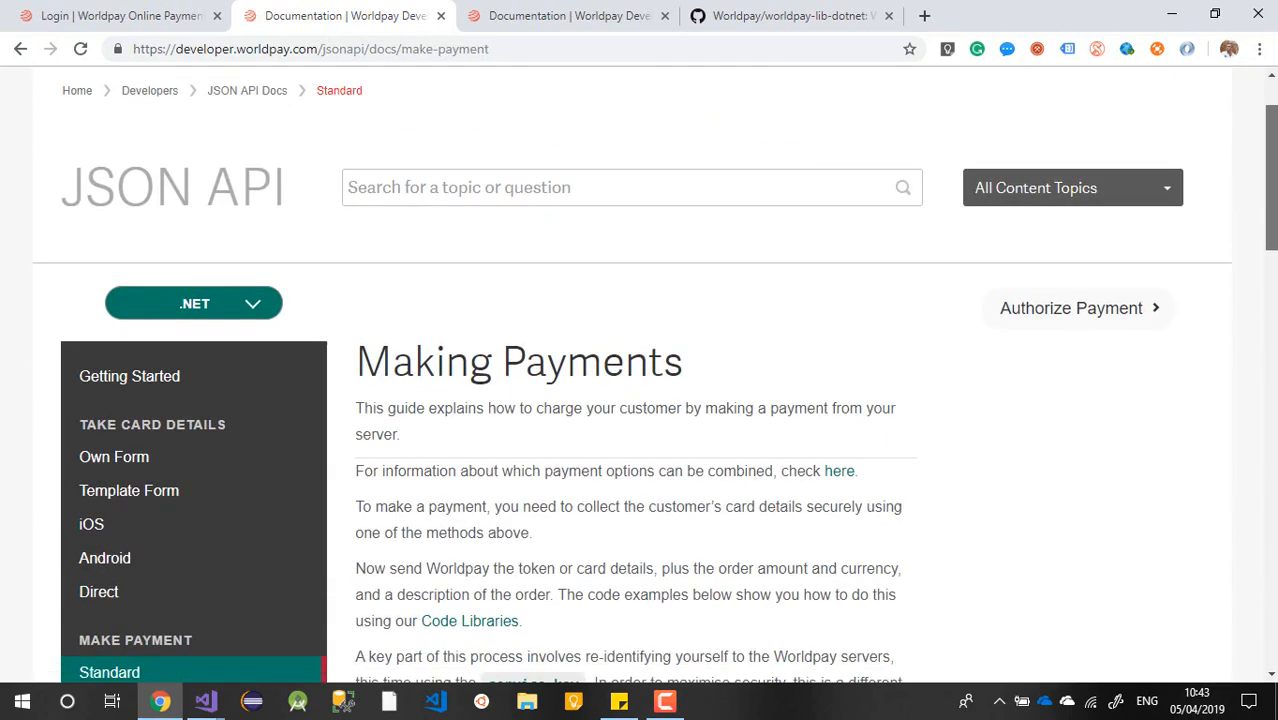
Select the .NET sample from the WorldpayRestClient line through the catch block for copying
scroll("down", 3)
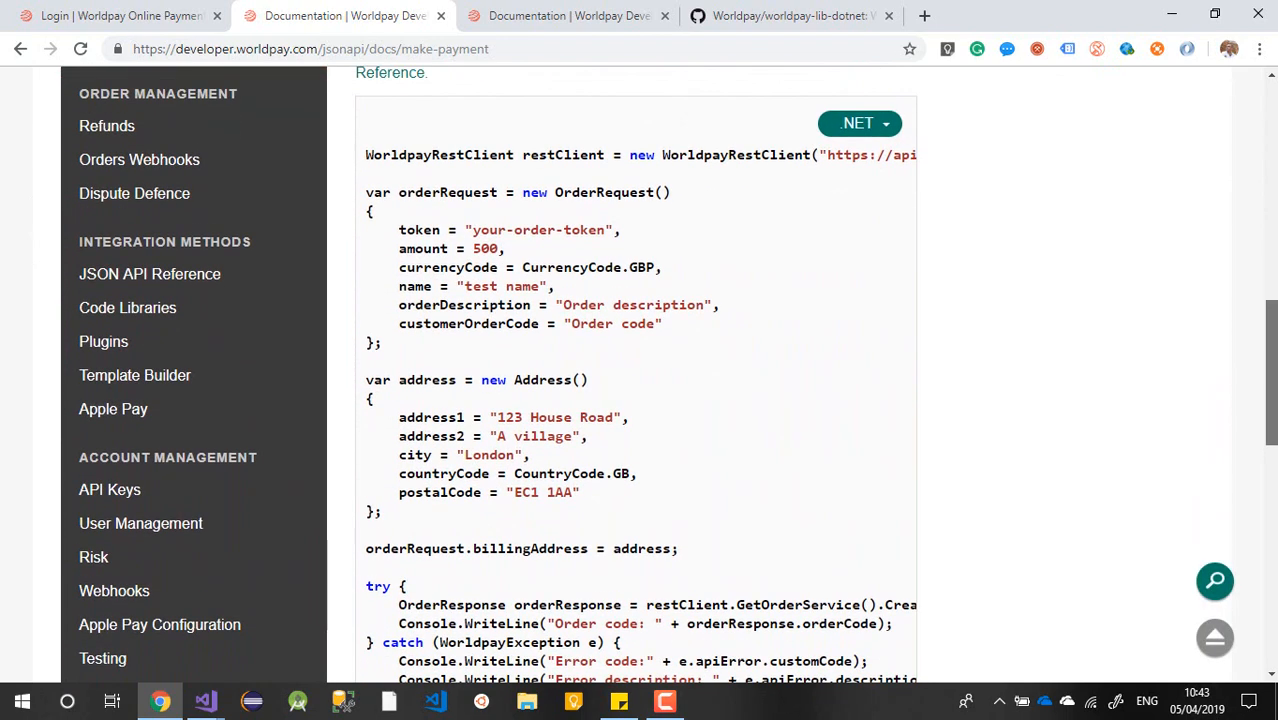
left_click(858, 124)
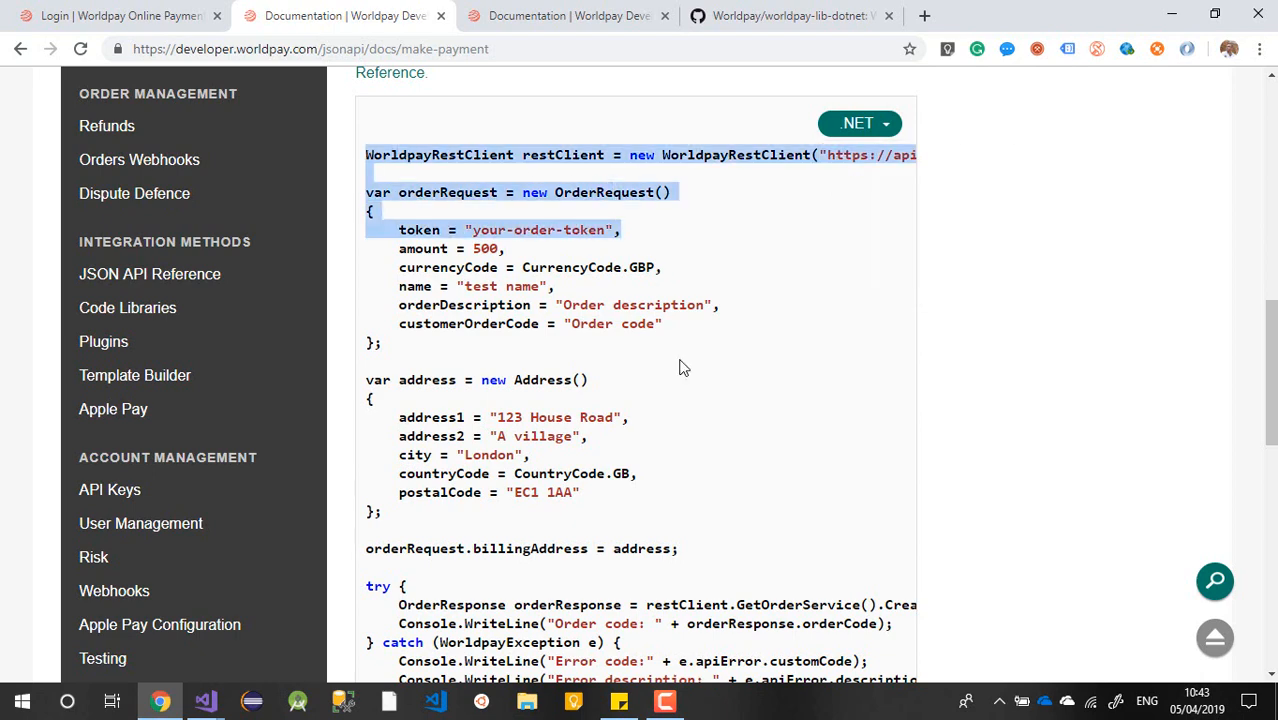
scroll("down", 3)
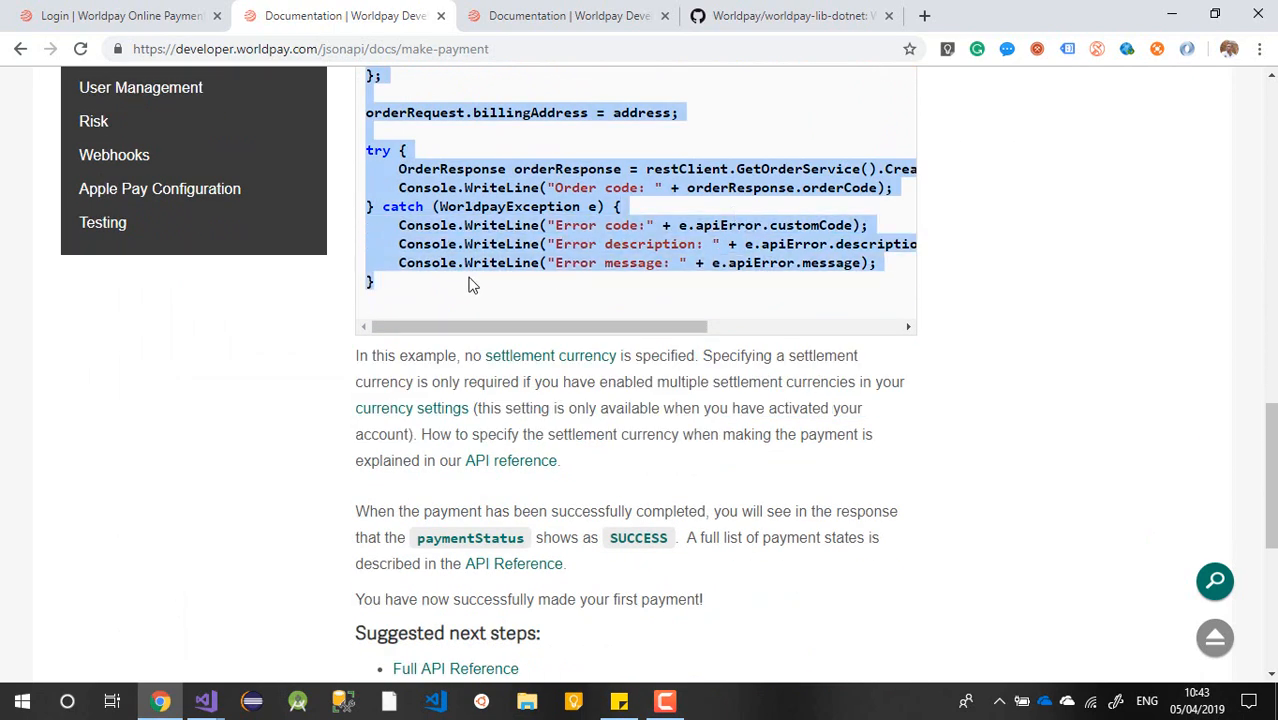
mouse_move(206, 700)
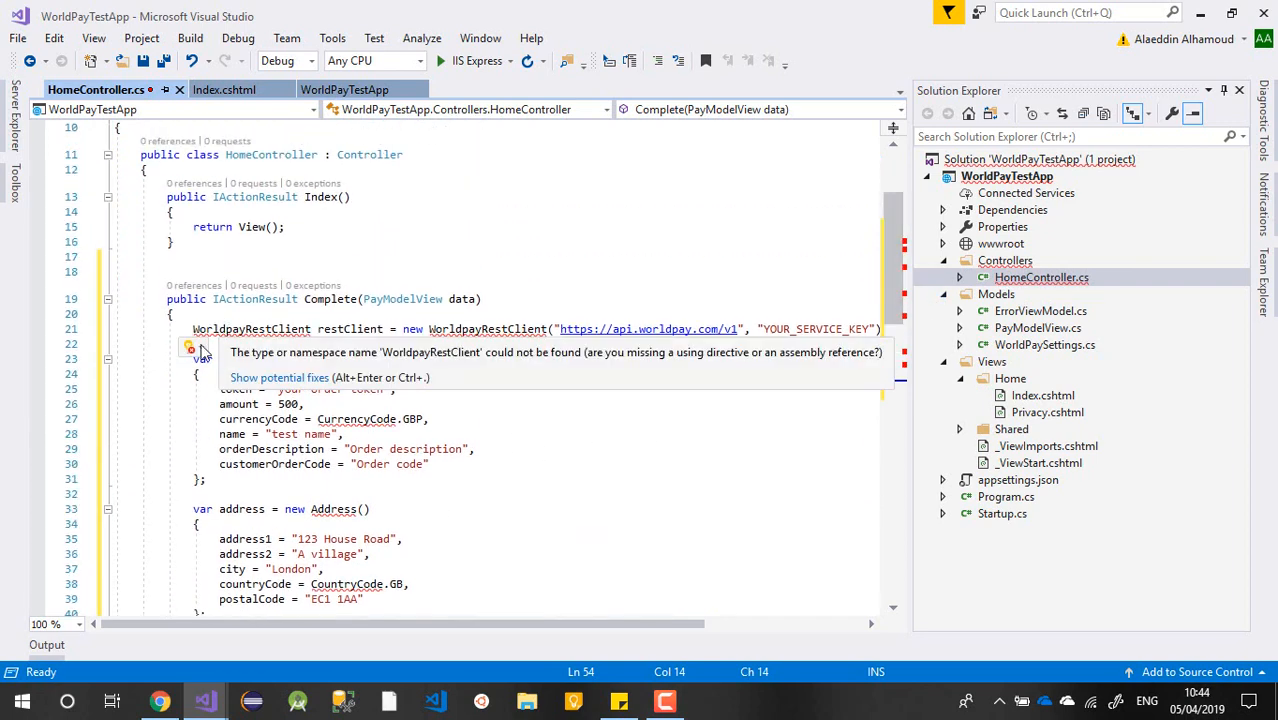
Inspect the unresolved WorldpayRestClient error, then bring up the WorldPayTestApp project's commands
left_click(192, 348)
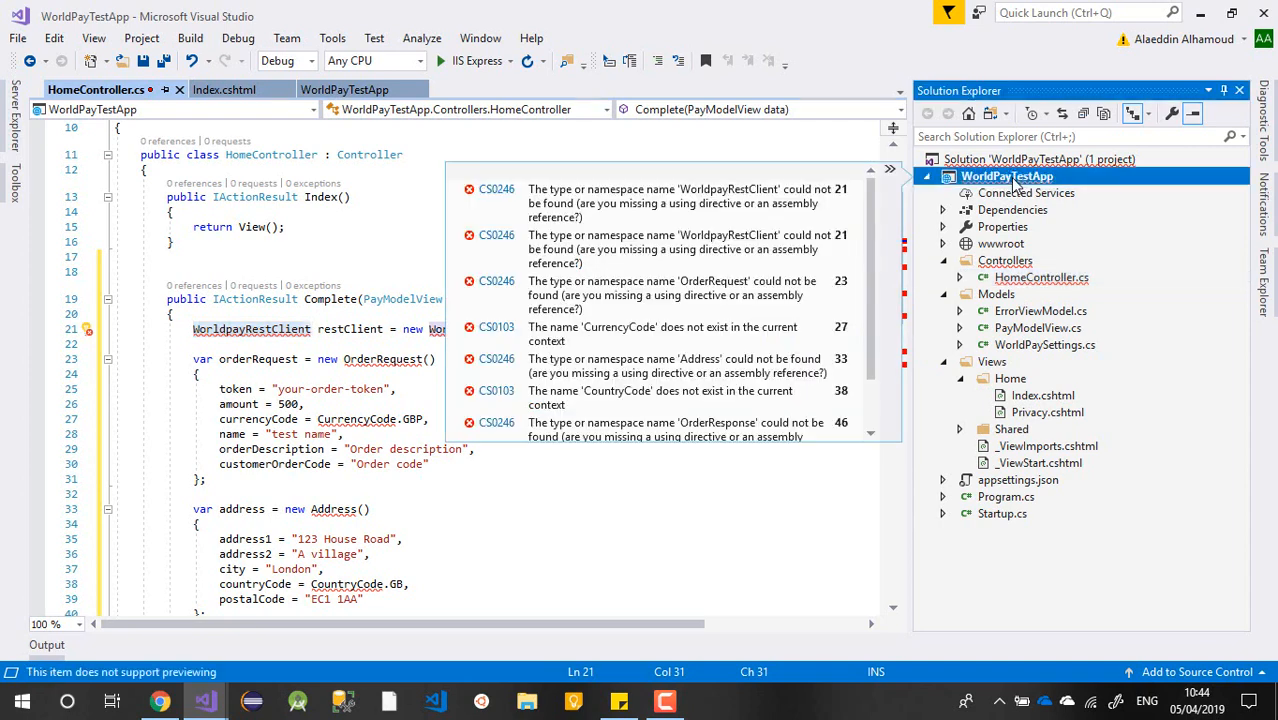
right_click(1004, 176)
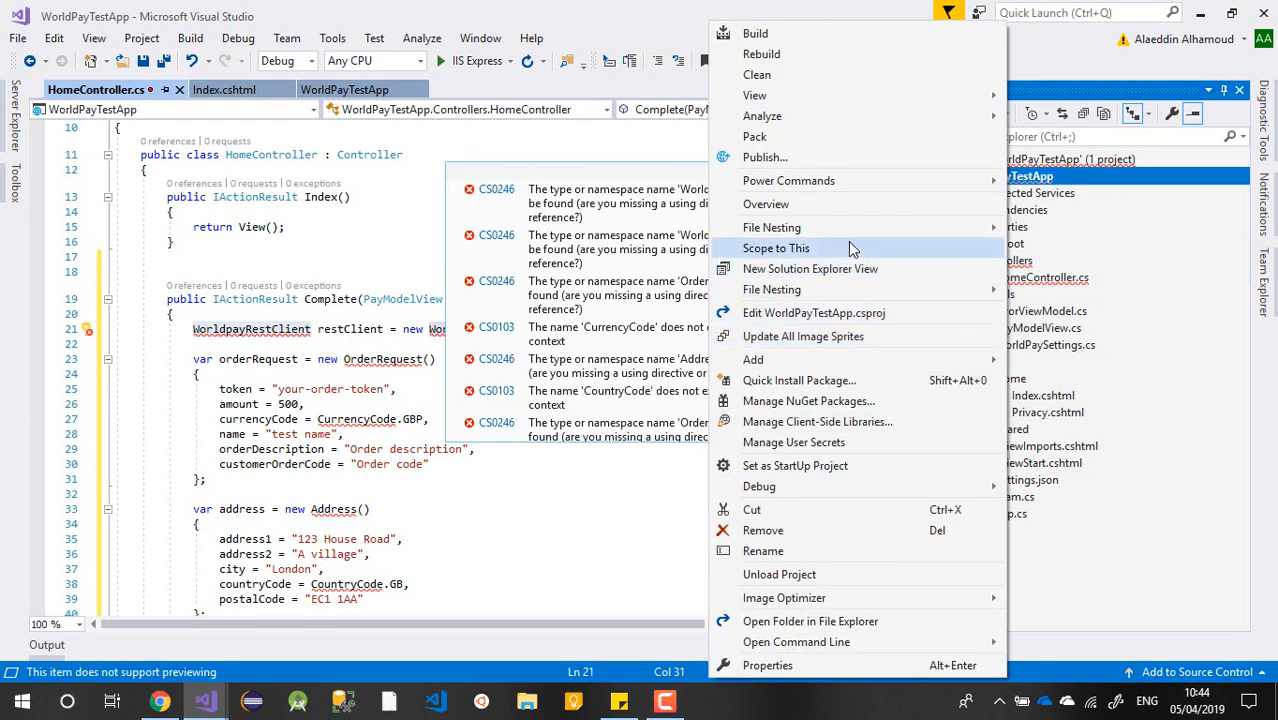
mouse_move(838, 400)
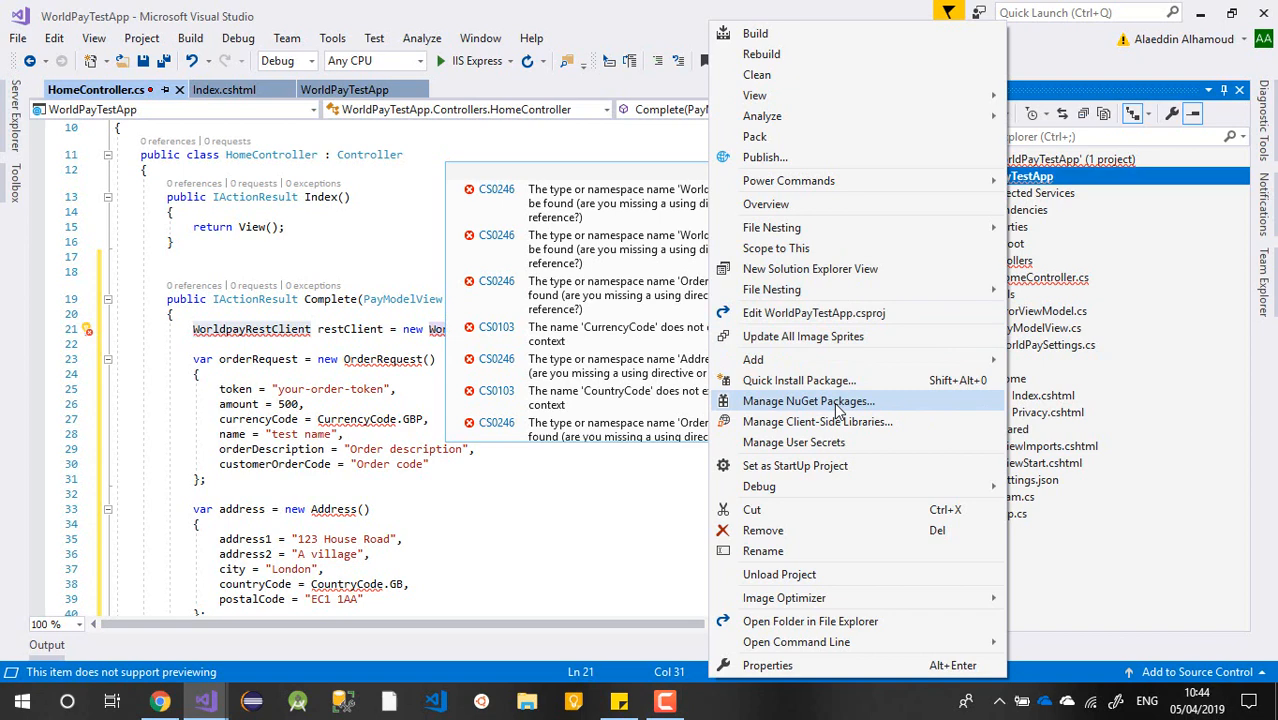
Search NuGet Browse for 'worldpay', find only Vantiv SDKs, close it and return to Chrome
left_click(808, 400)
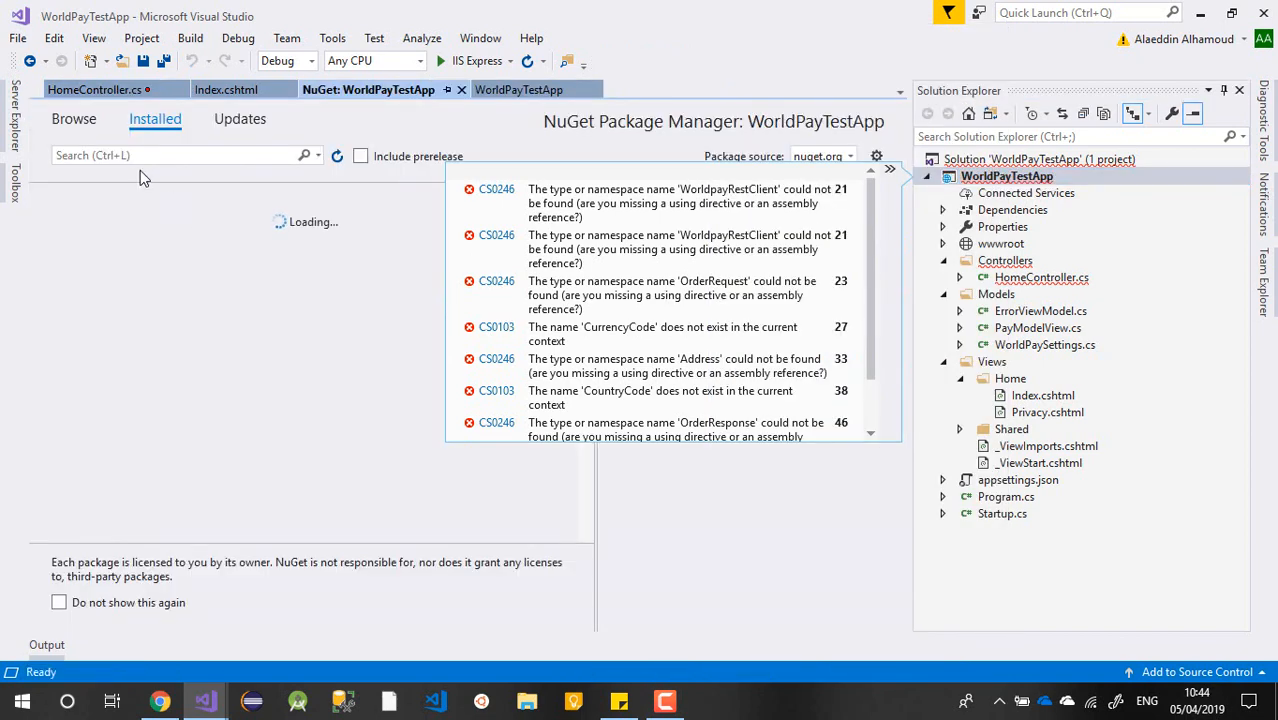
left_click(72, 120)
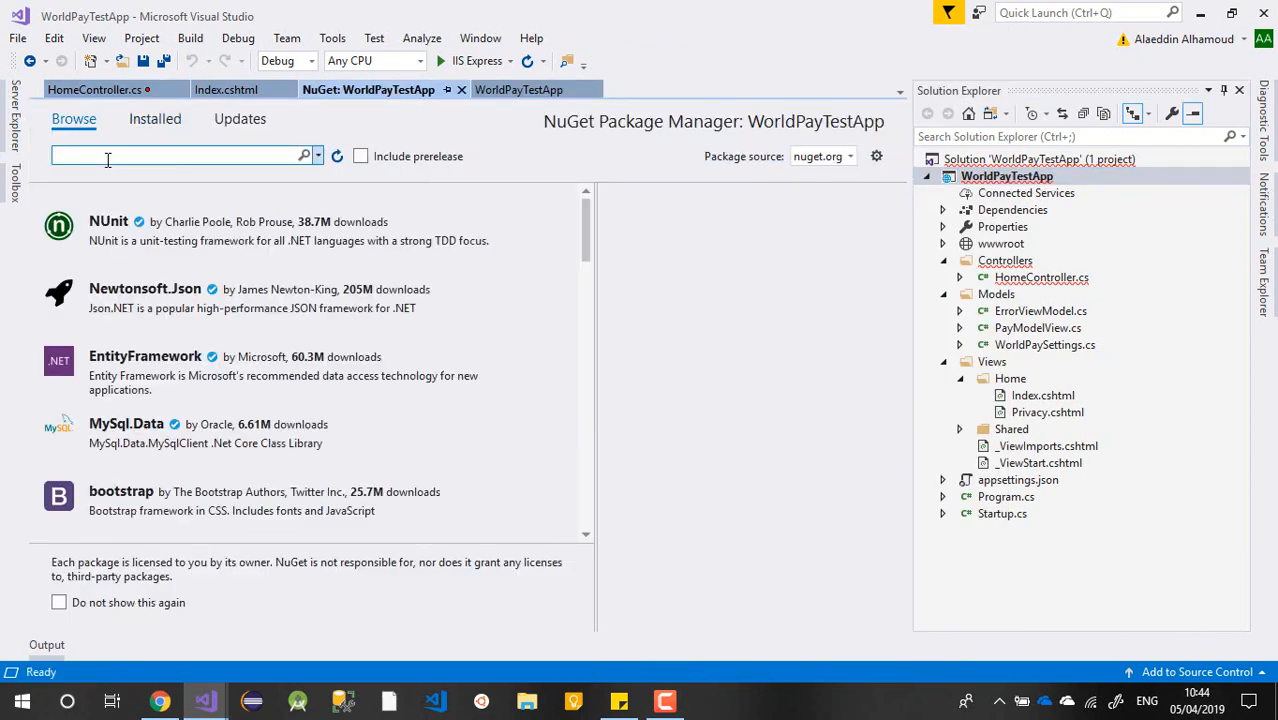
type("worldpay")
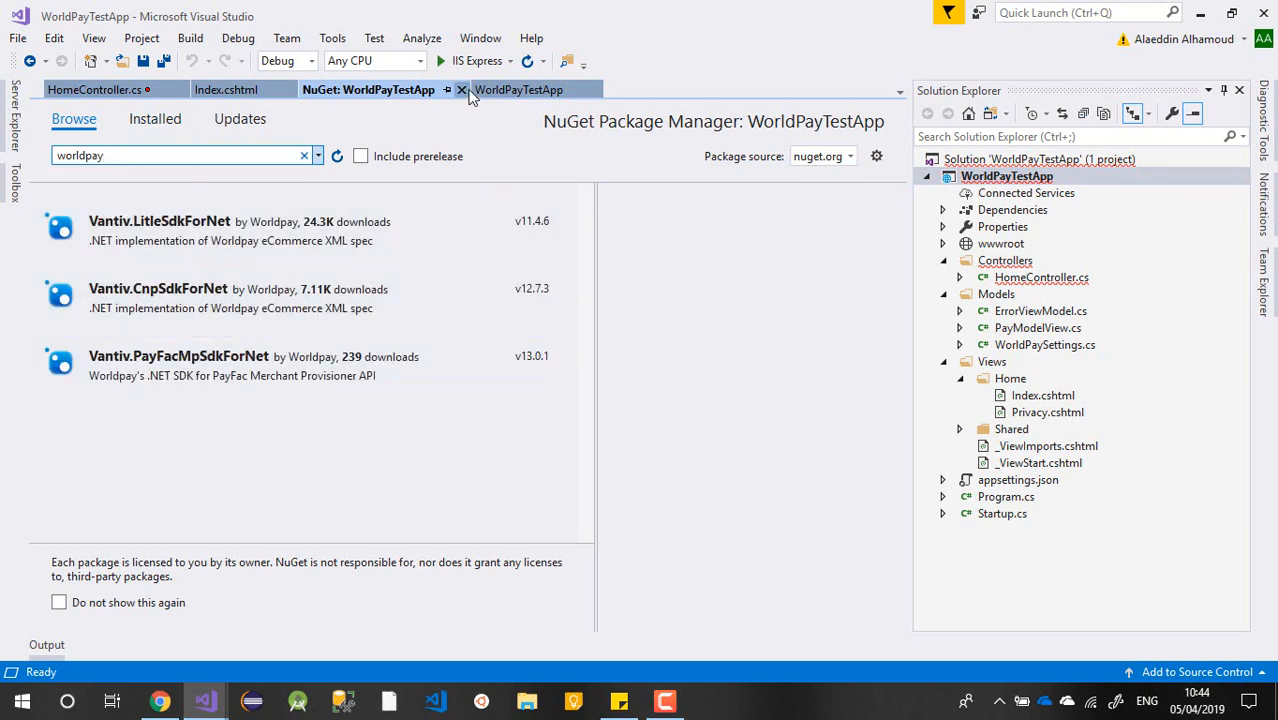
left_click(458, 92)
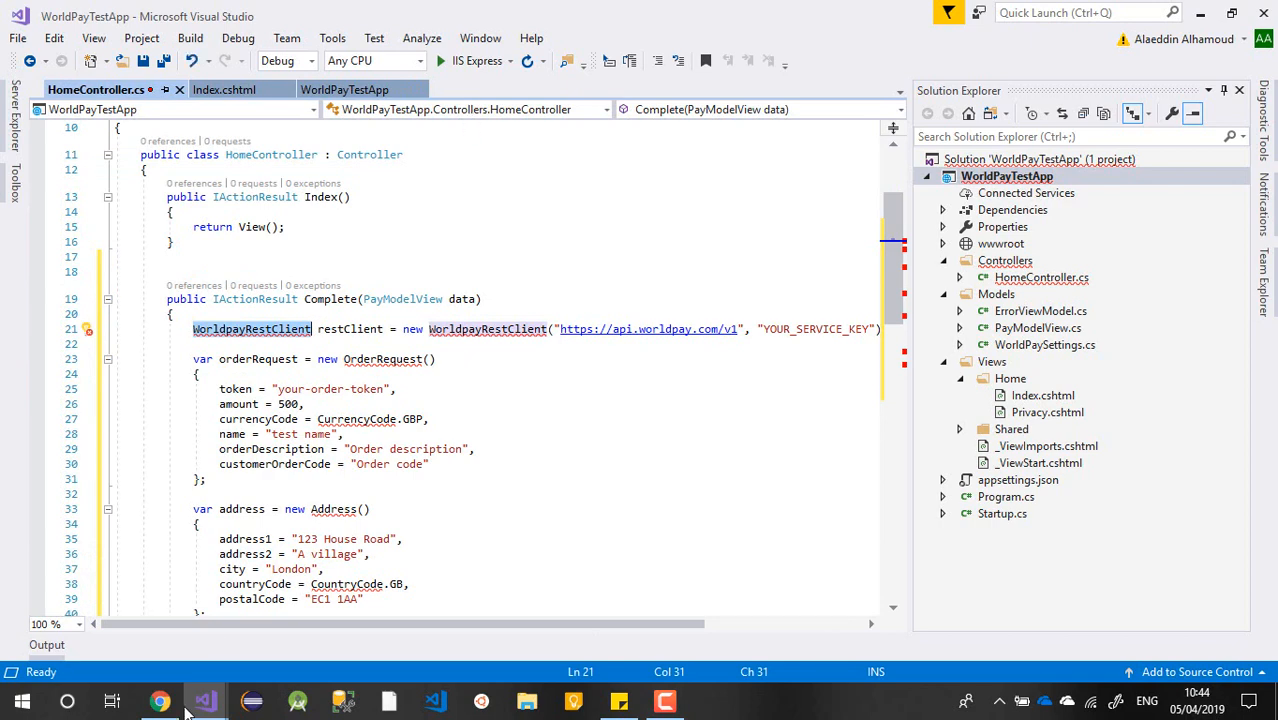
left_click(160, 700)
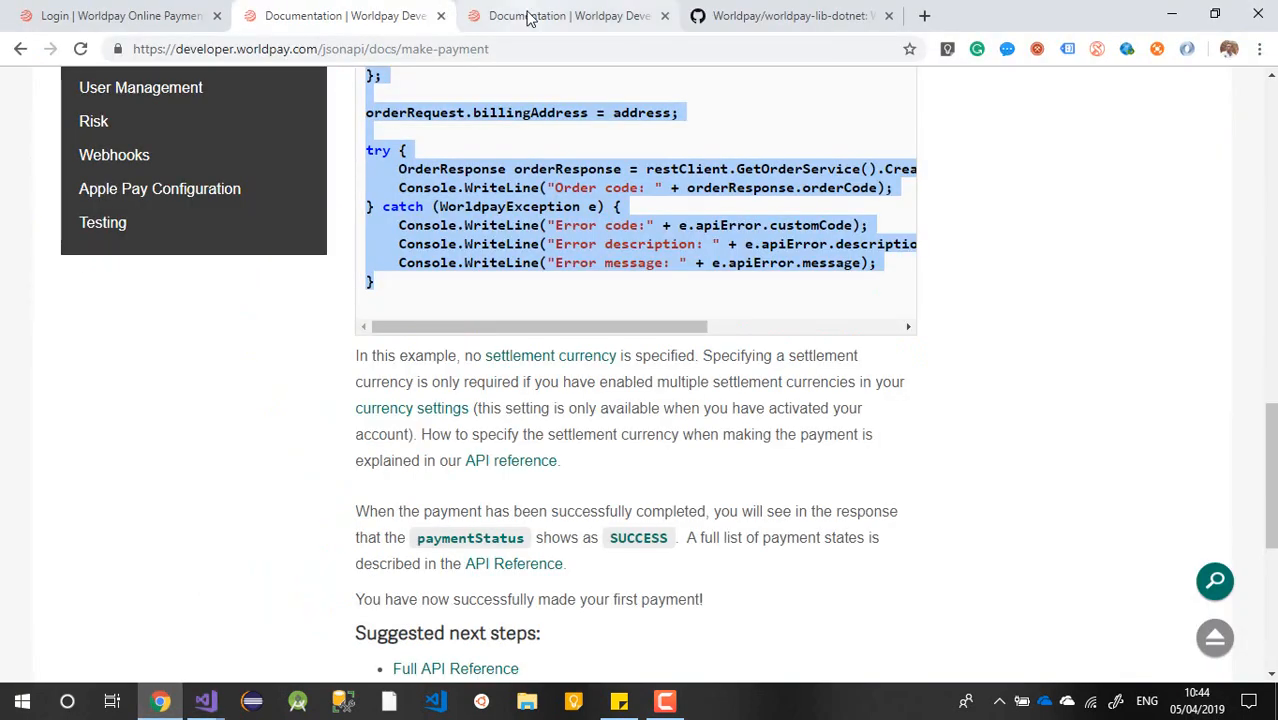
Review the worldpay-lib-dotnet GitHub repository's folder list and README
left_click(788, 16)
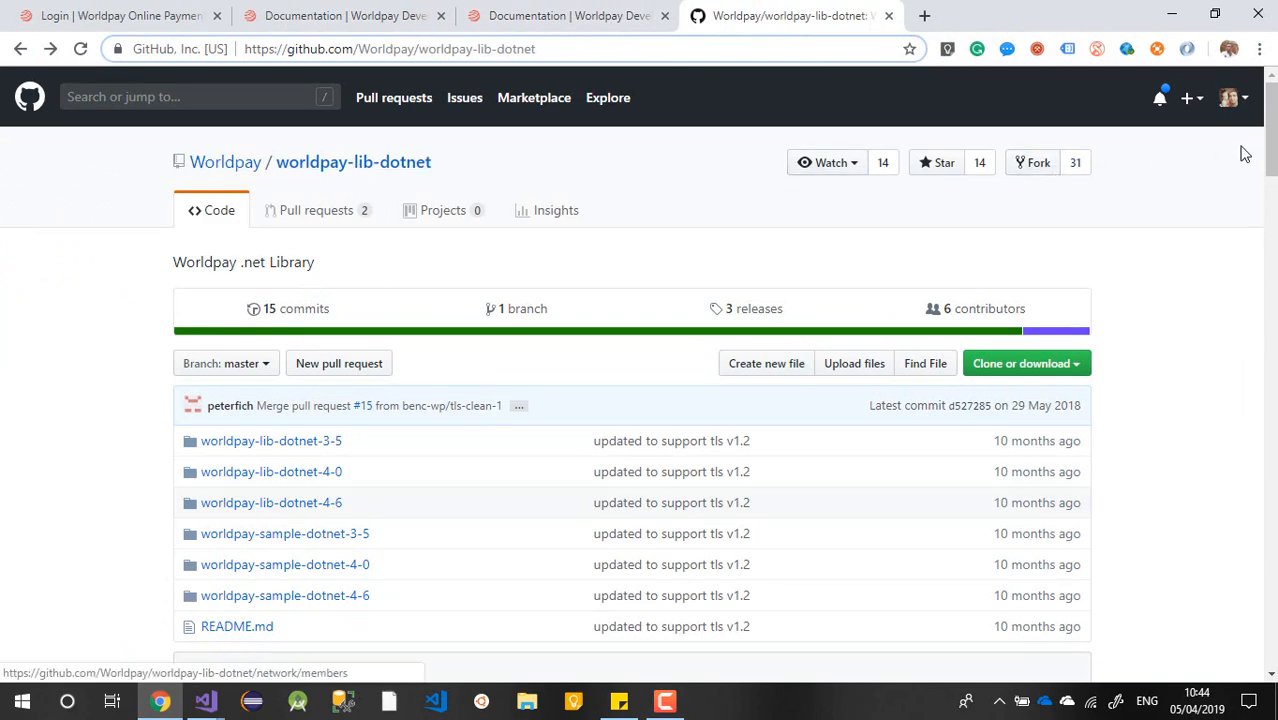
scroll("down", 3)
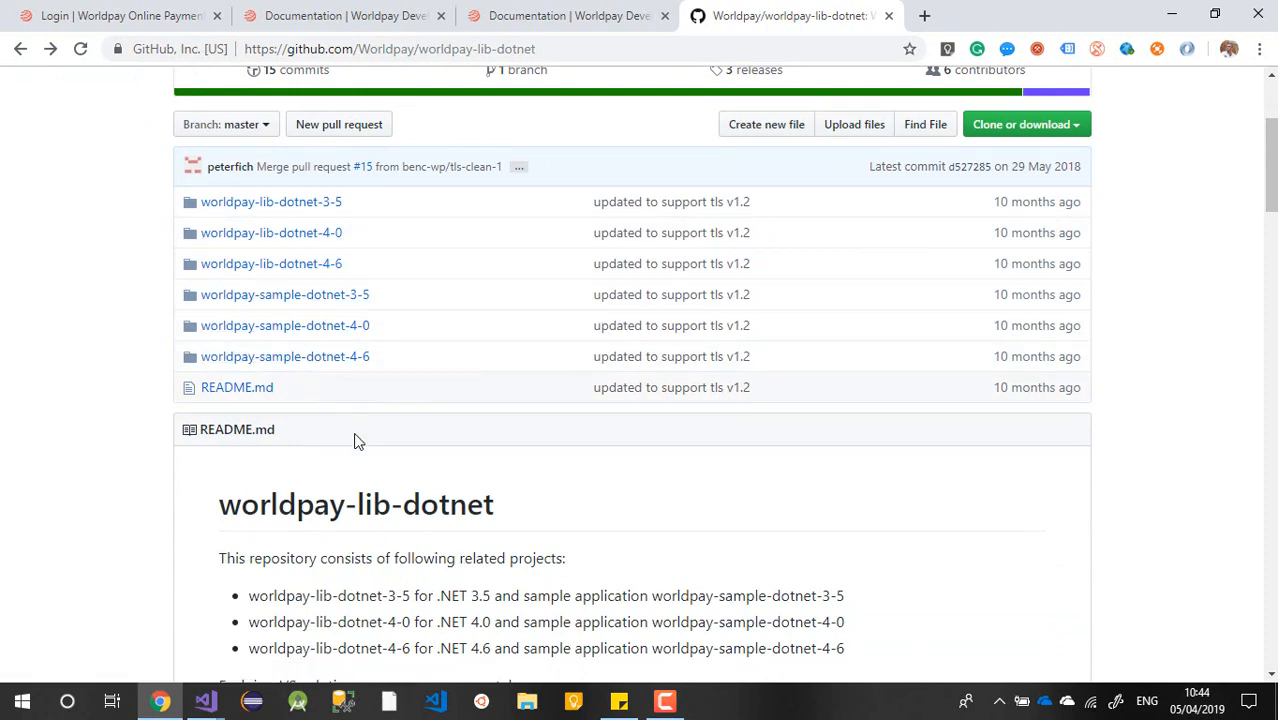
mouse_move(376, 368)
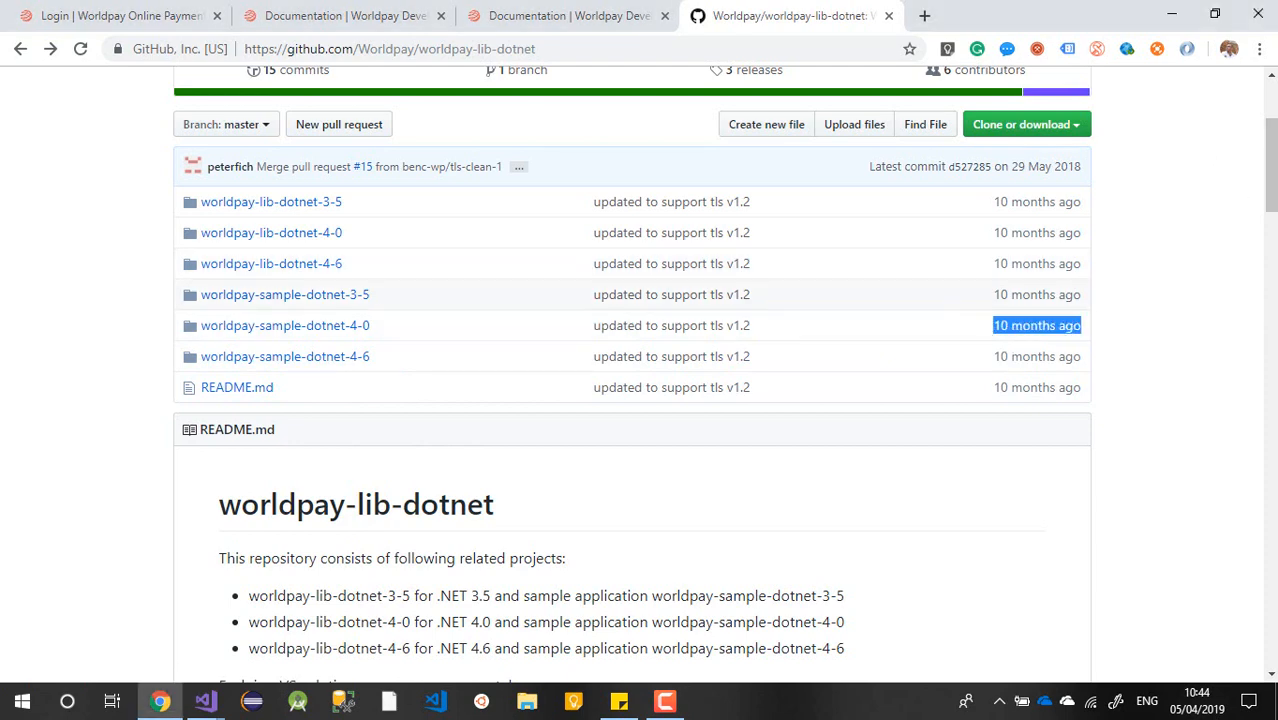
scroll("down", 3)
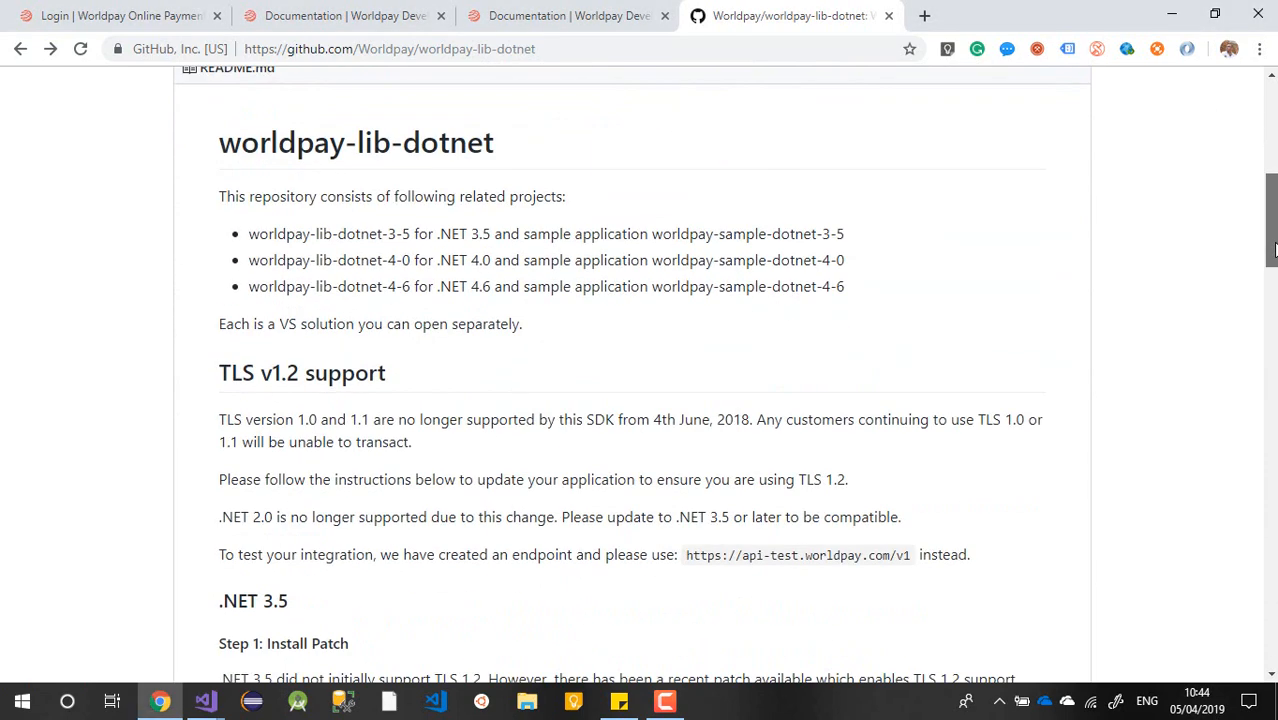
scroll("down", 3)
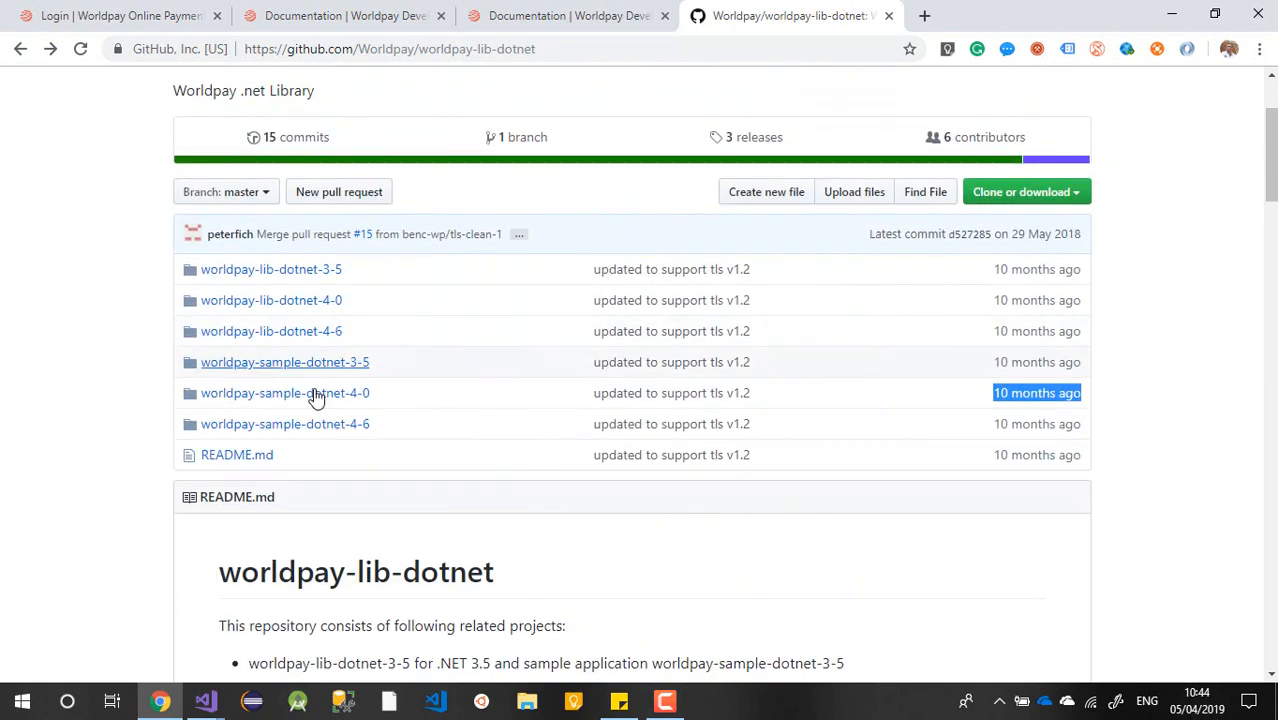
mouse_move(292, 340)
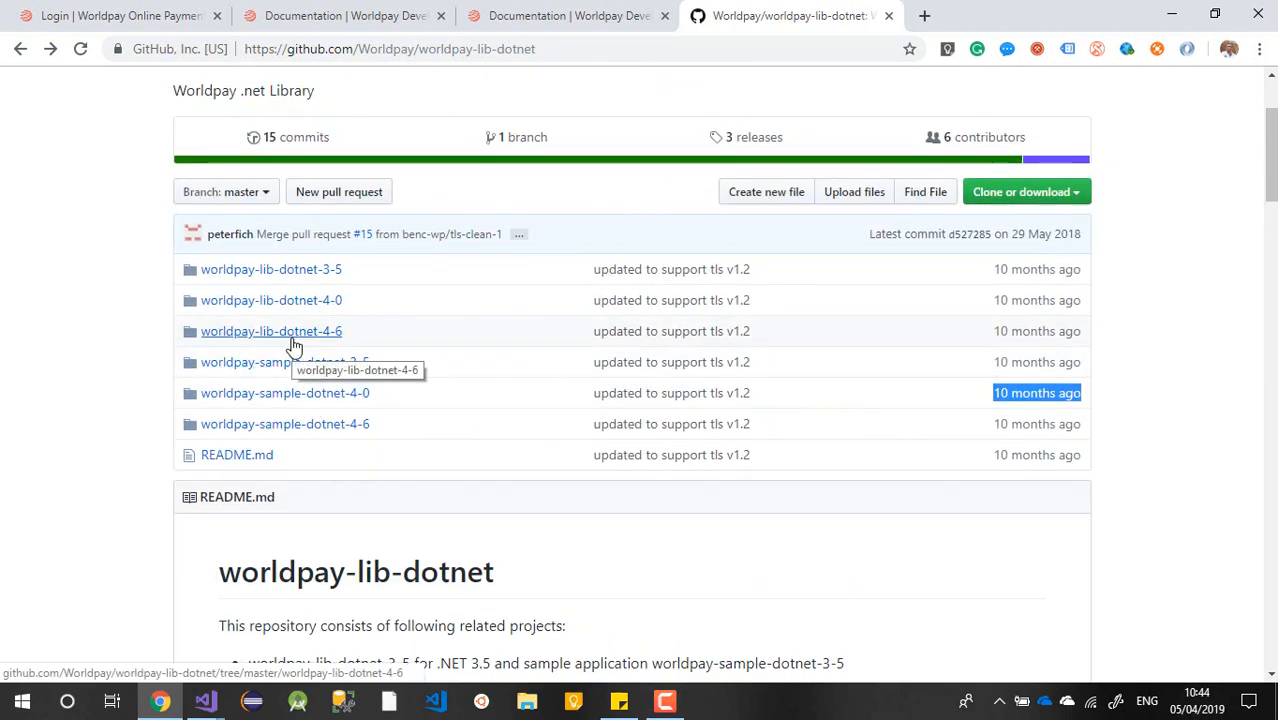
Browse into worldpay-lib-dotnet-4-6 > Worldpay.Sdk > bin to confirm Worldpay.Sdk.dll is there
left_click(272, 332)
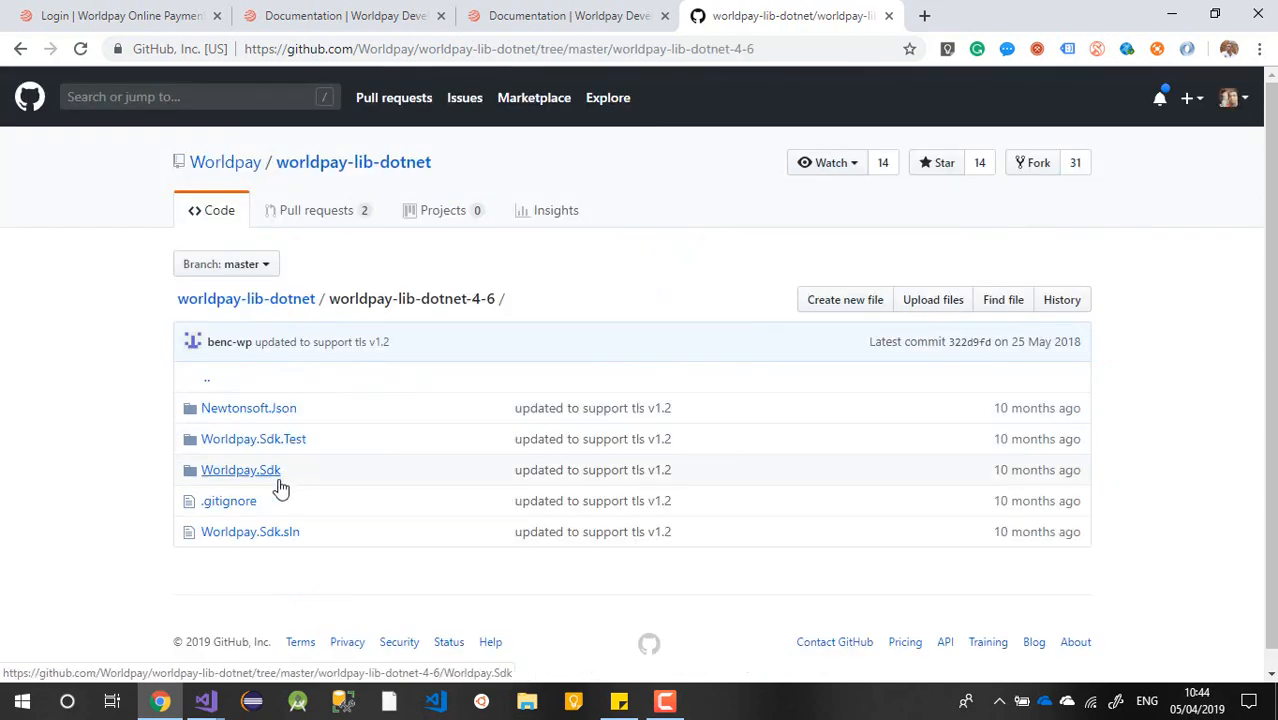
left_click(240, 470)
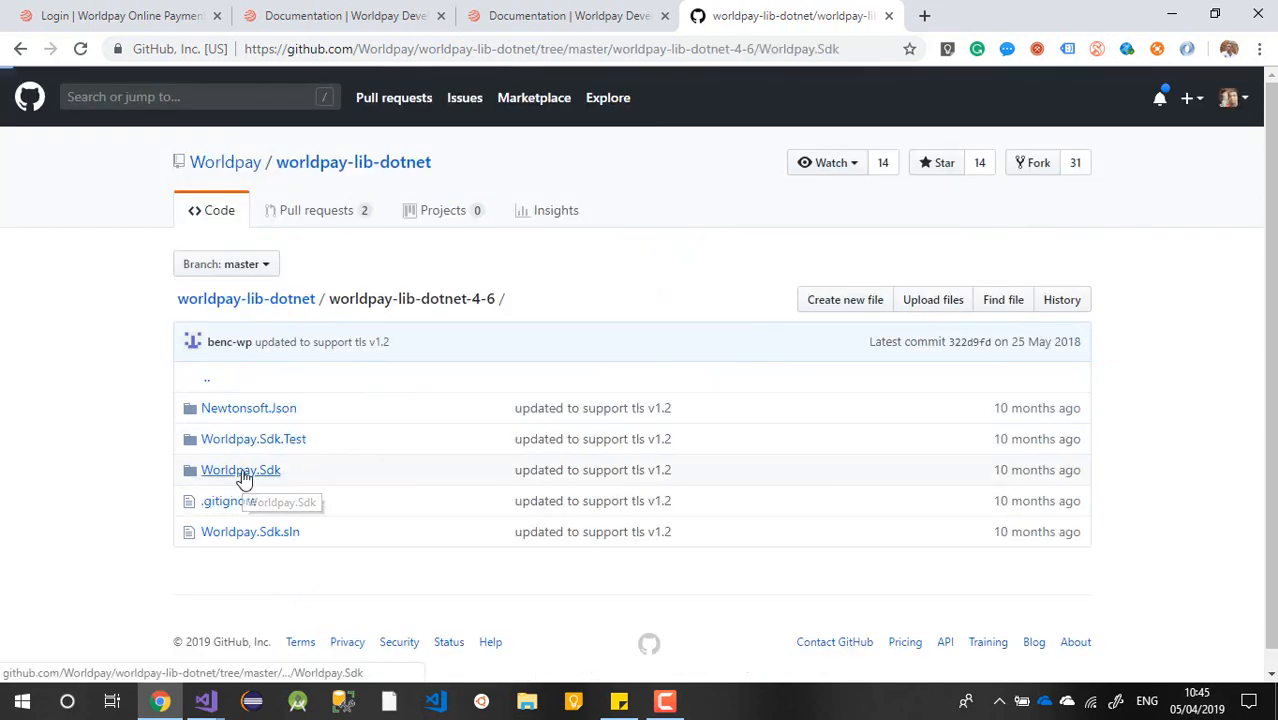
left_click(240, 470)
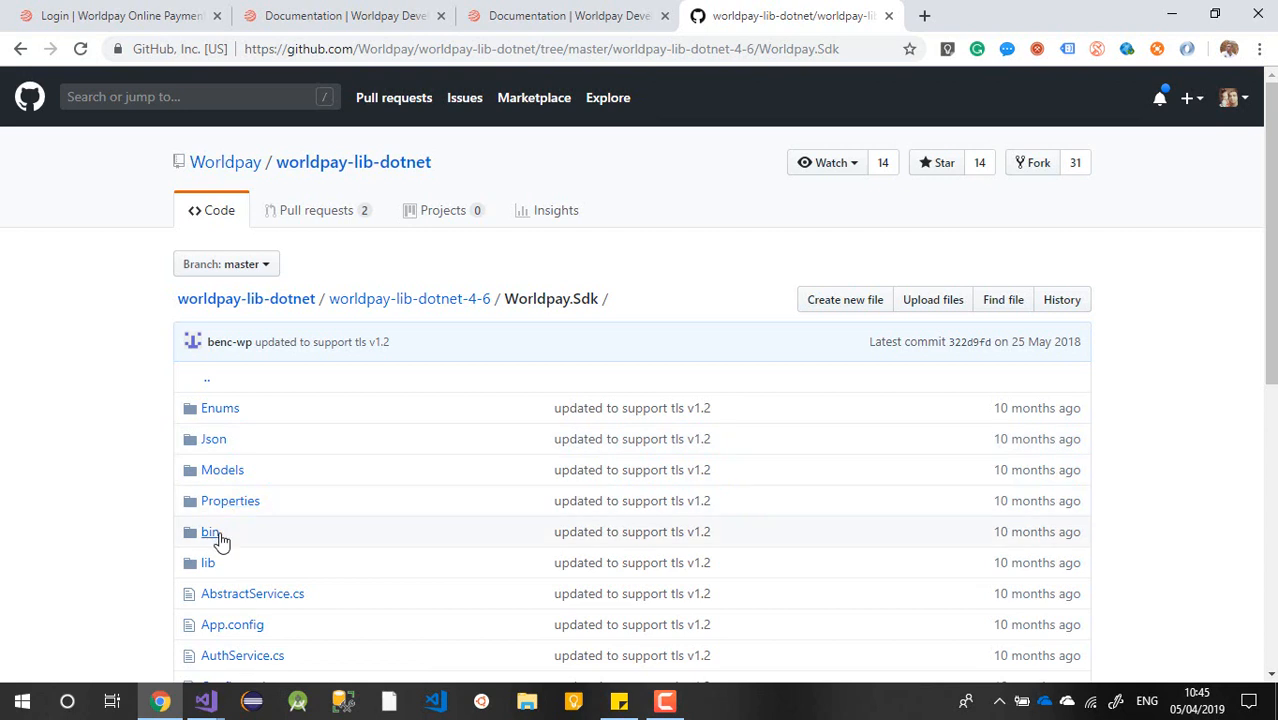
left_click(208, 532)
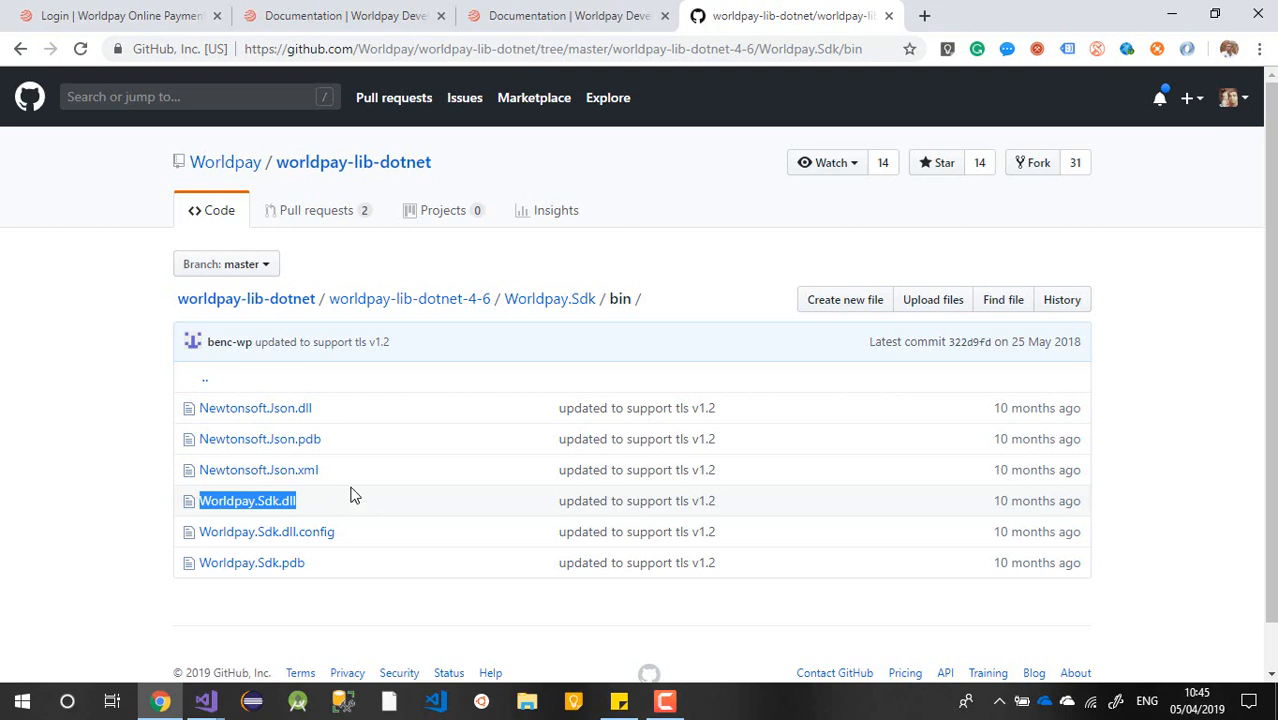
Go back to the repository root and download it via Clone or download > Download ZIP
left_click(20, 52)
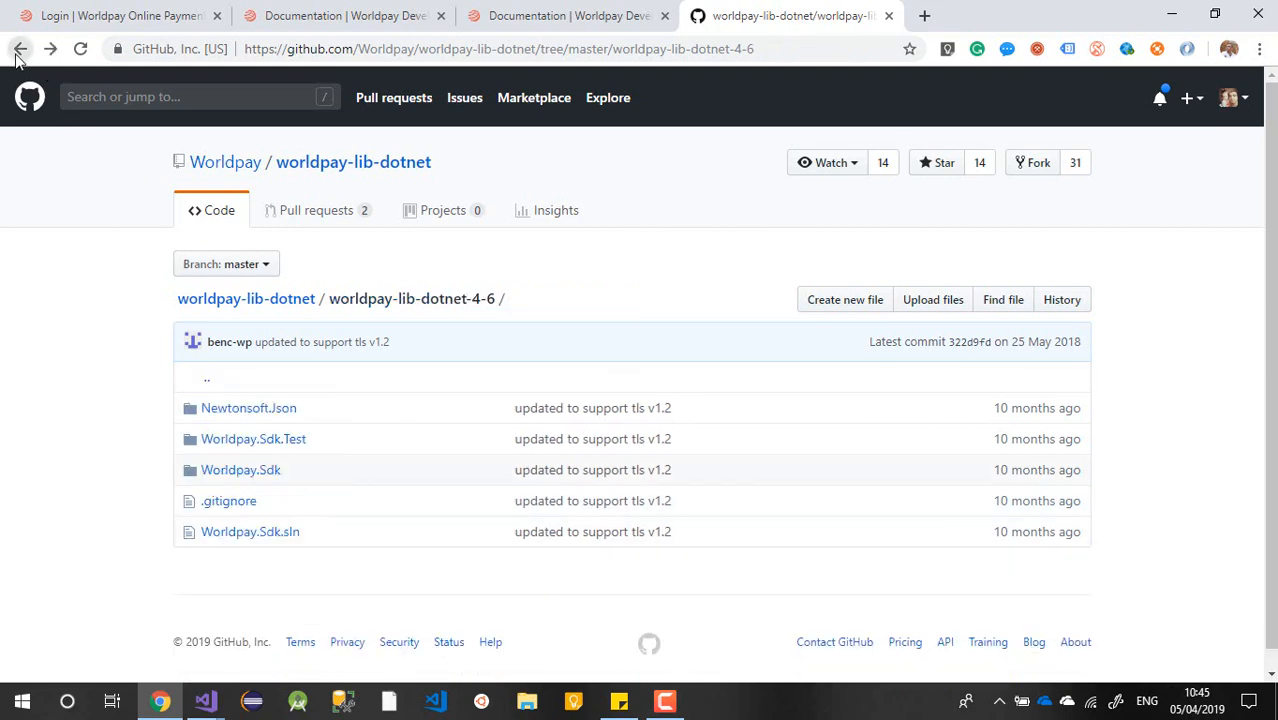
left_click(20, 52)
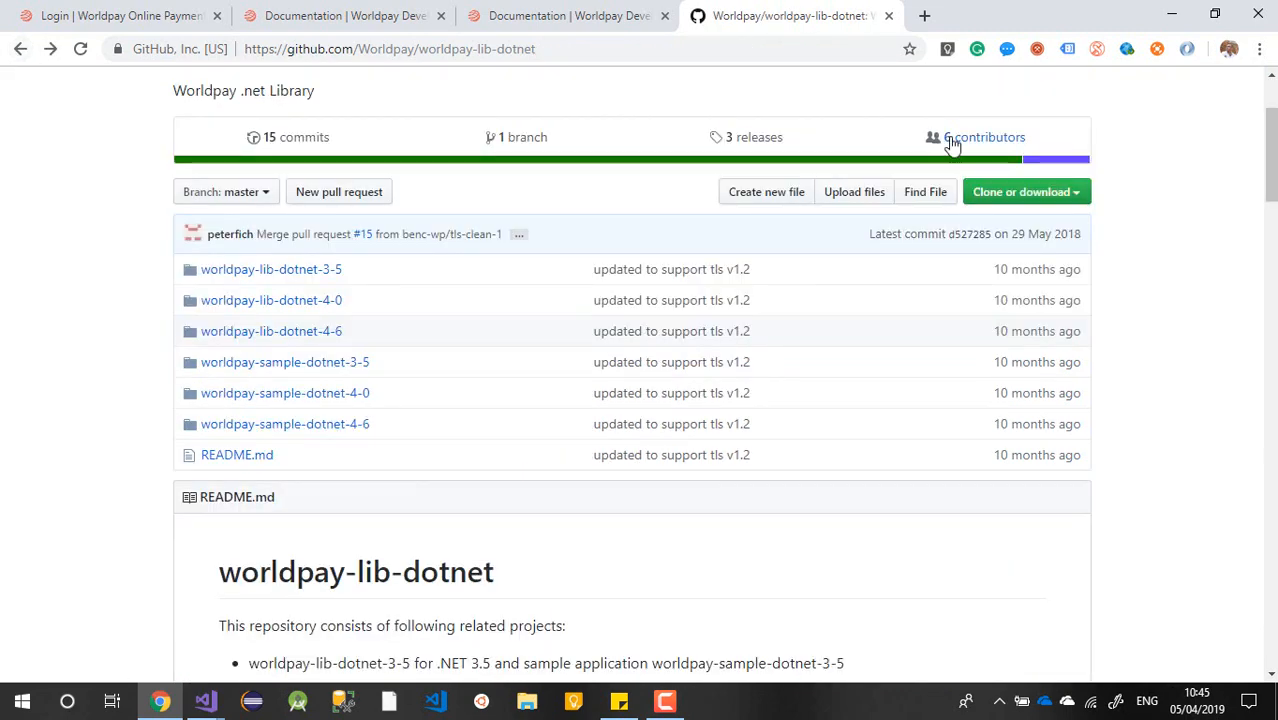
left_click(1026, 192)
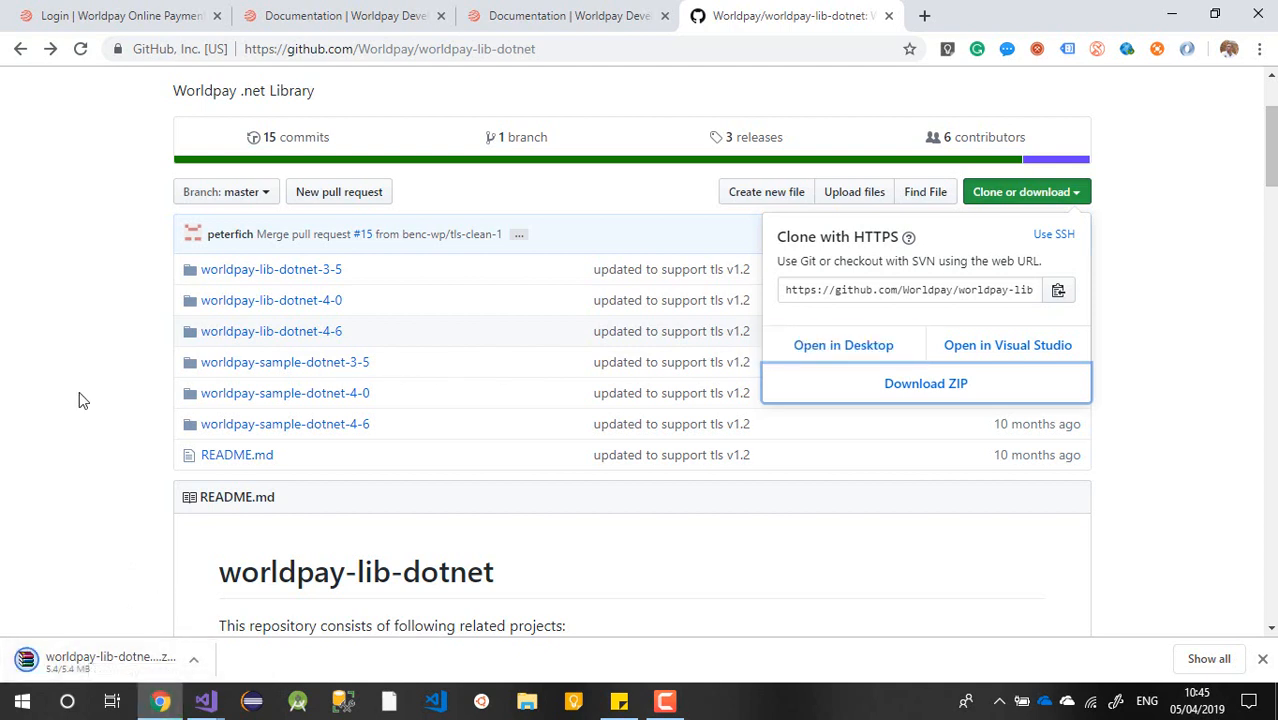
Open the downloaded ZIP in WinRAR and browse to the 4.6 Worldpay.Sdk bin folder with Worldpay.Sdk.dll
left_click(924, 384)
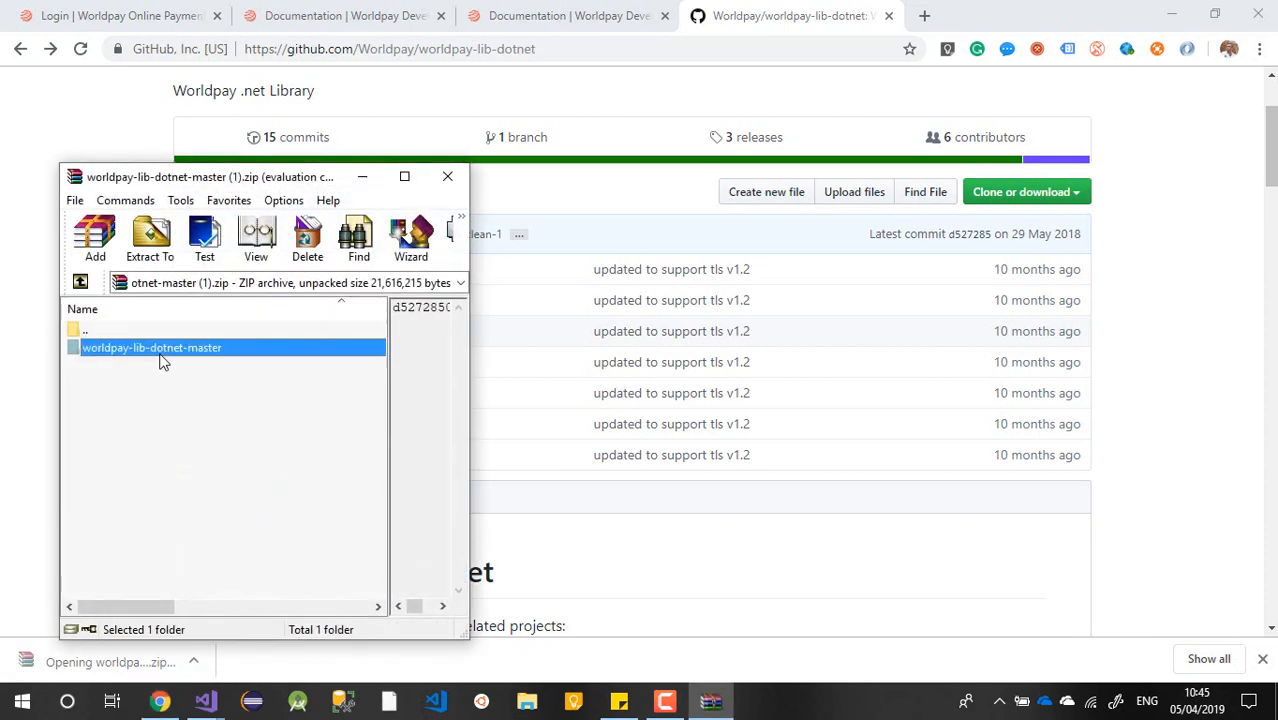
double_click(152, 348)
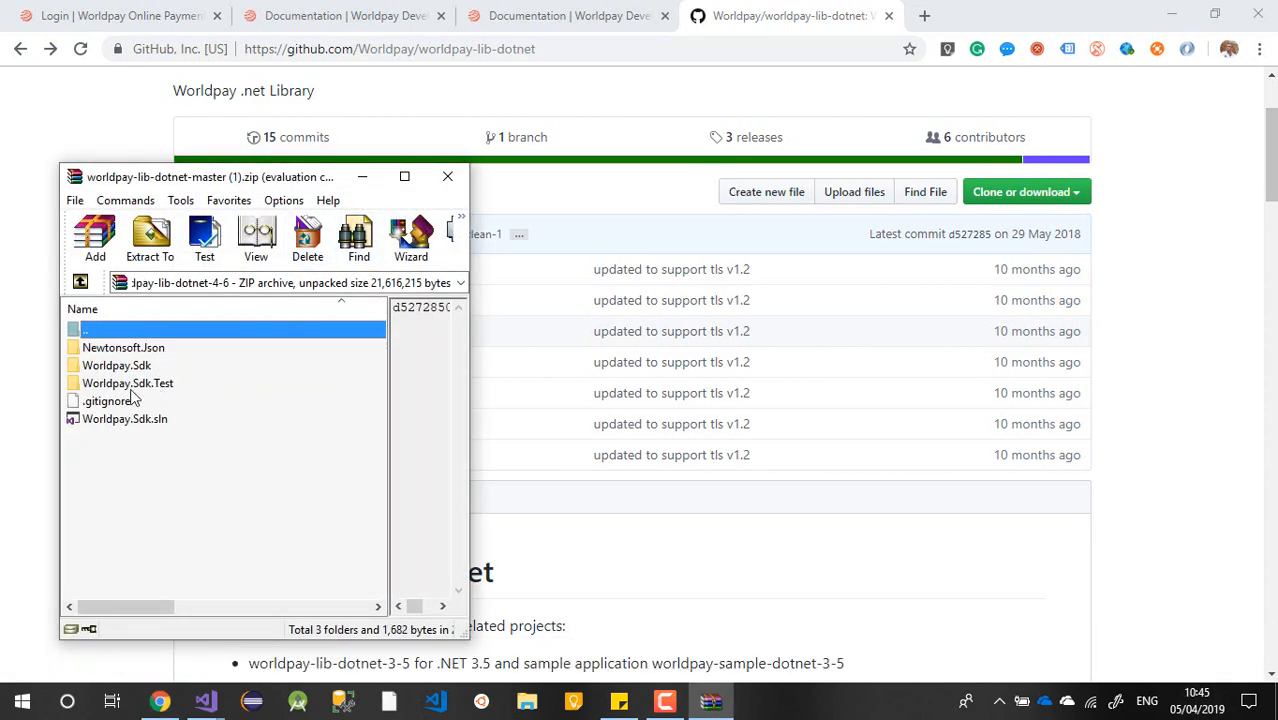
double_click(114, 364)
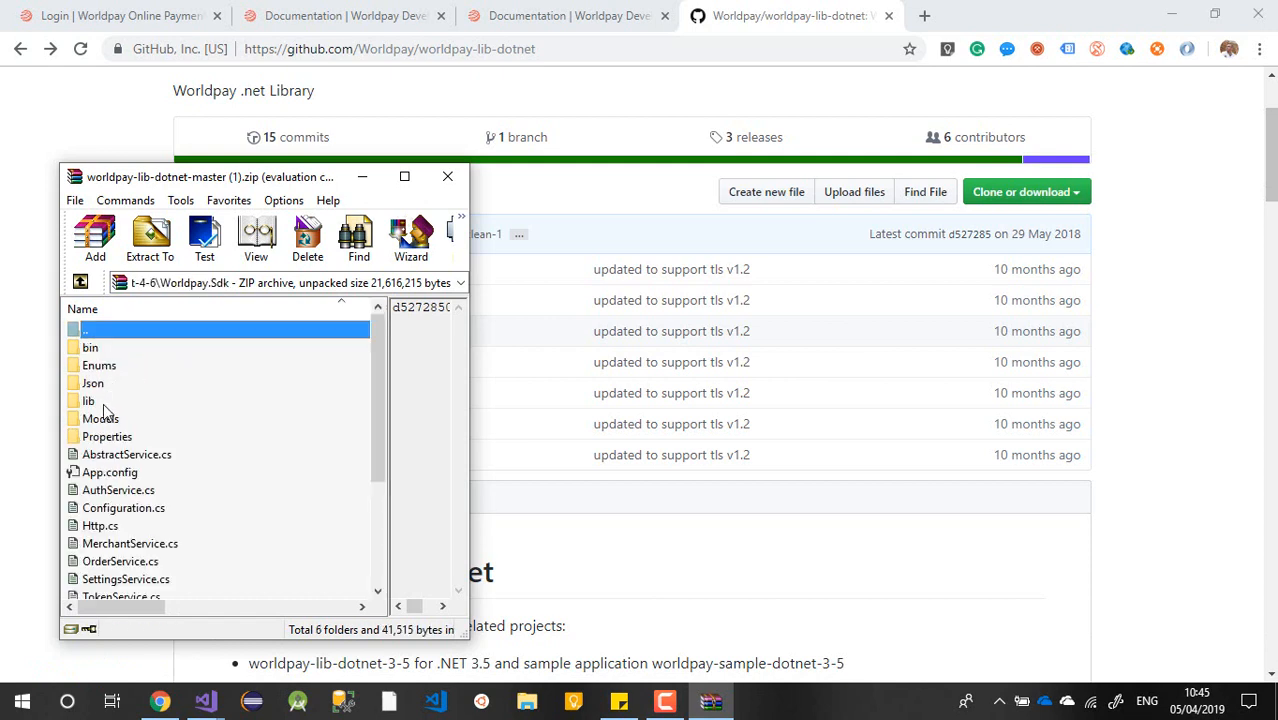
double_click(88, 400)
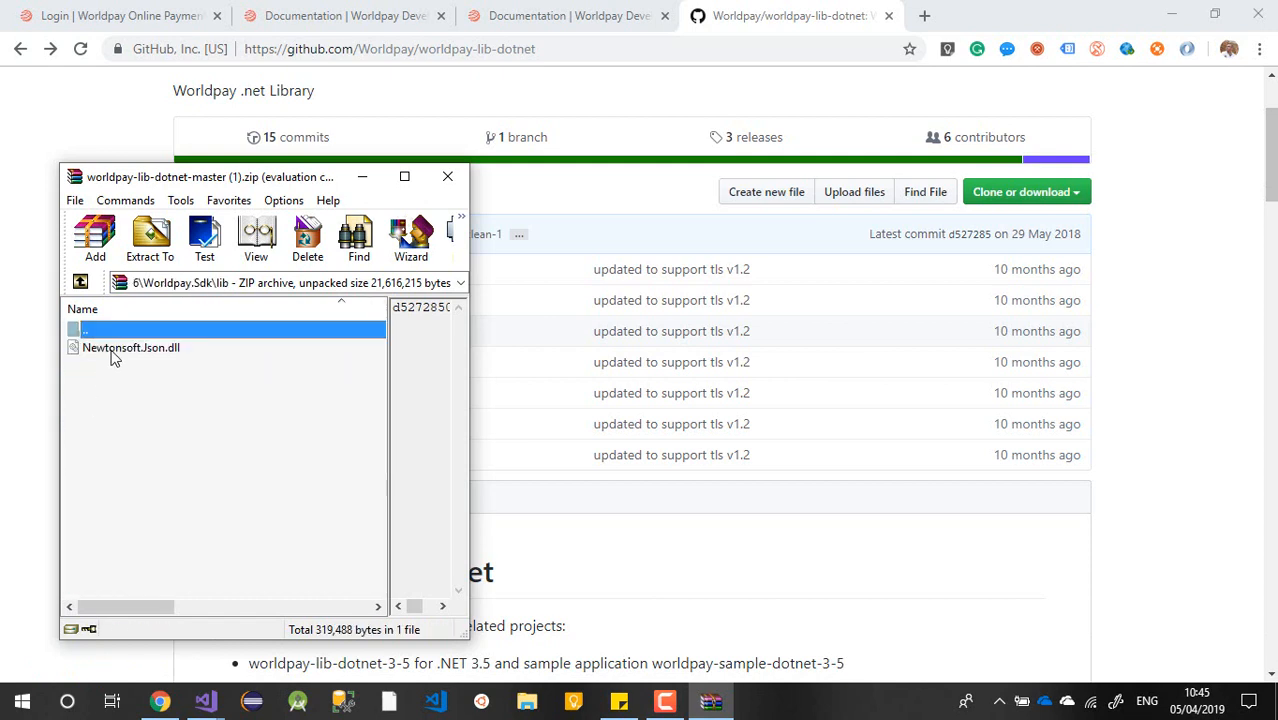
double_click(84, 330)
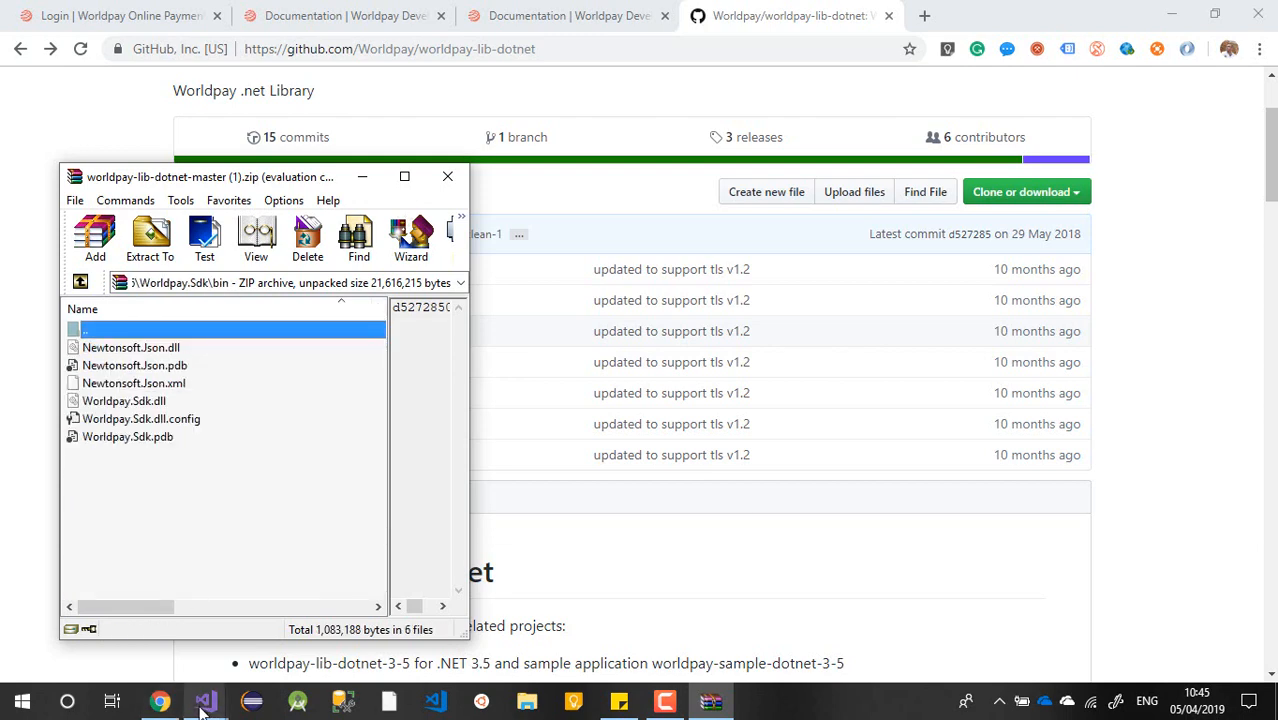
Add a WorldPaySDK folder to WorldPayTestApp holding Worldpay.Sdk.dll, then close WinRAR
left_click(196, 700)
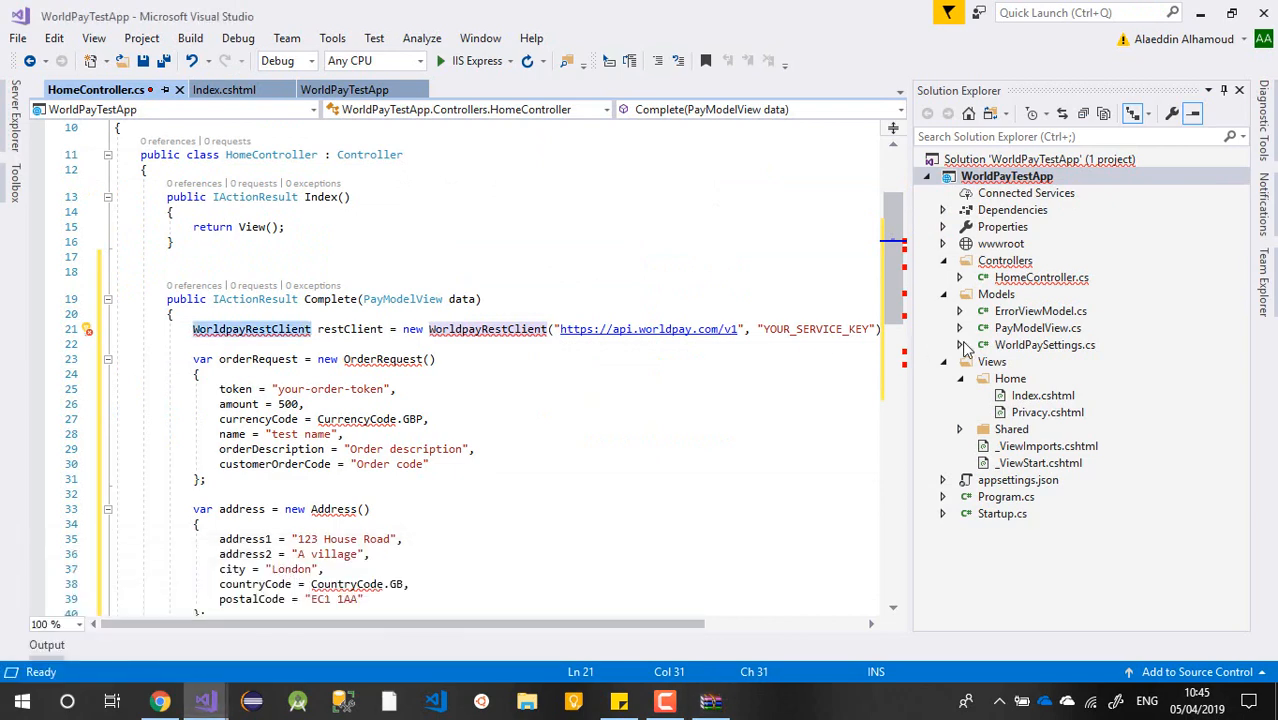
right_click(1006, 176)
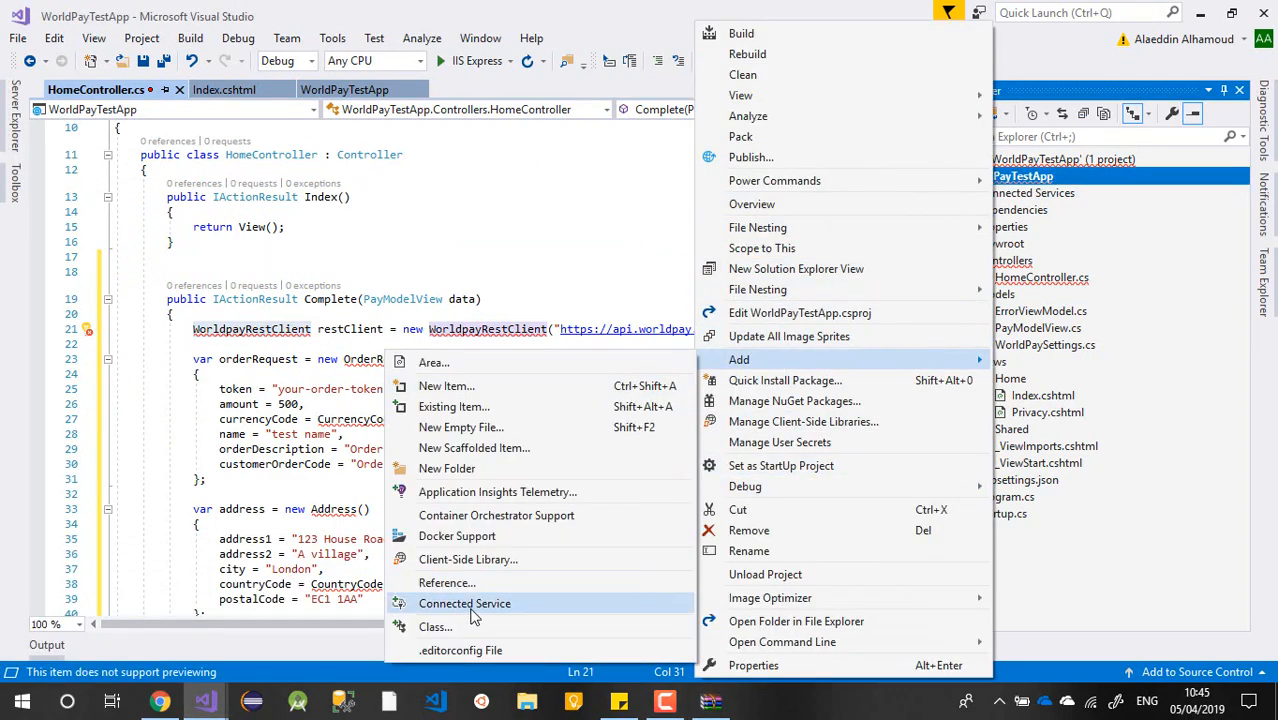
left_click(448, 468)
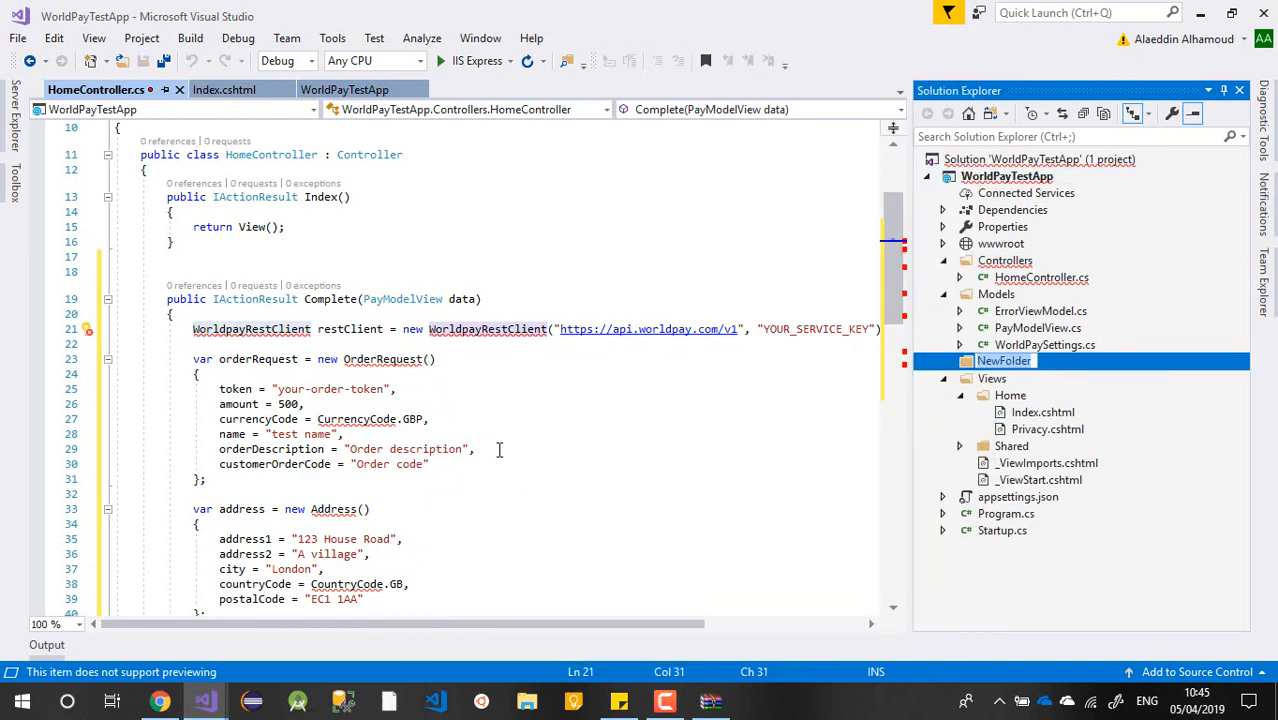
type("MyS")
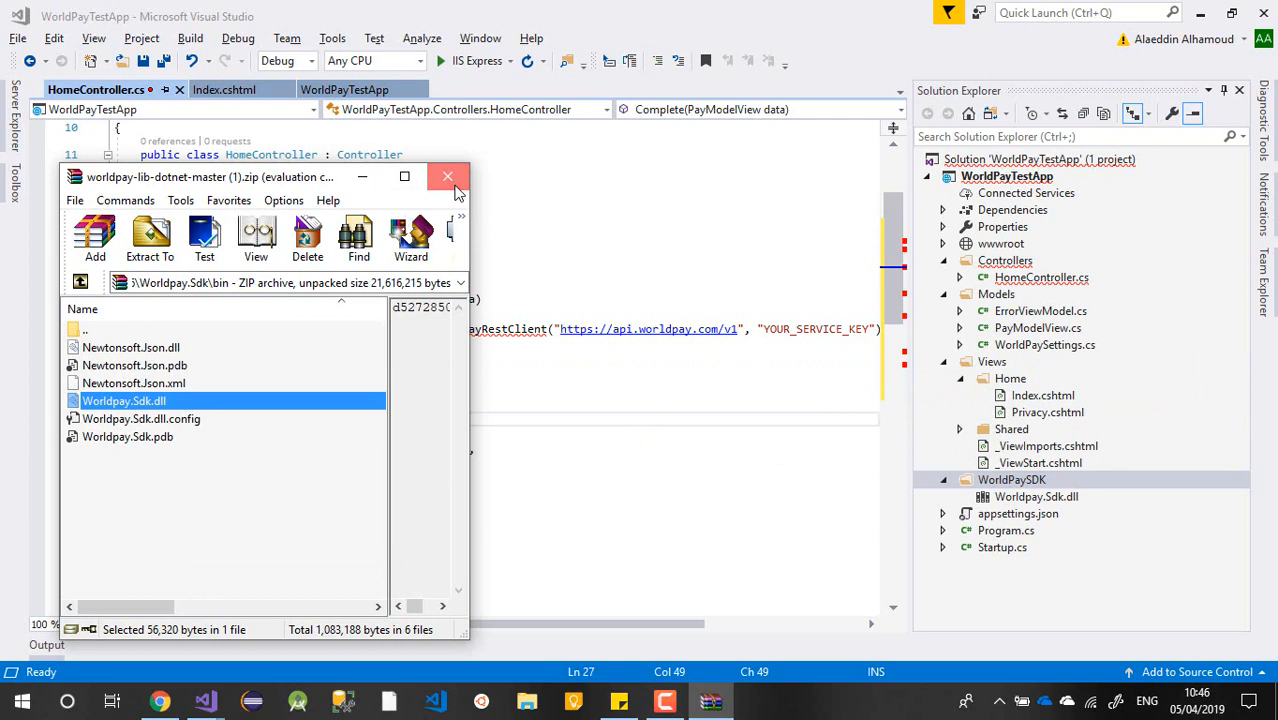
left_click(448, 176)
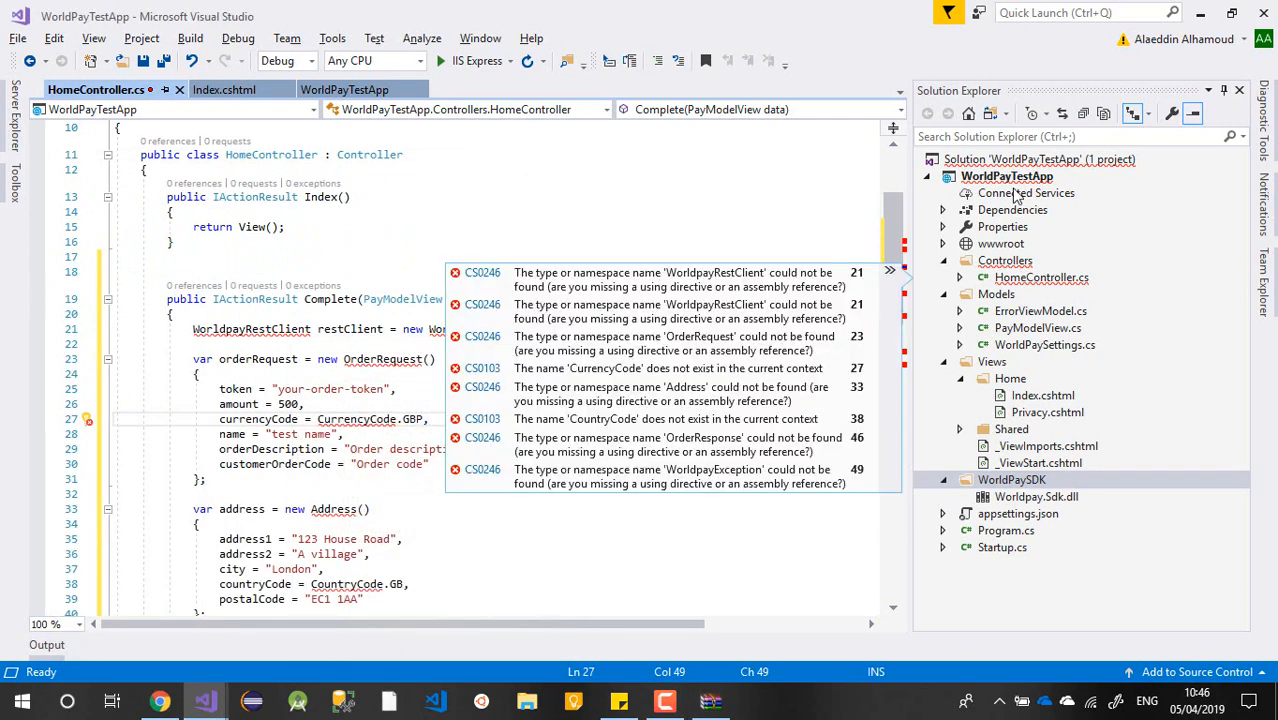
left_click(1012, 210)
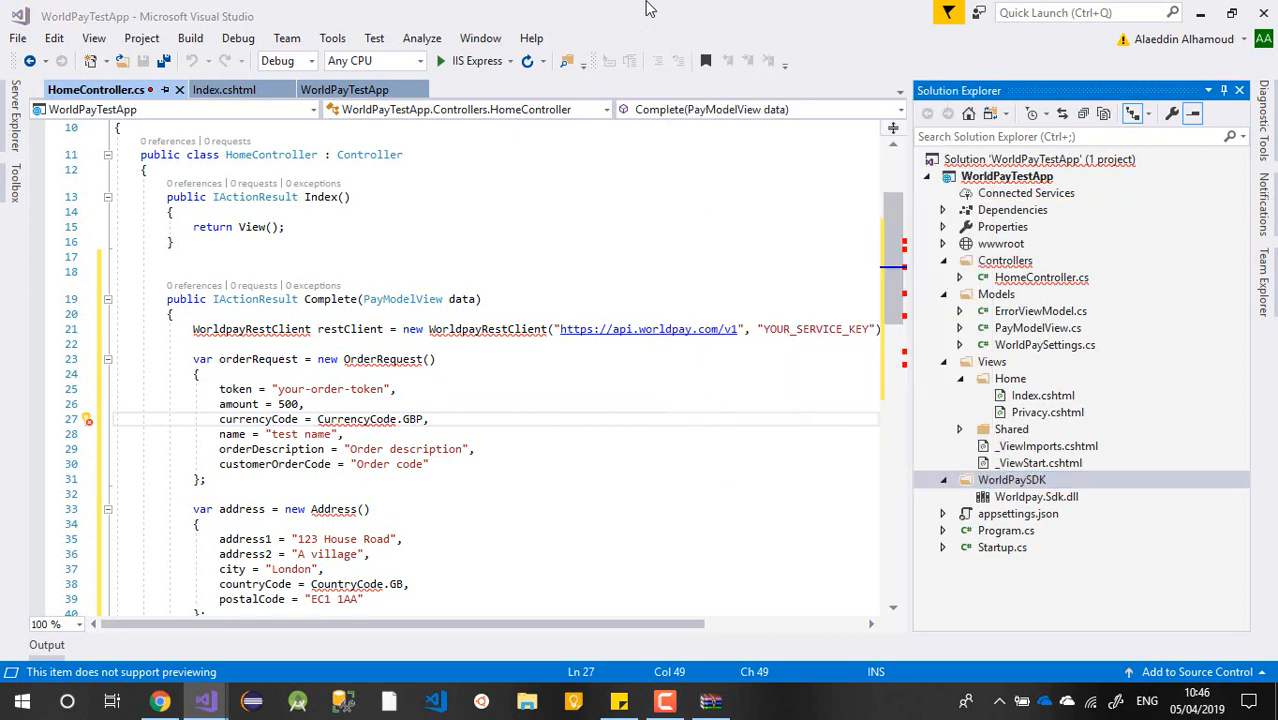
Reference Worldpay.Sdk.dll in the project via Add Reference > Browse
left_click(530, 700)
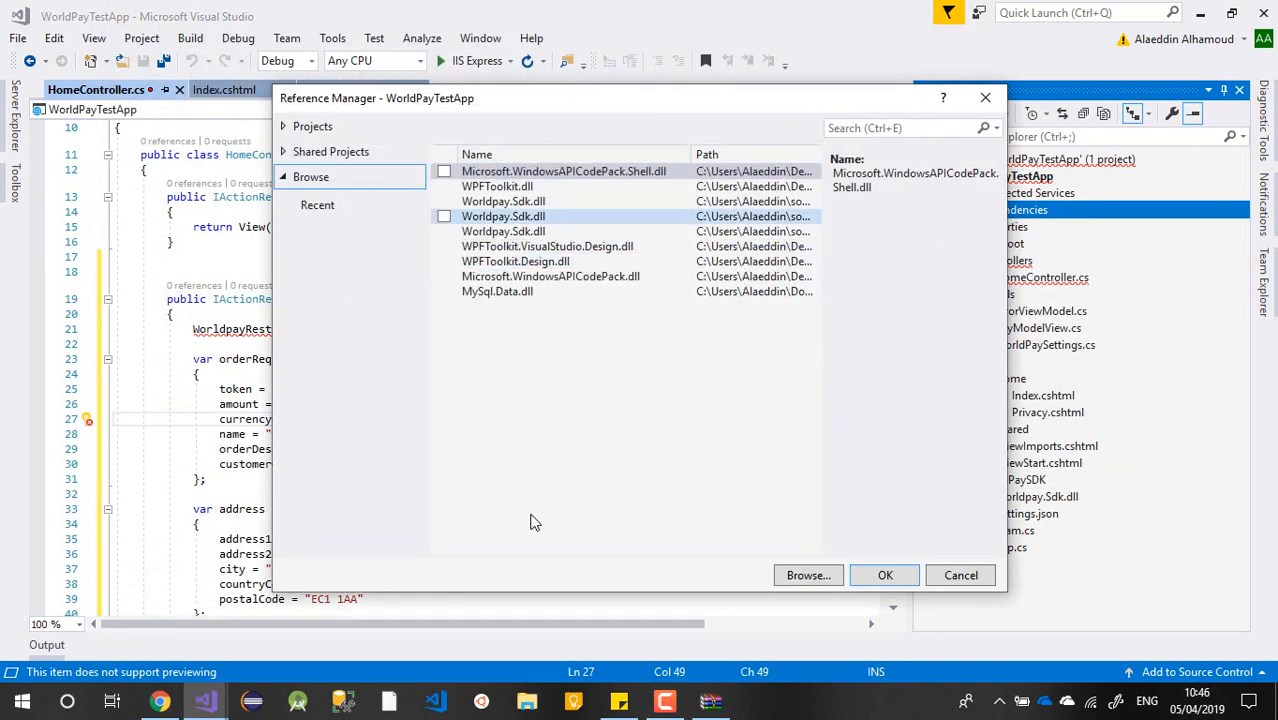
left_click(808, 576)
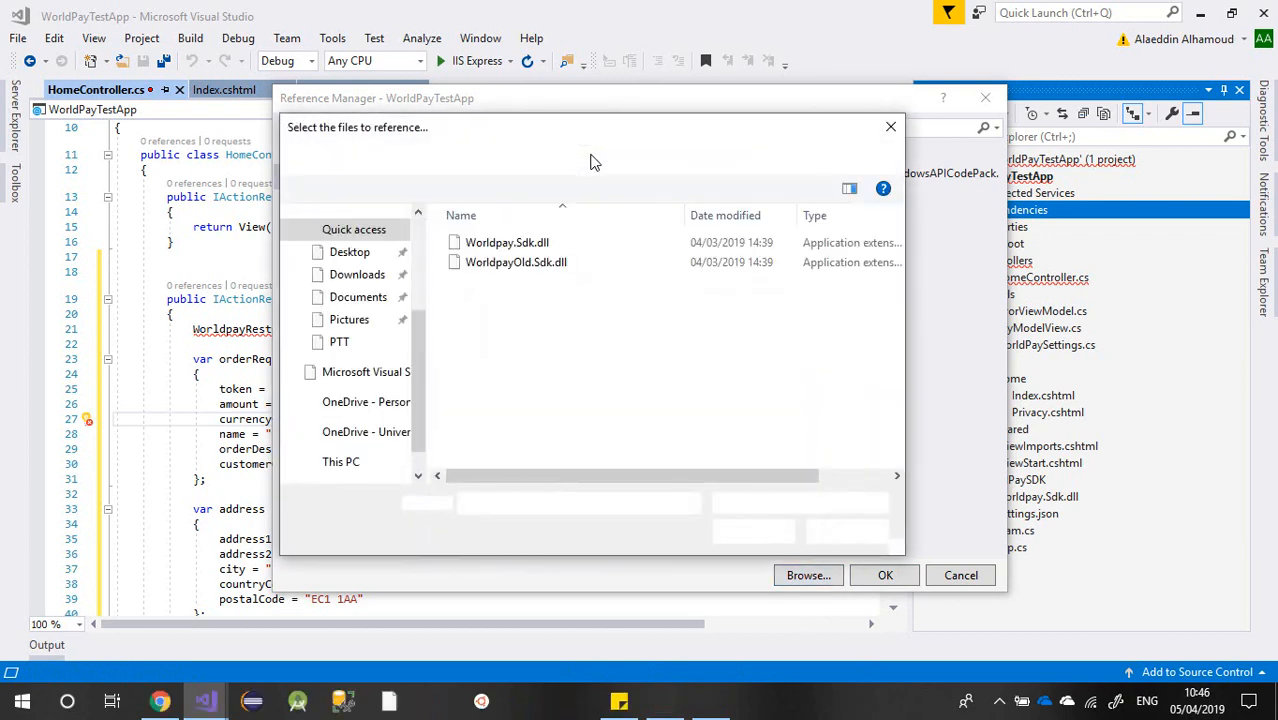
left_click(808, 576)
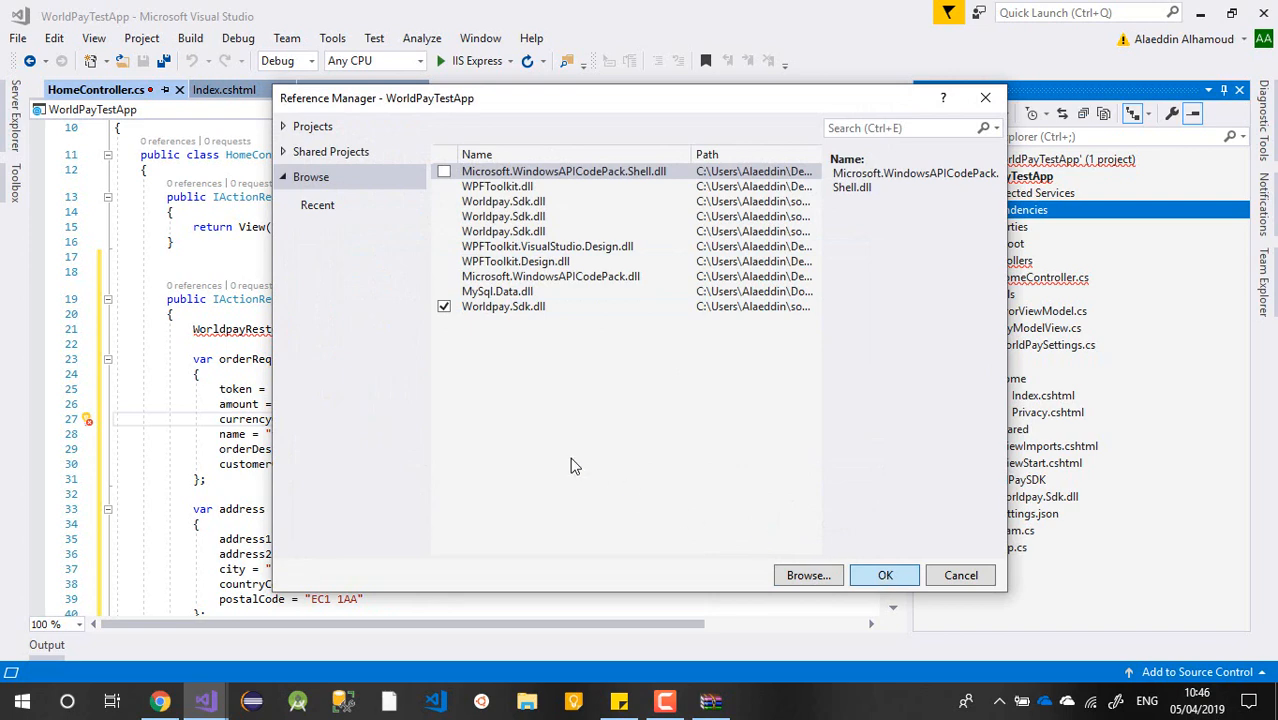
left_click(884, 576)
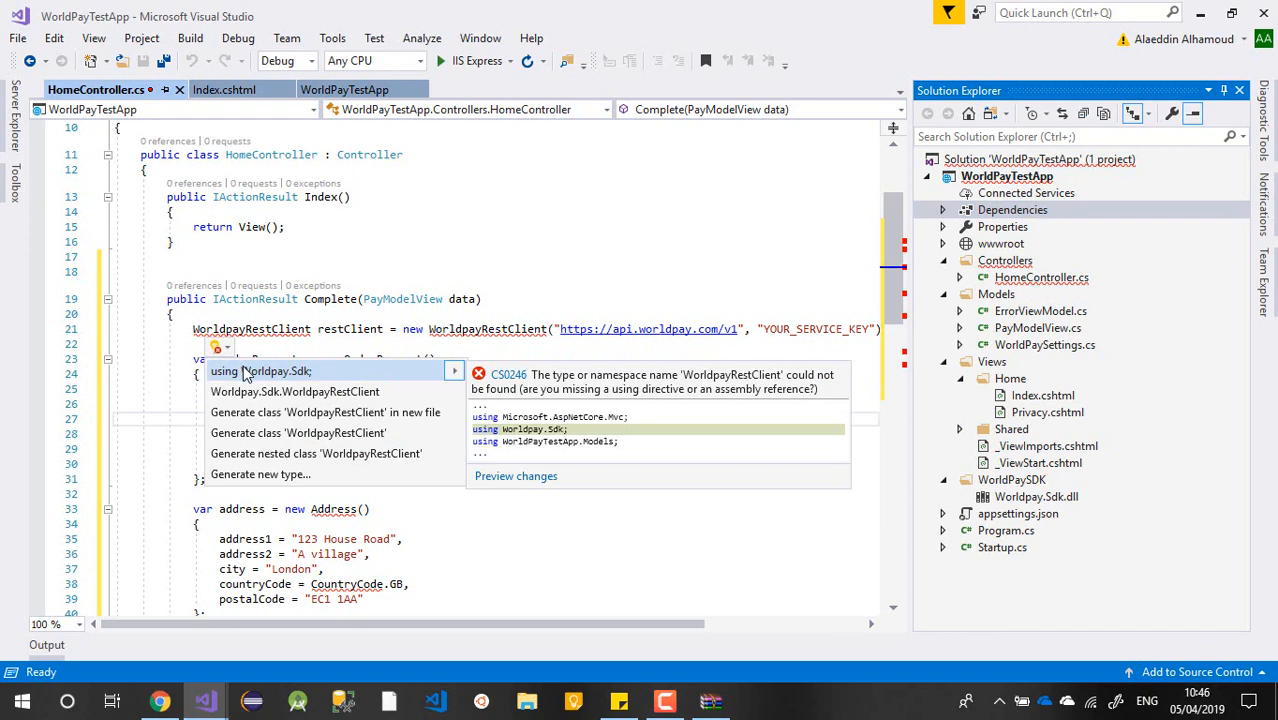
Add 'using Worldpay.Sdk;', append .ToString() to the currency/country codes, and save HomeController
left_click(262, 370)
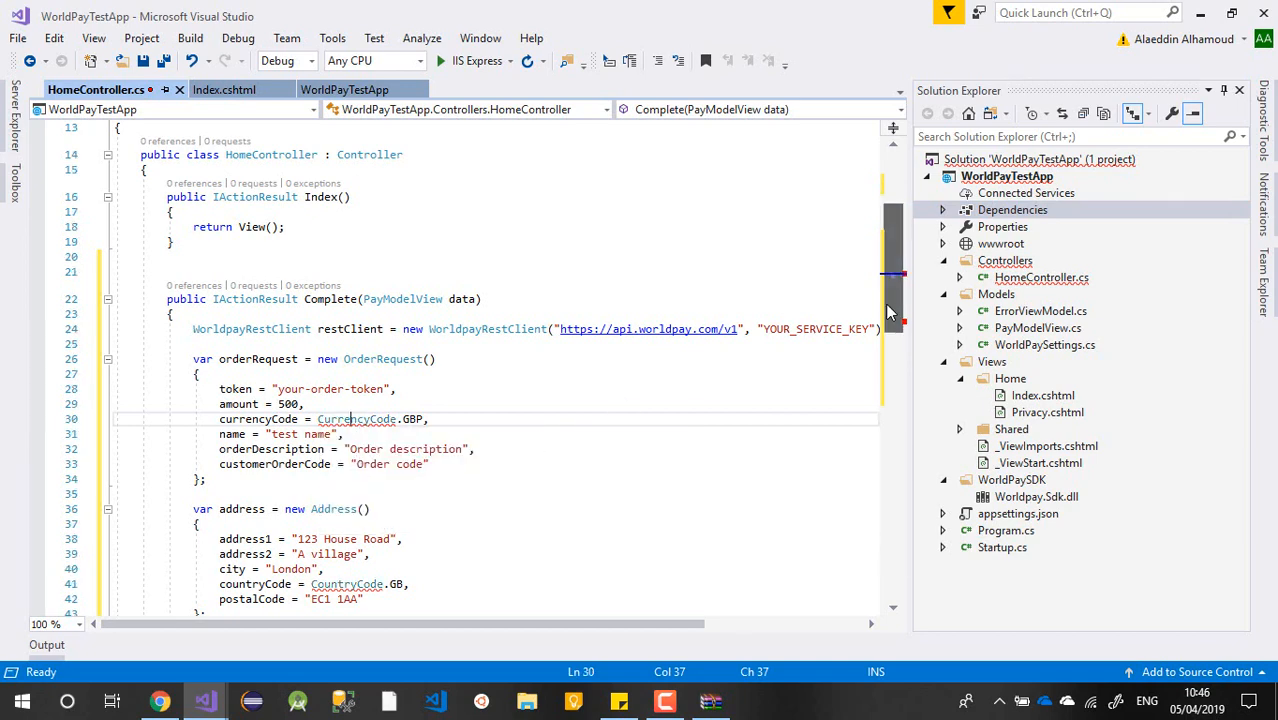
scroll("down", 3)
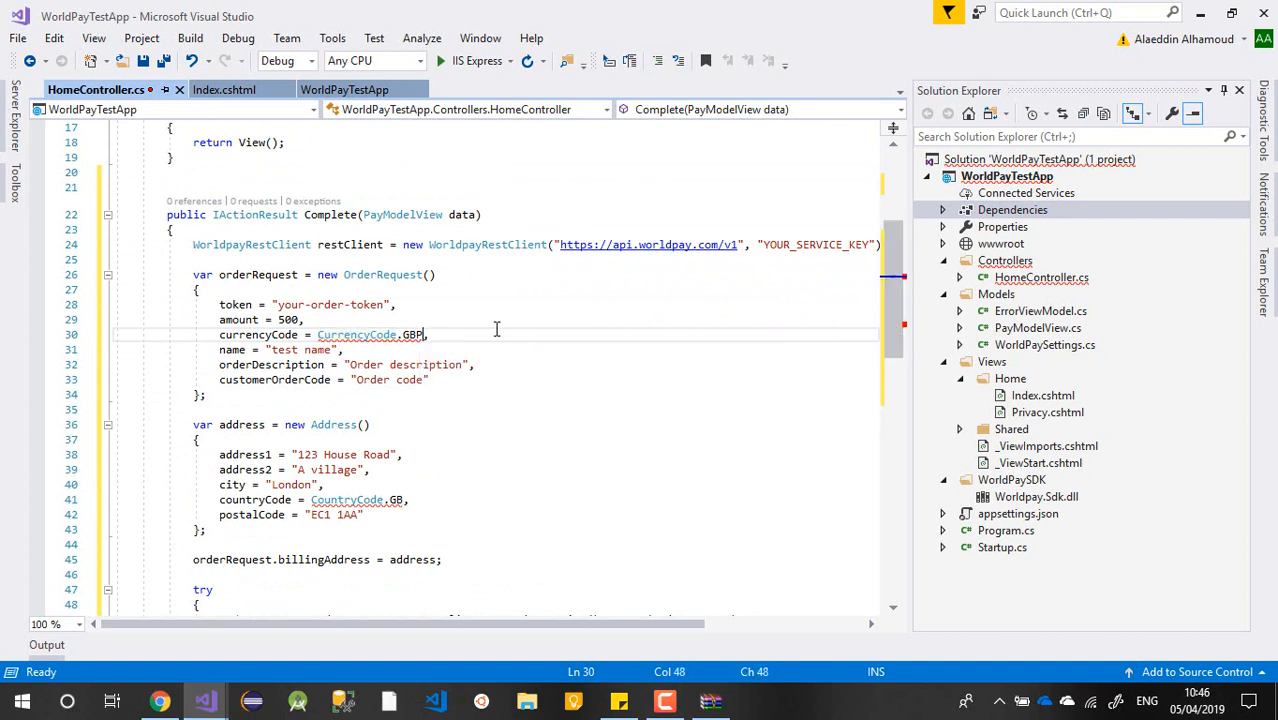
type(".ToString")
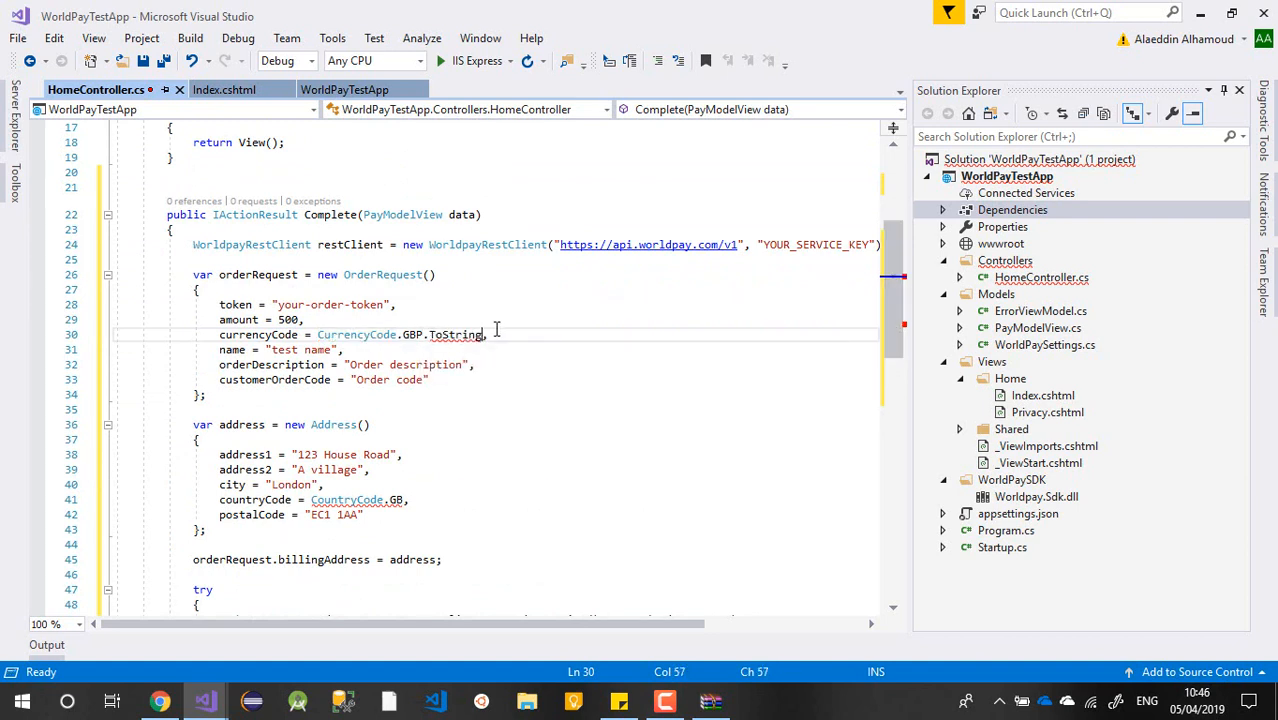
type("()")
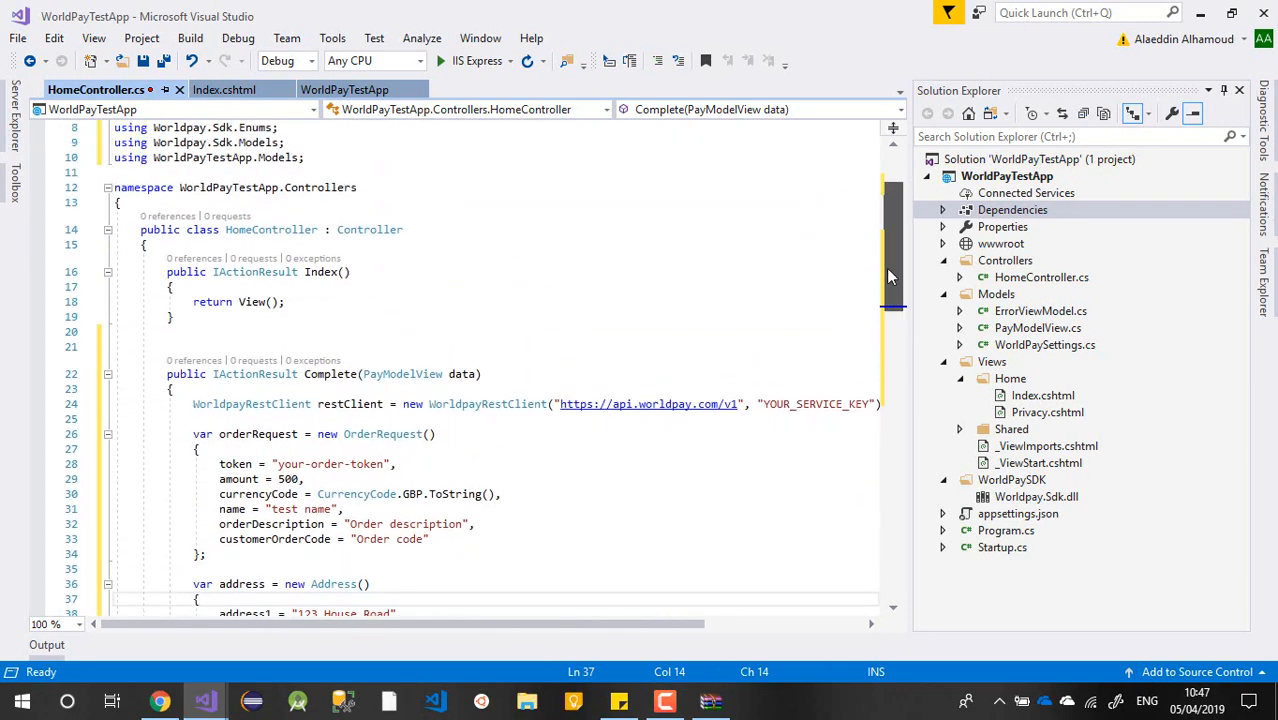
scroll("down", 3)
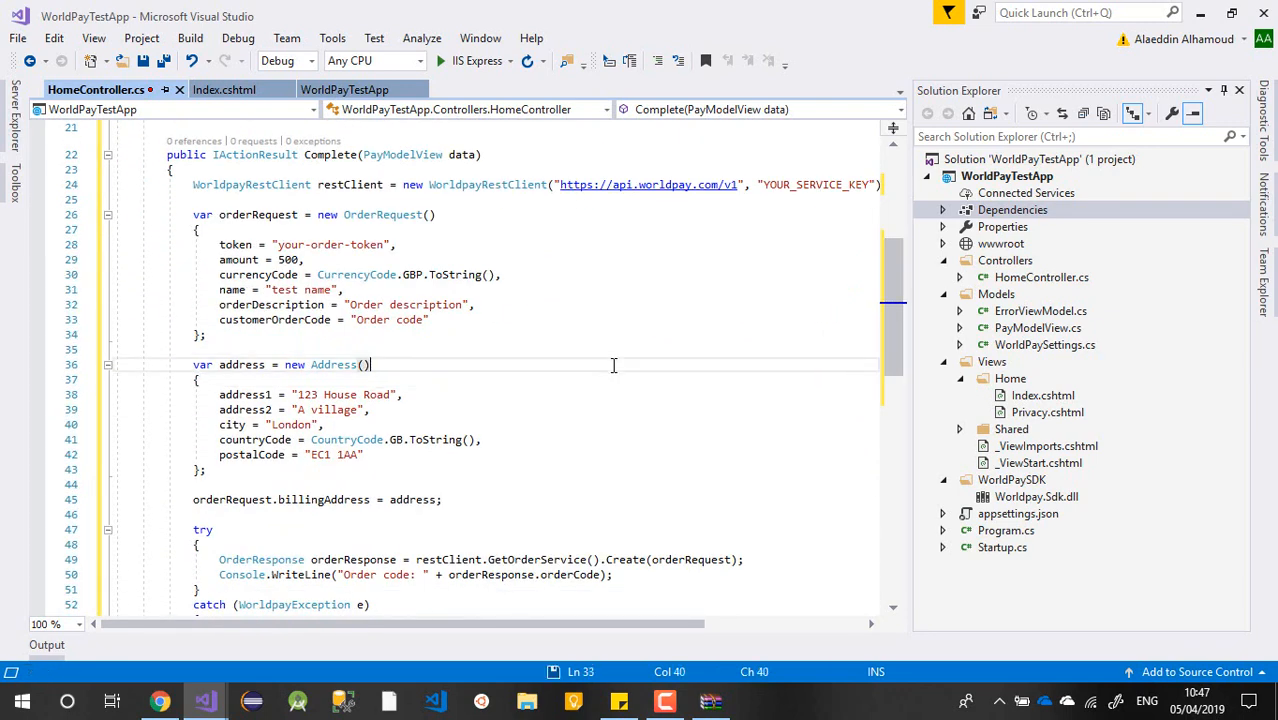
key("Ctrl+S")
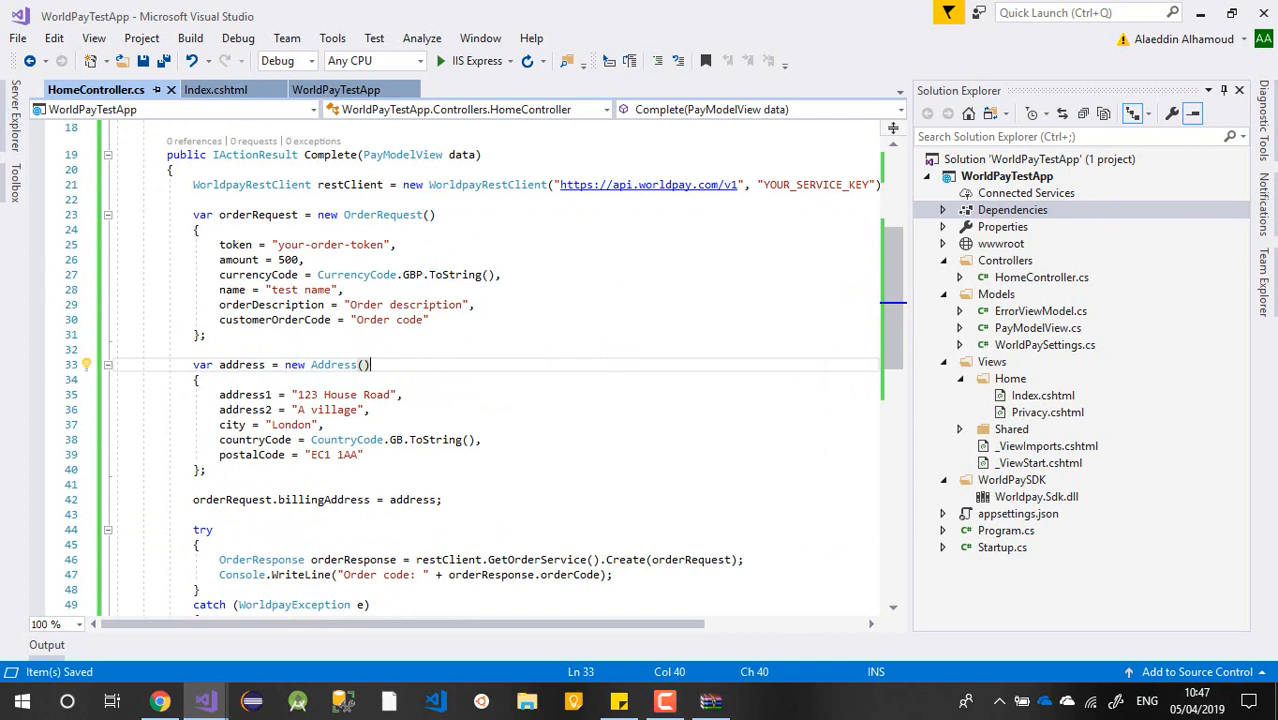